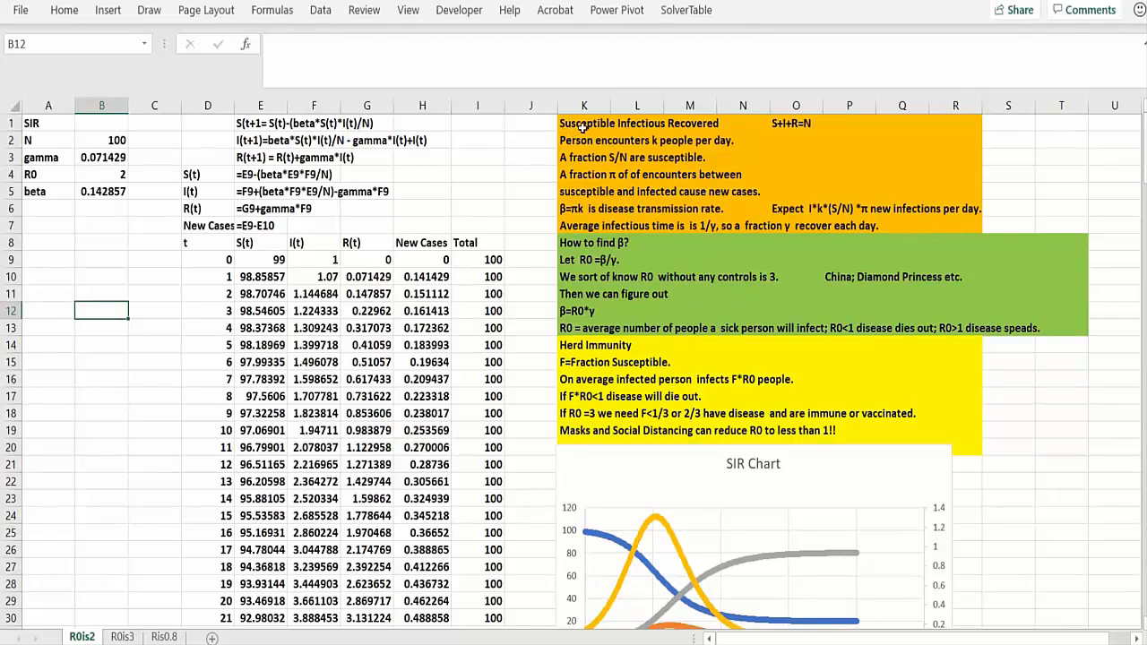
Check cells in the upper rows of the SIR model table without changing any values
left_click(584, 122)
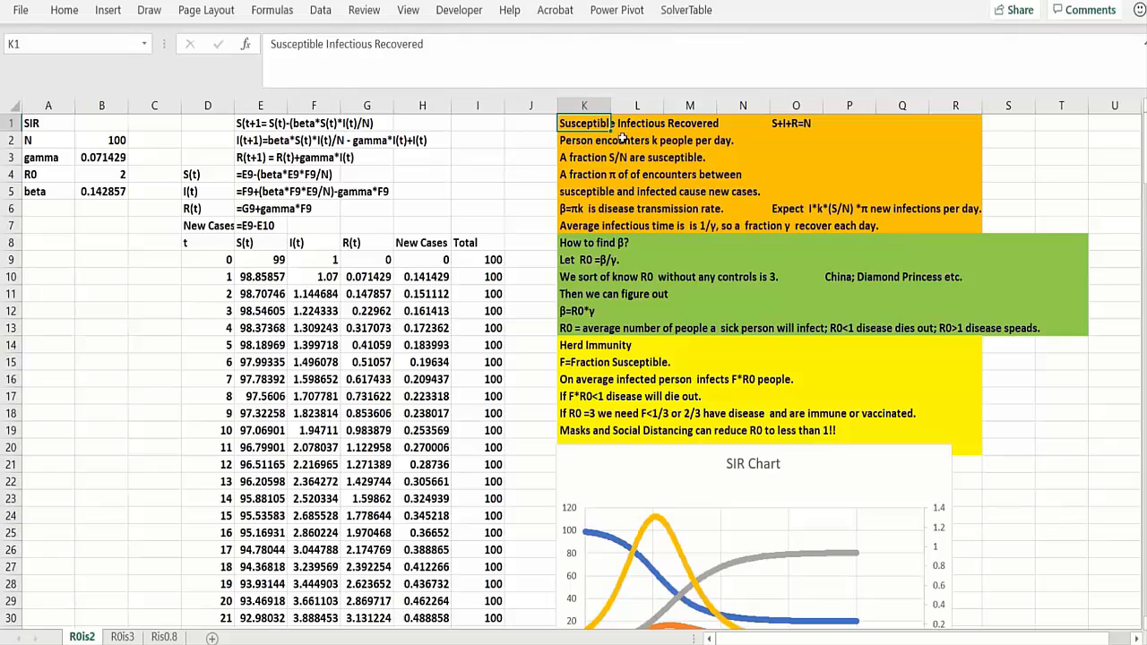
mouse_move(773, 132)
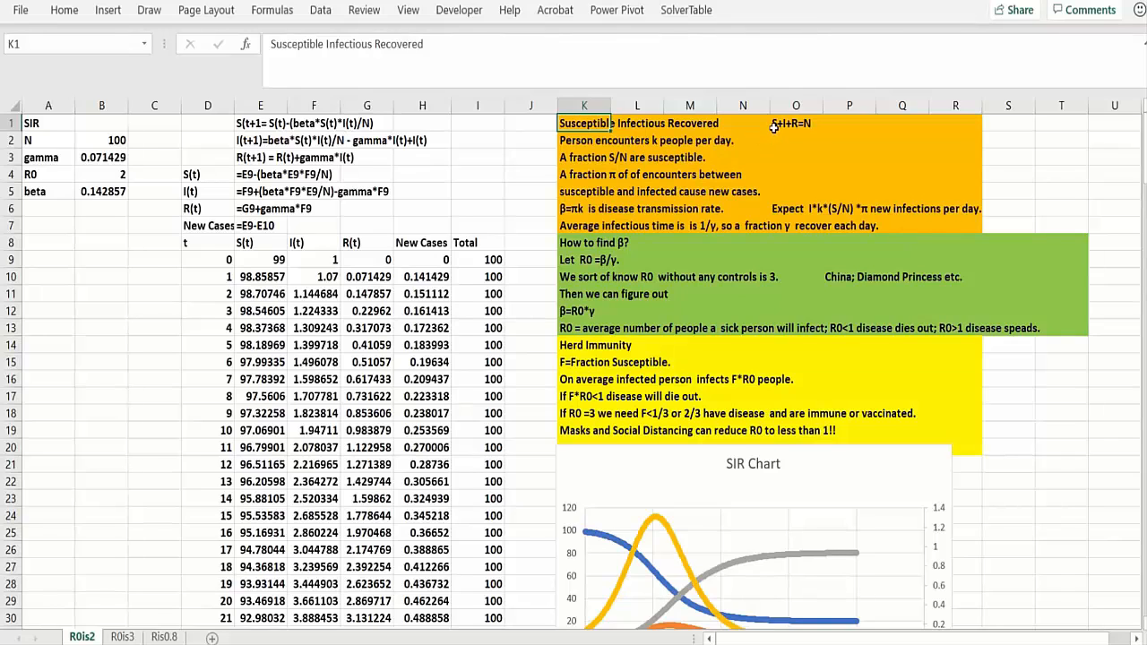
left_click(795, 121)
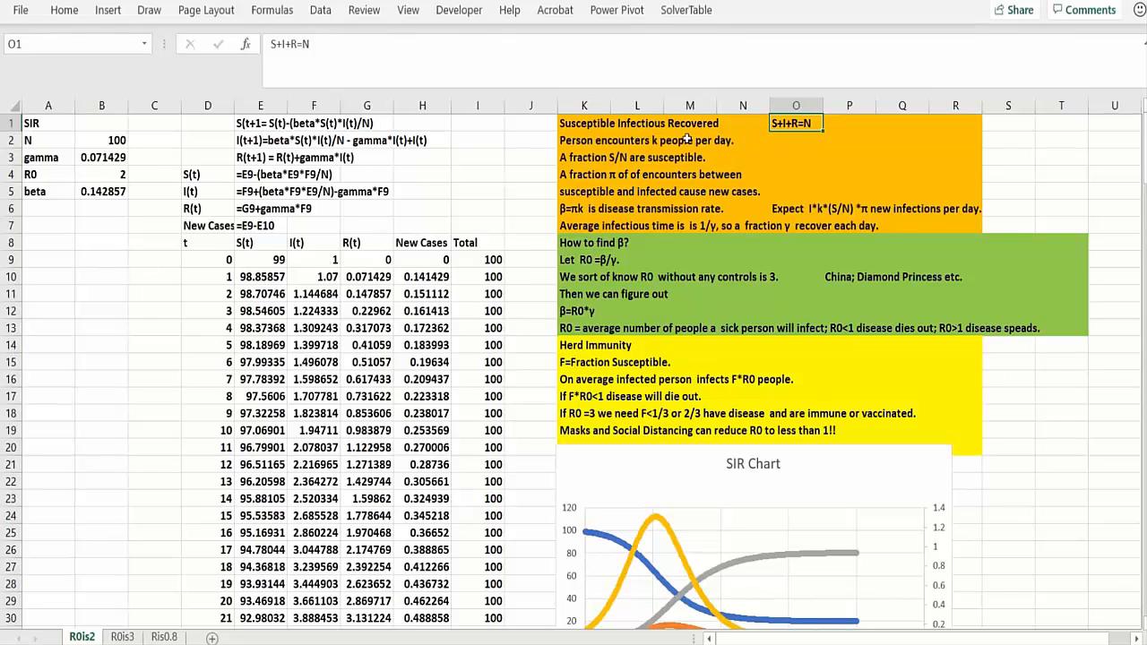
left_click(585, 140)
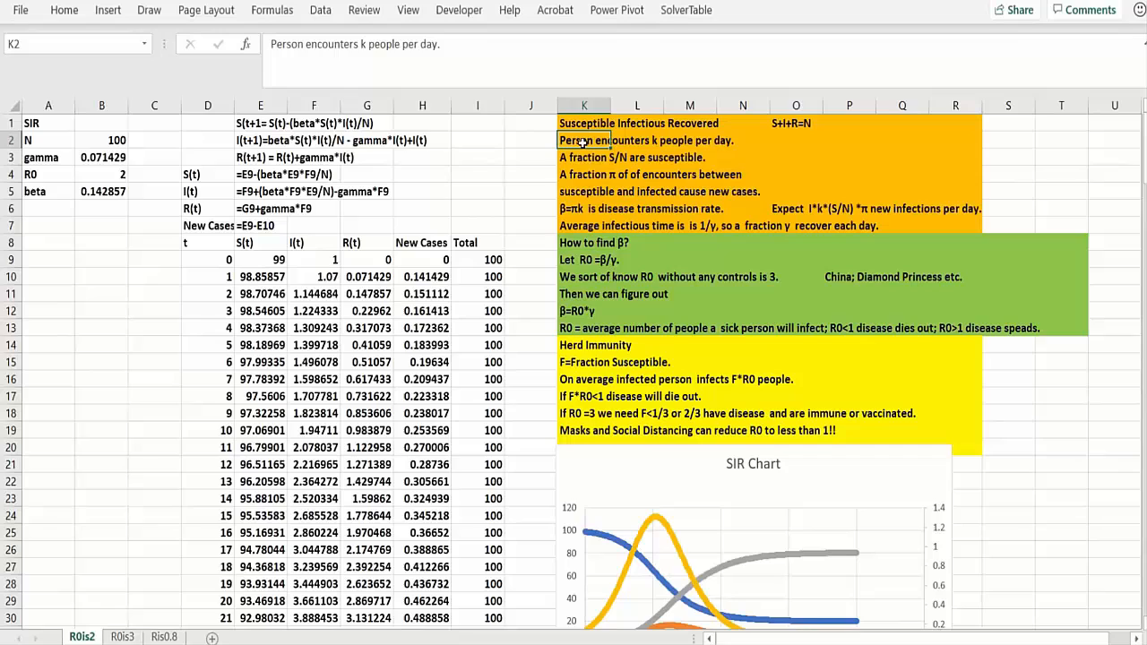
left_click(584, 158)
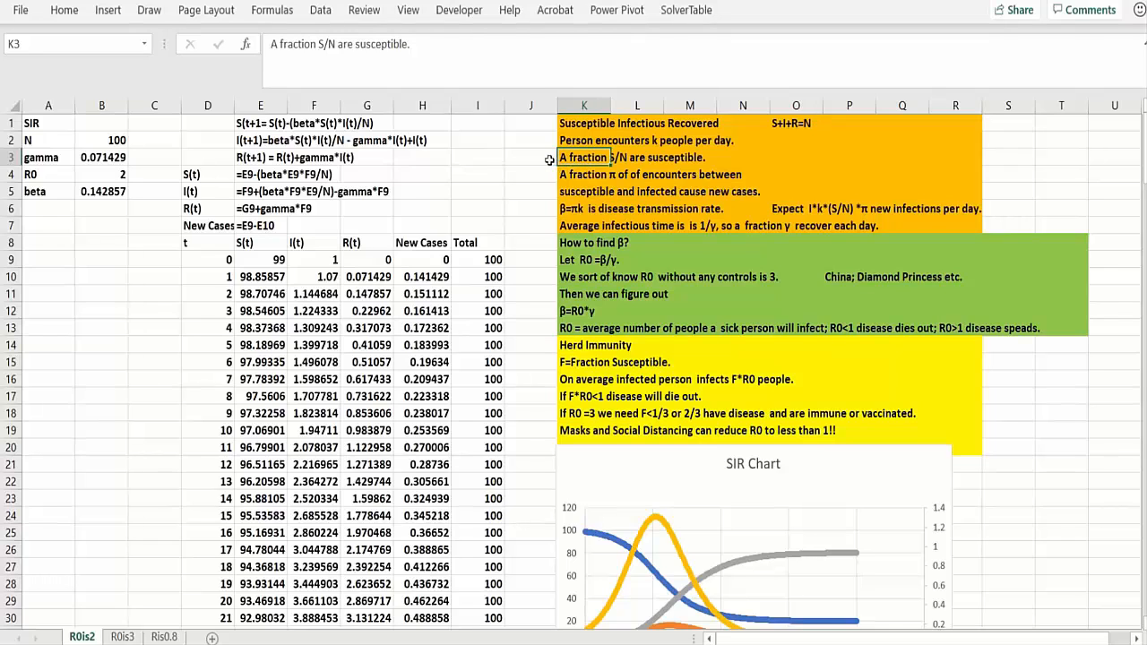
left_click(530, 158)
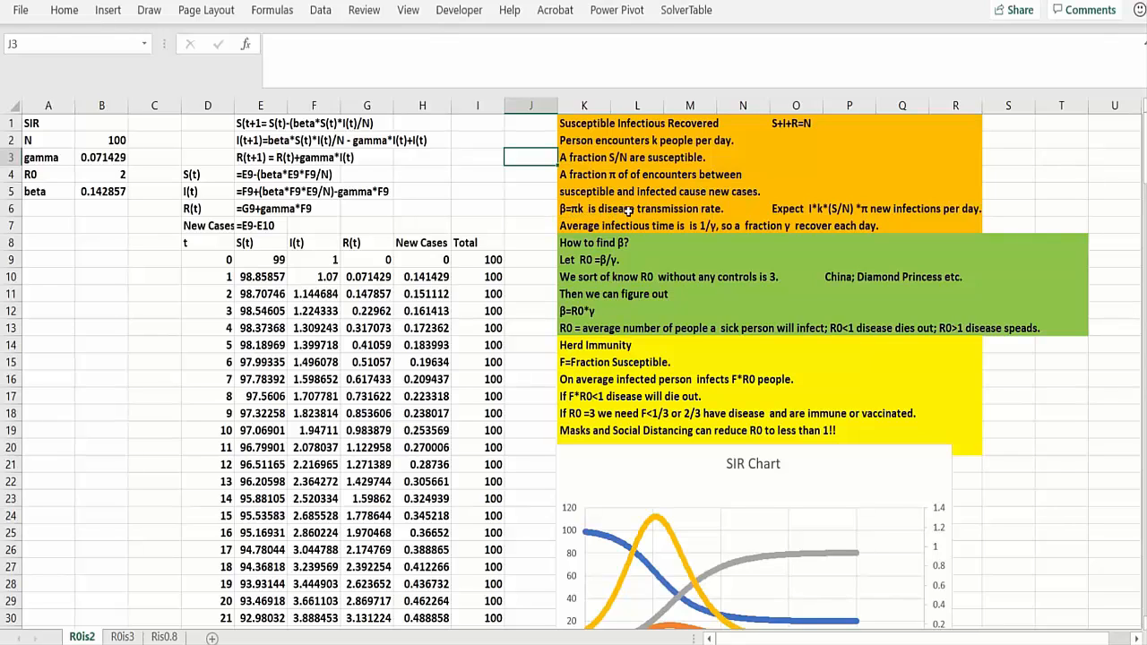
mouse_move(671, 208)
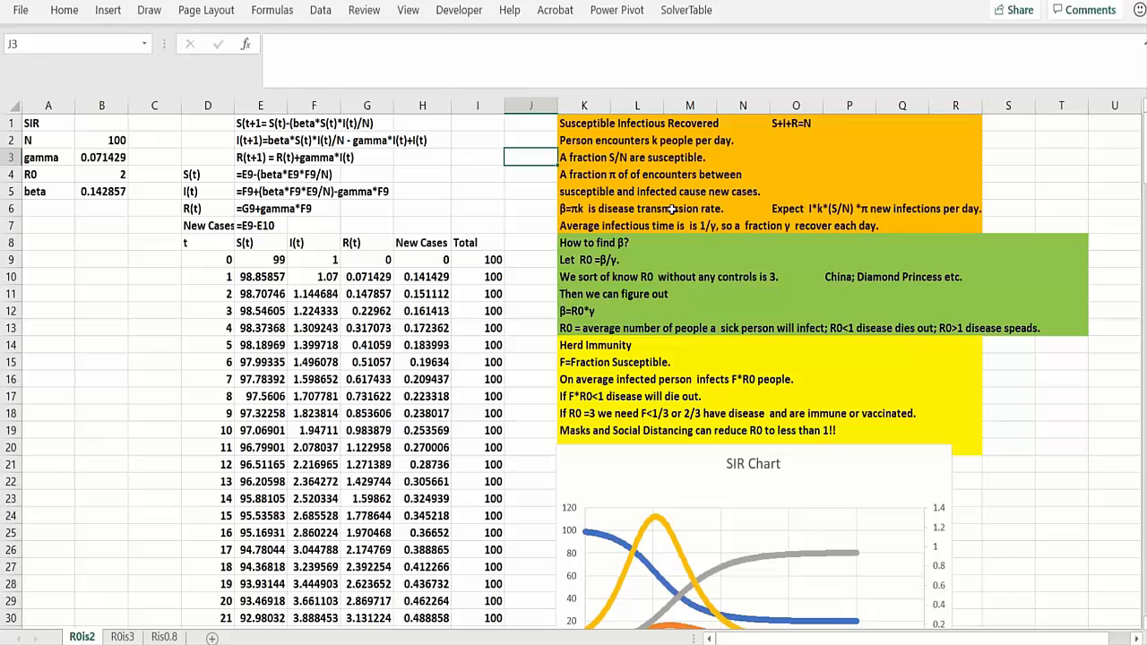
left_click(688, 208)
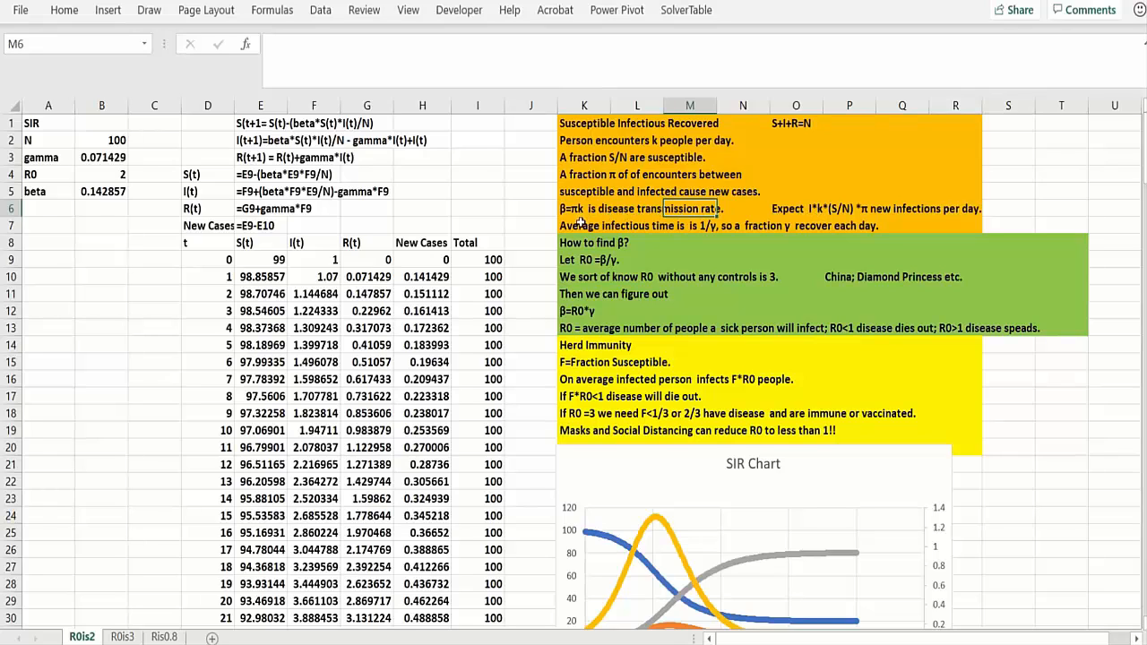
left_click(584, 225)
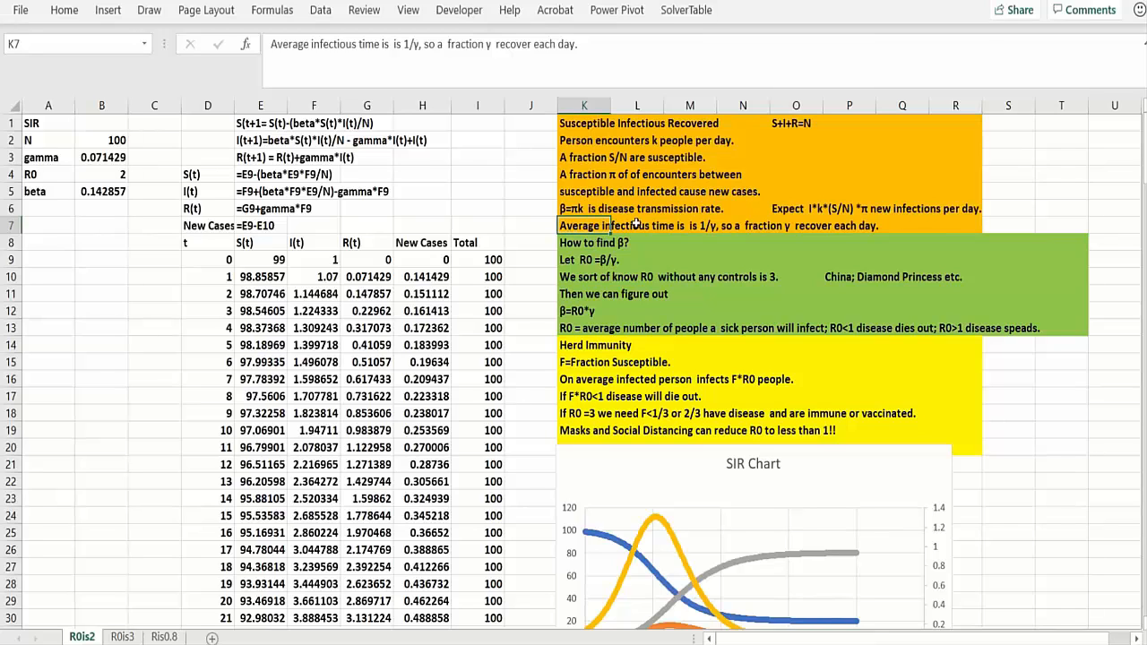
mouse_move(781, 226)
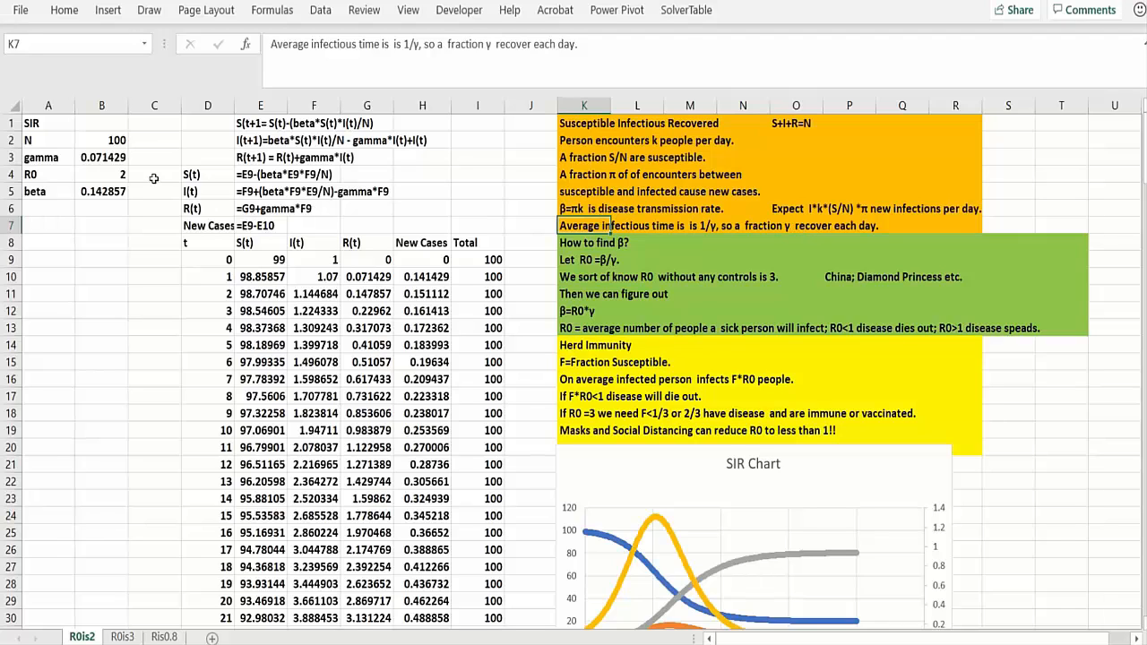
mouse_move(260, 211)
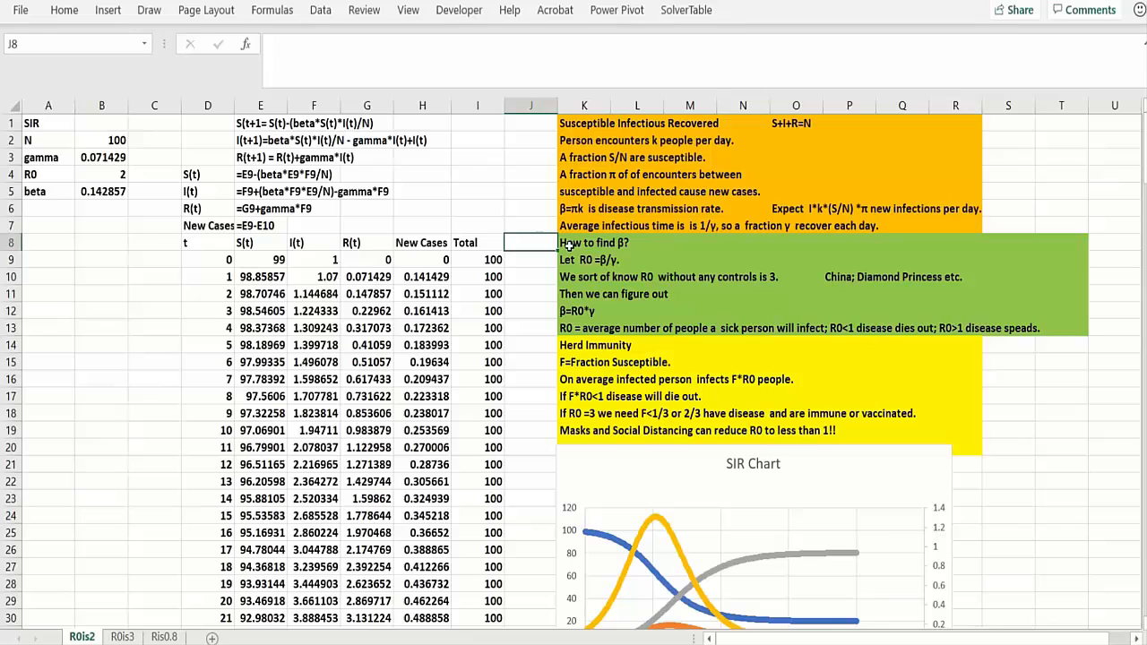
Step down through the model rows and the Herd Immunity note, leaving values unchanged
left_click(638, 242)
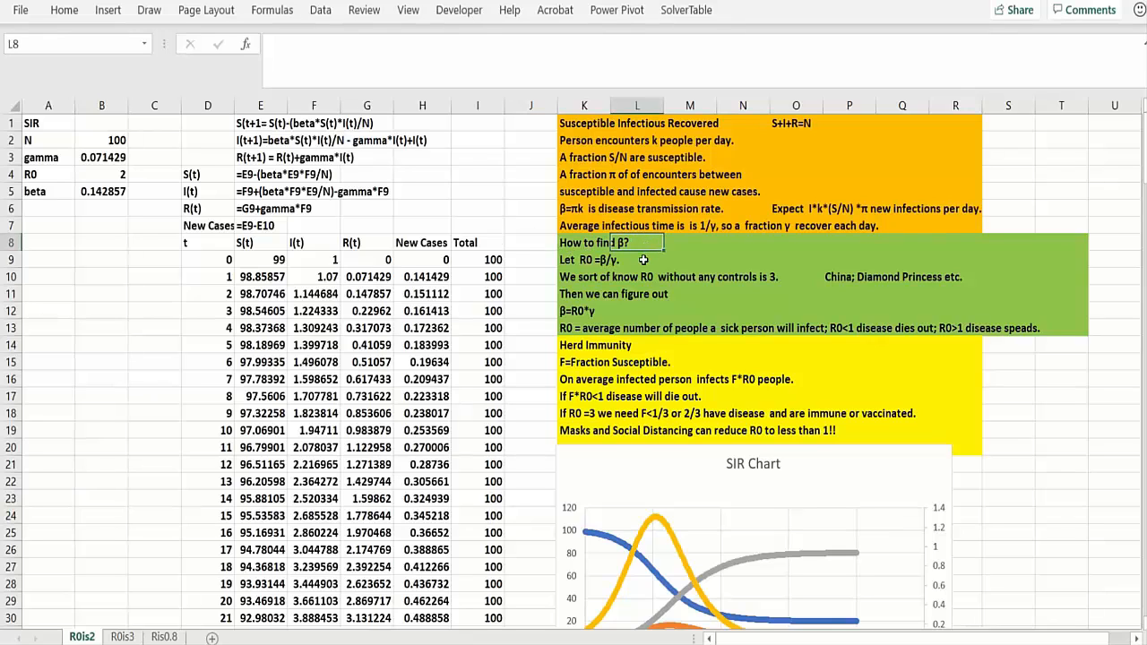
left_click(638, 258)
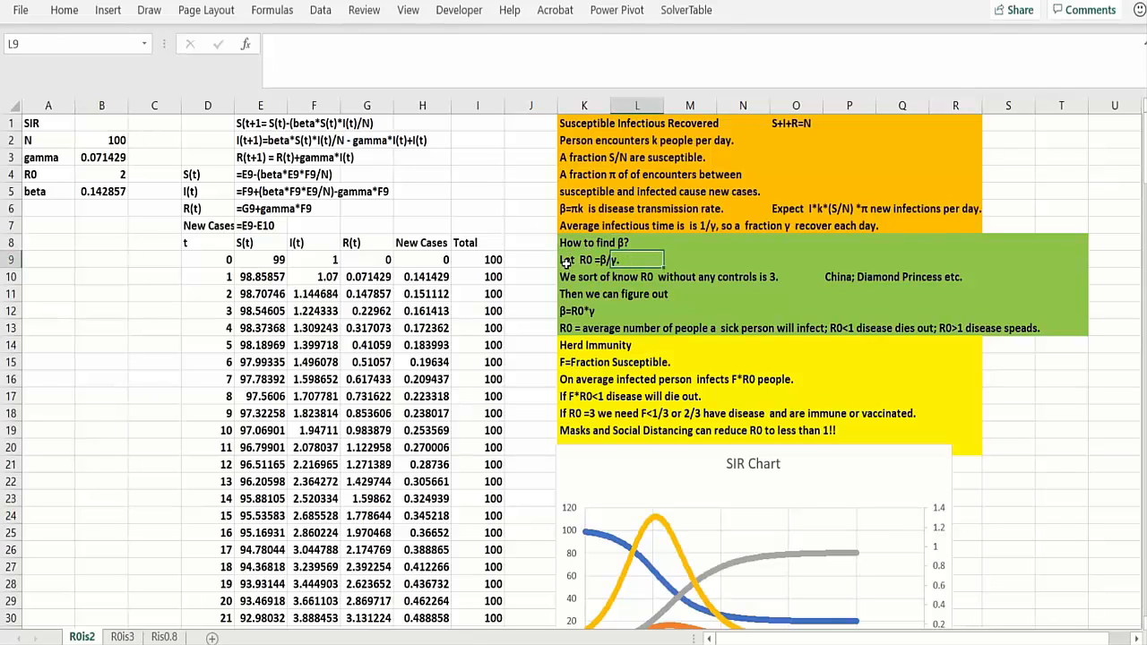
left_click(584, 258)
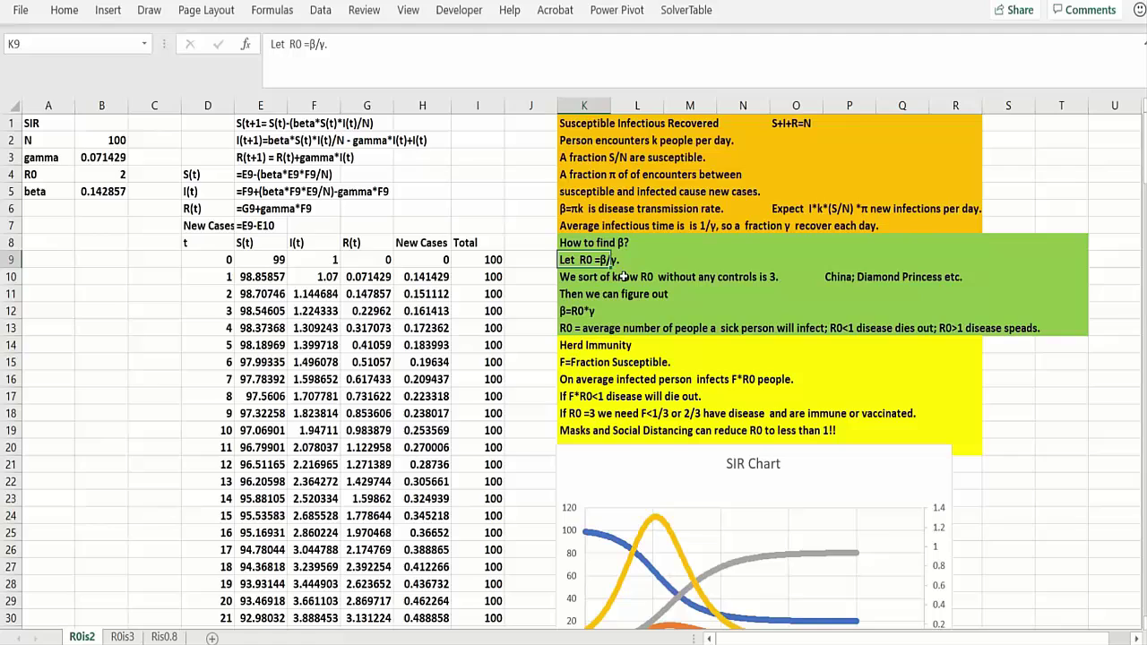
left_click(636, 276)
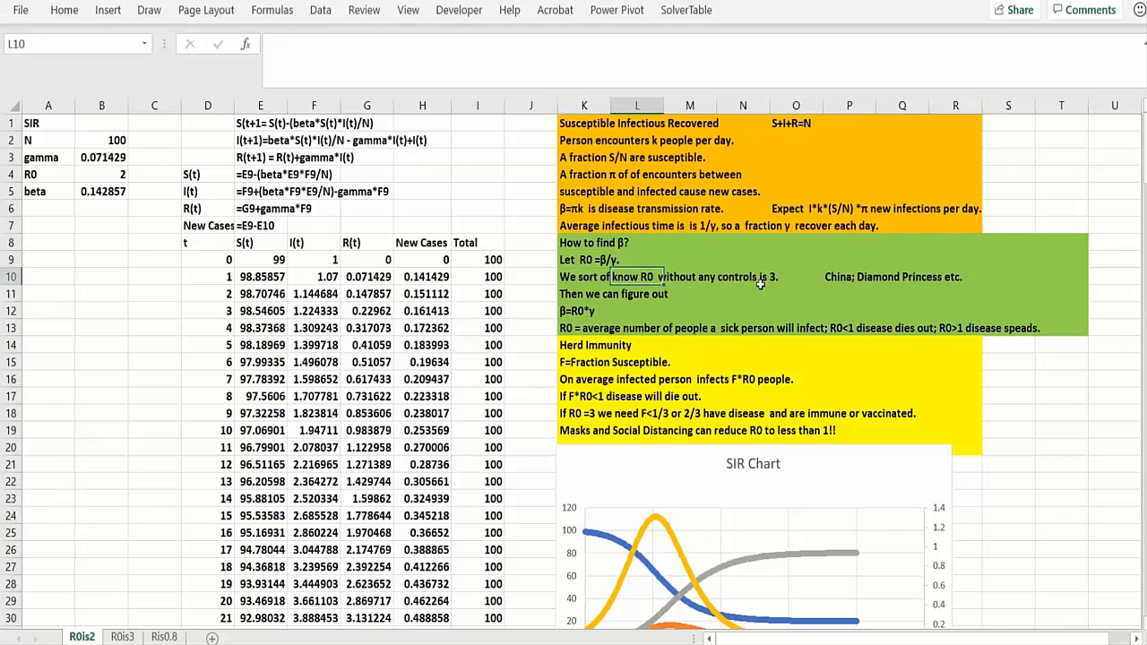
mouse_move(876, 279)
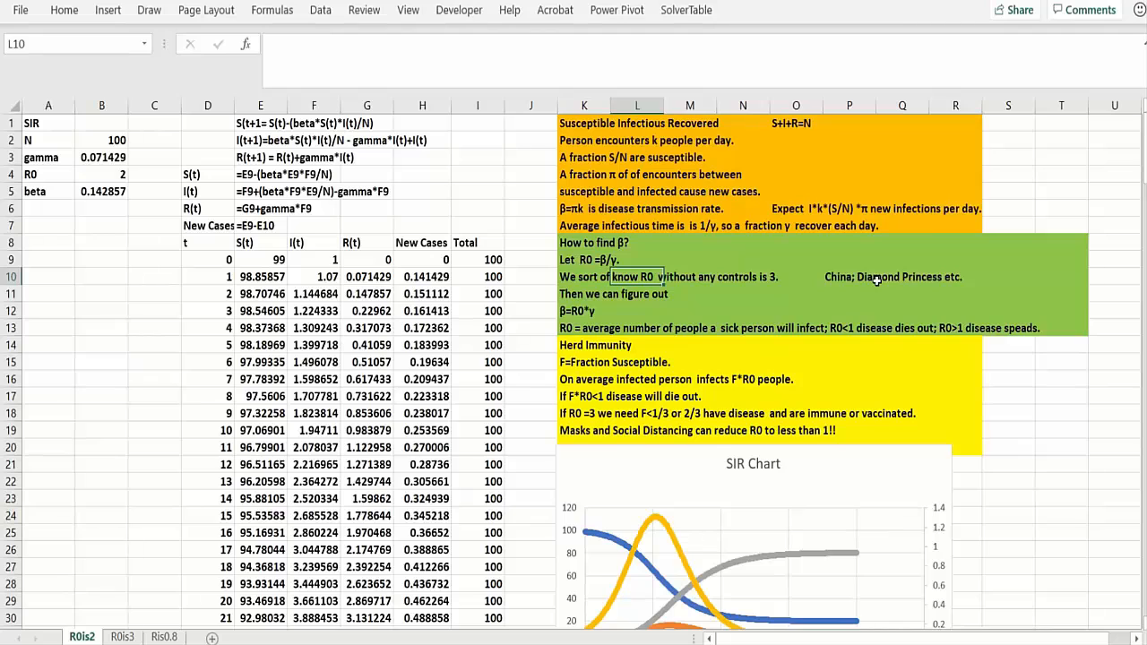
mouse_move(849, 286)
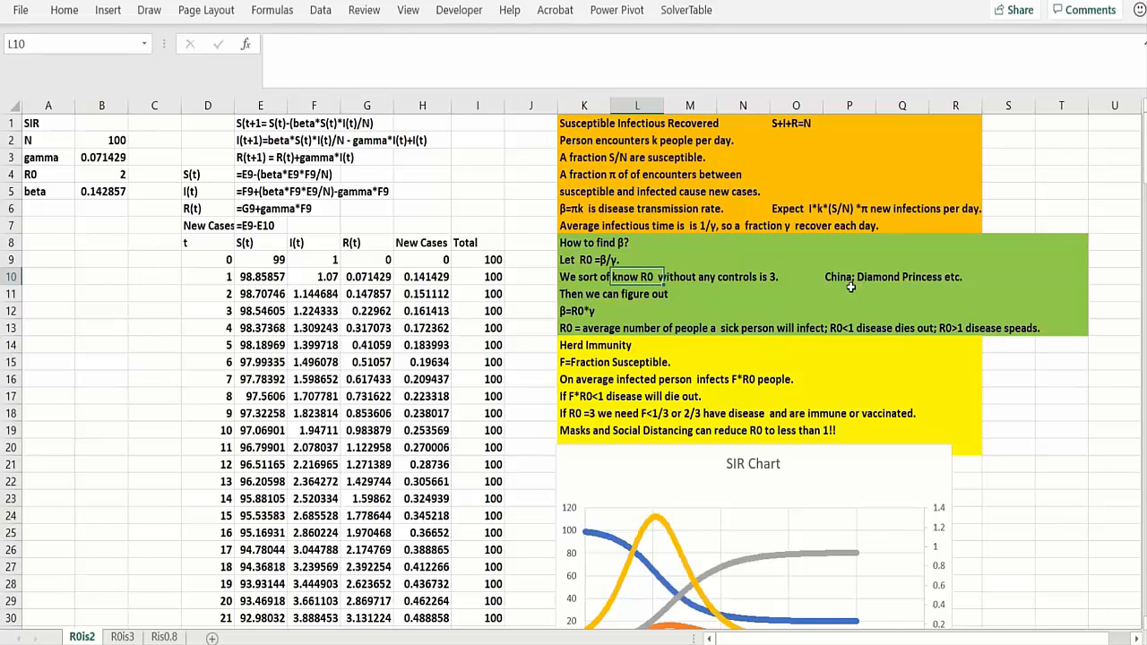
mouse_move(749, 283)
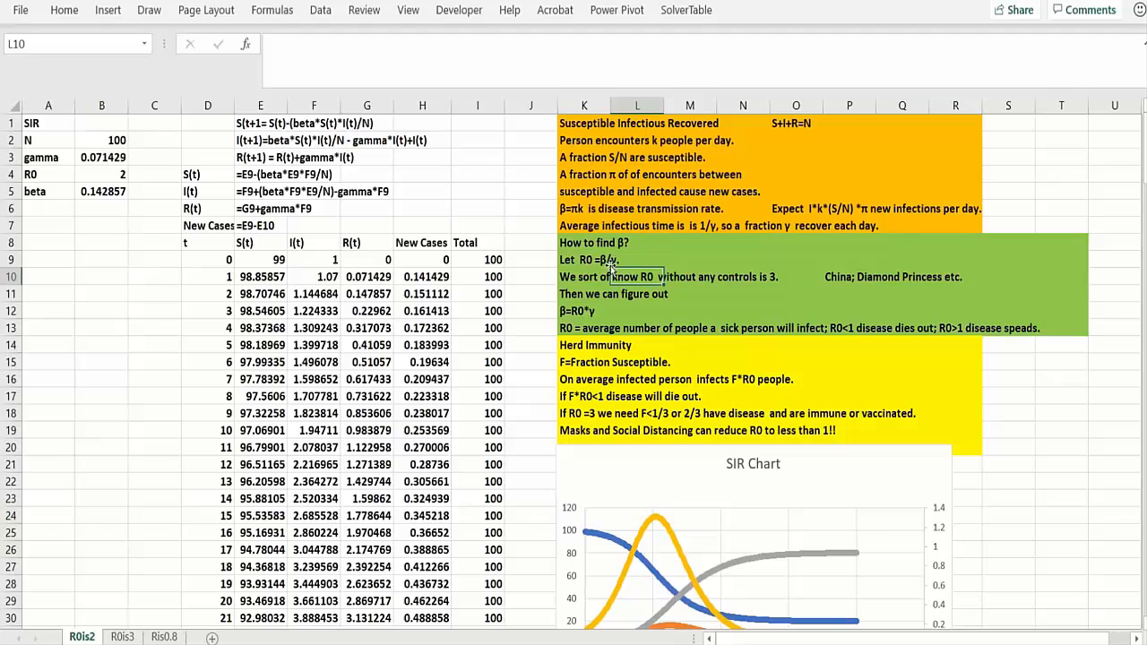
mouse_move(613, 311)
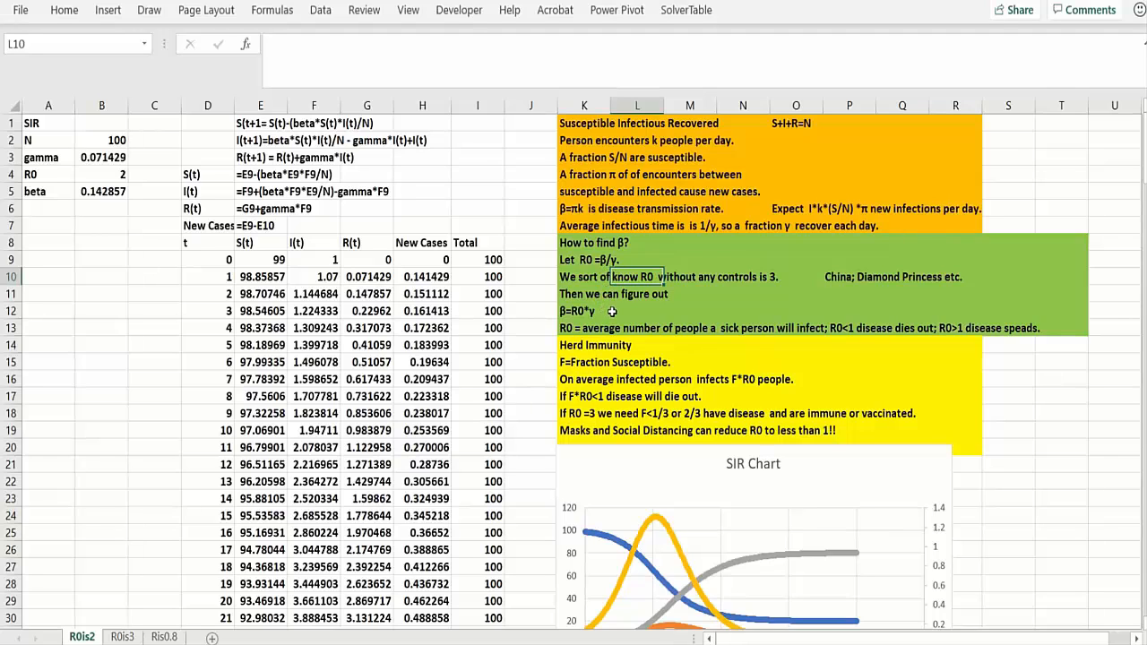
left_click(638, 310)
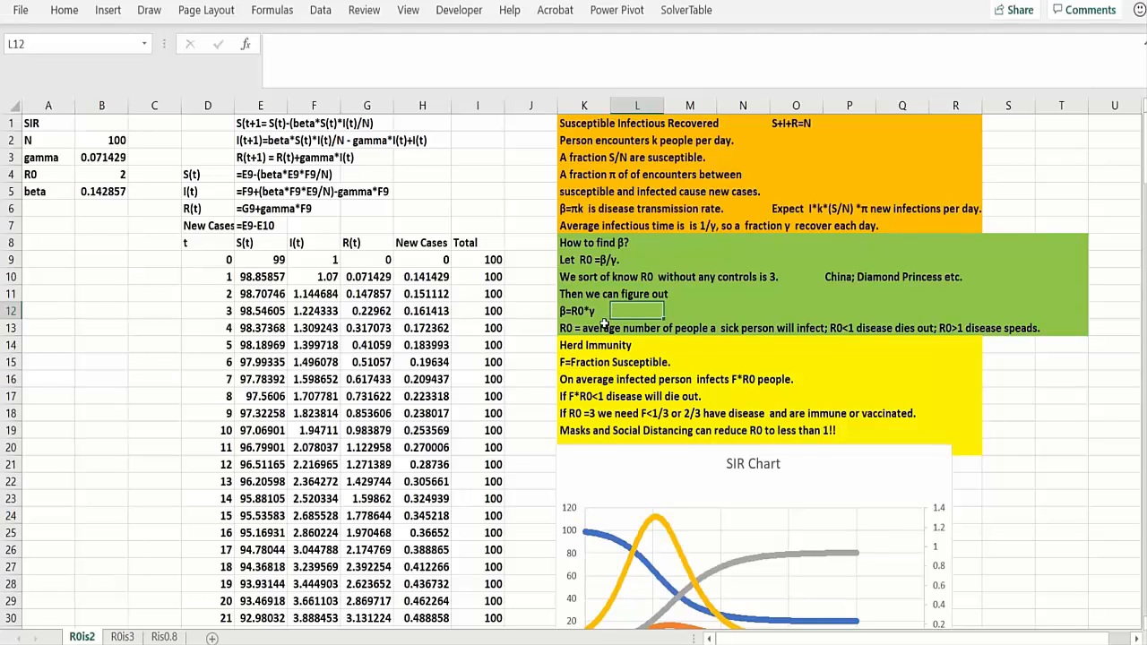
left_click(584, 326)
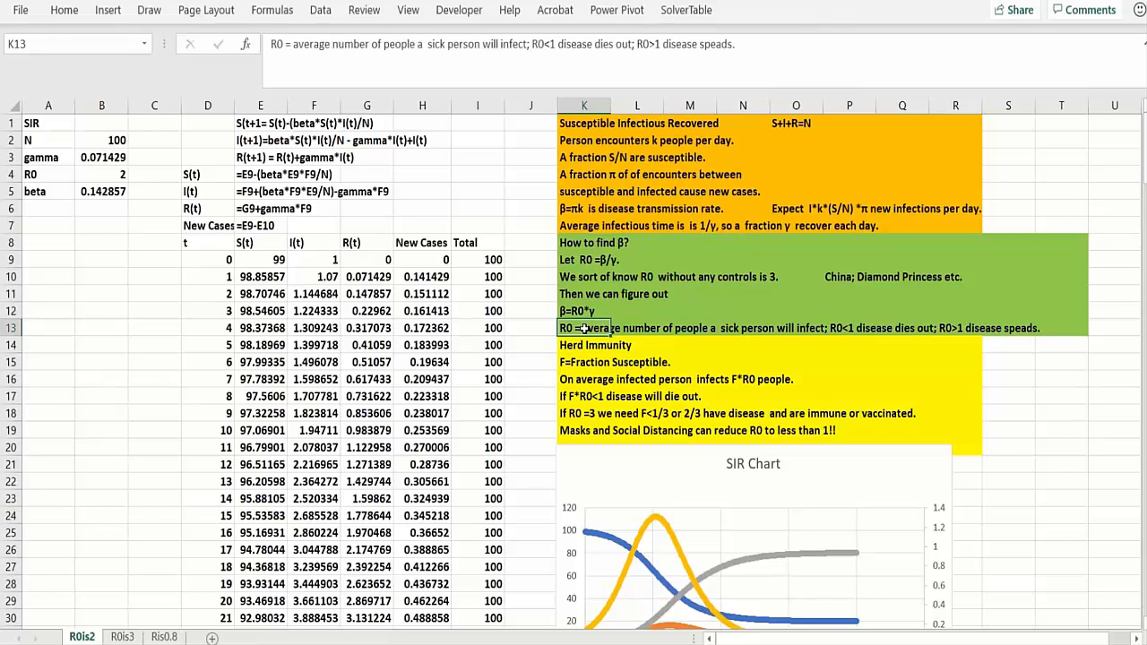
mouse_move(617, 301)
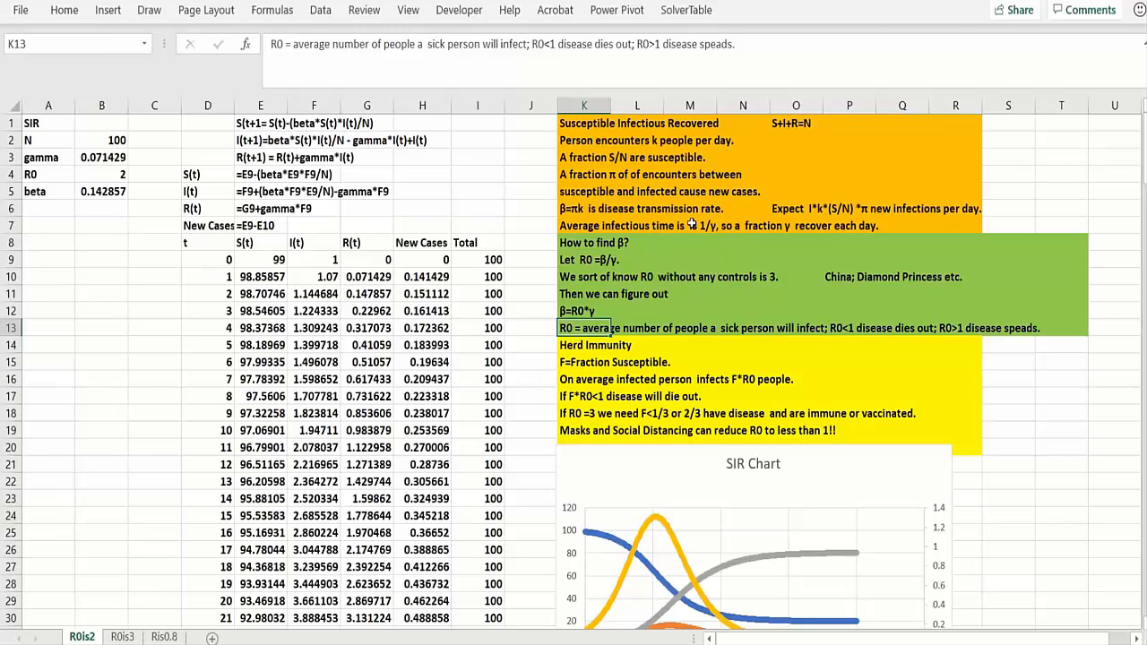
mouse_move(710, 241)
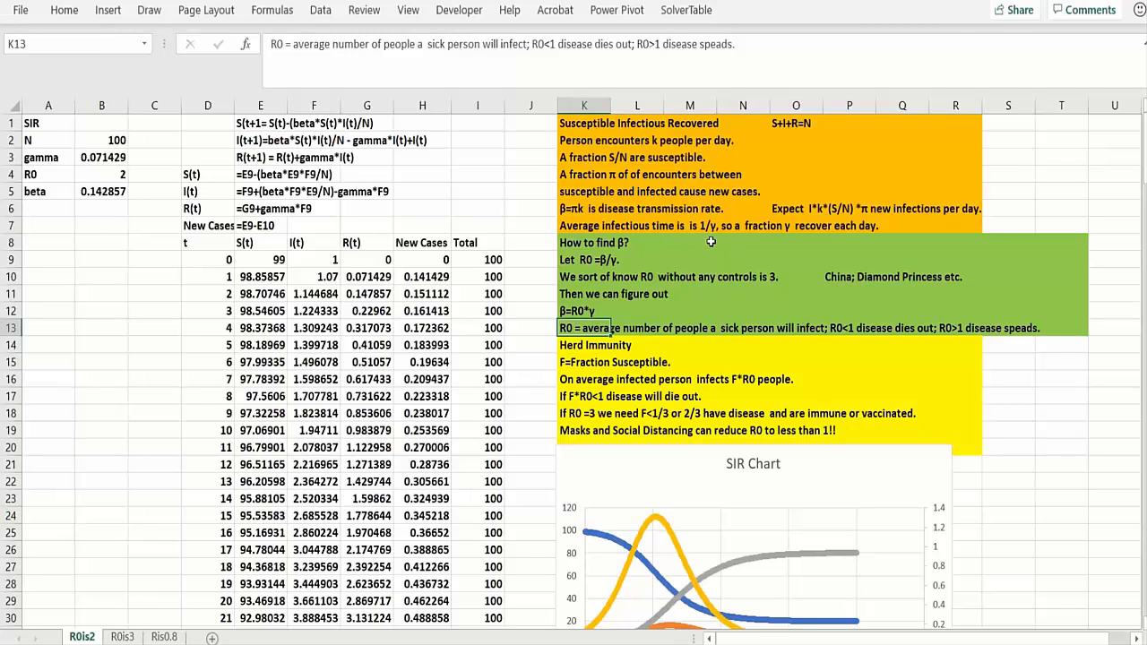
mouse_move(682, 314)
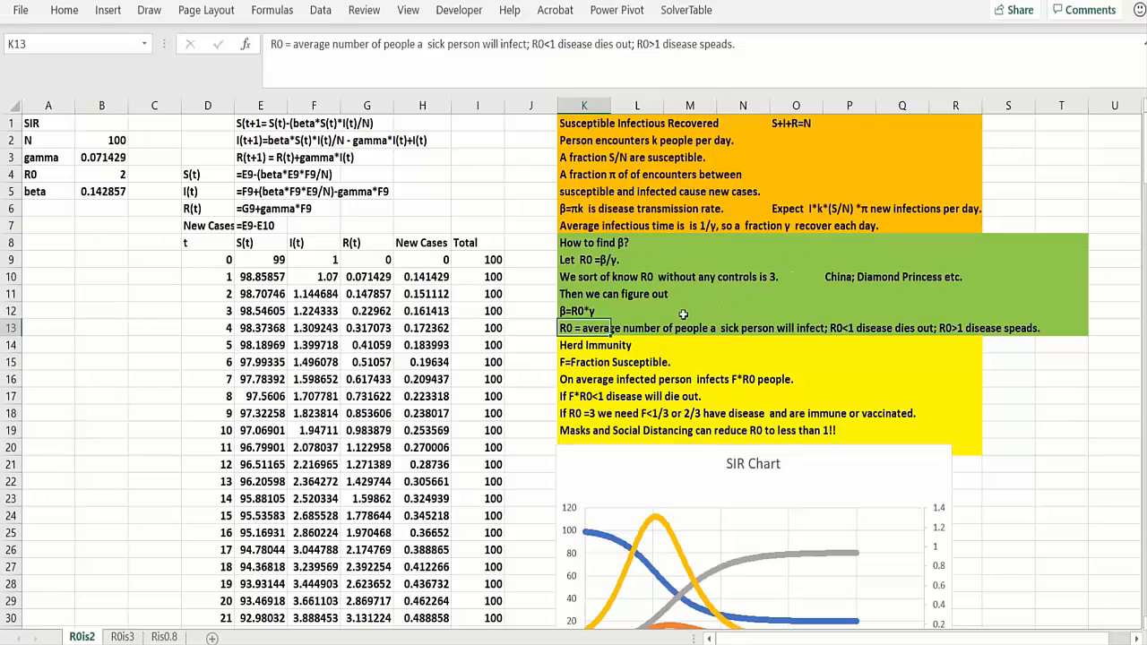
left_click(638, 310)
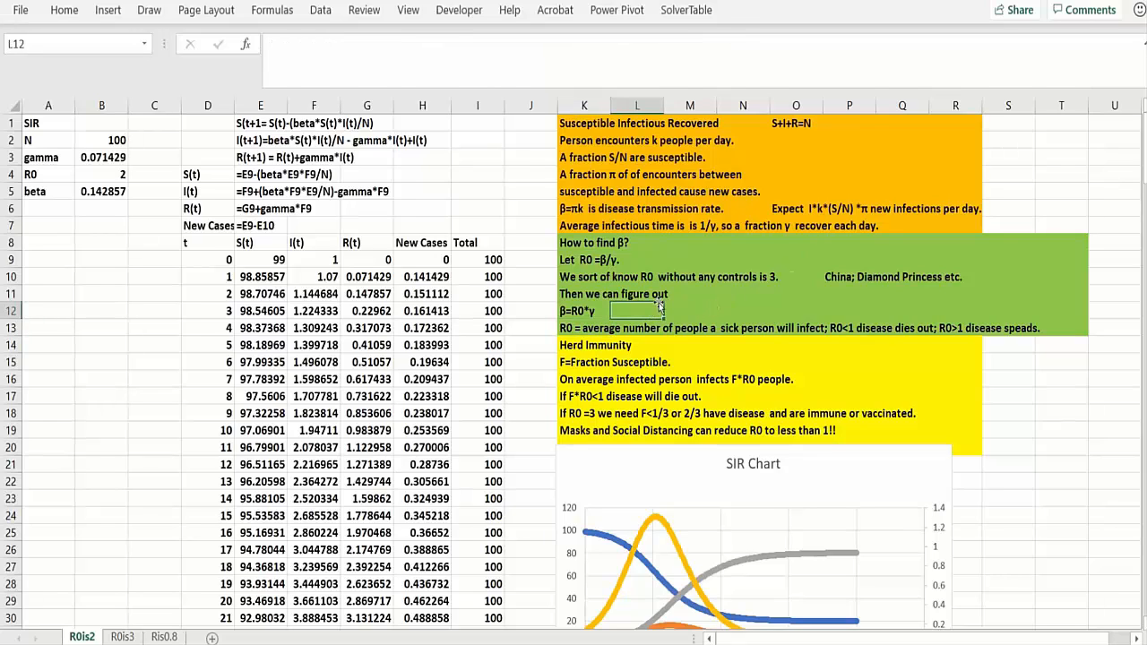
mouse_move(727, 312)
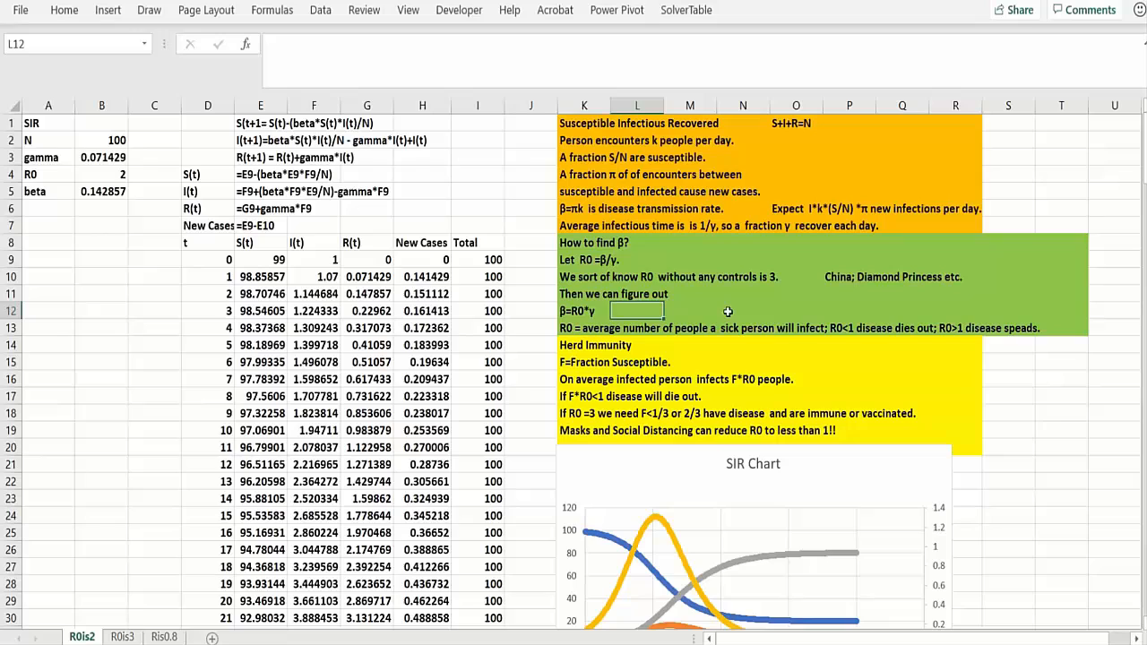
mouse_move(882, 330)
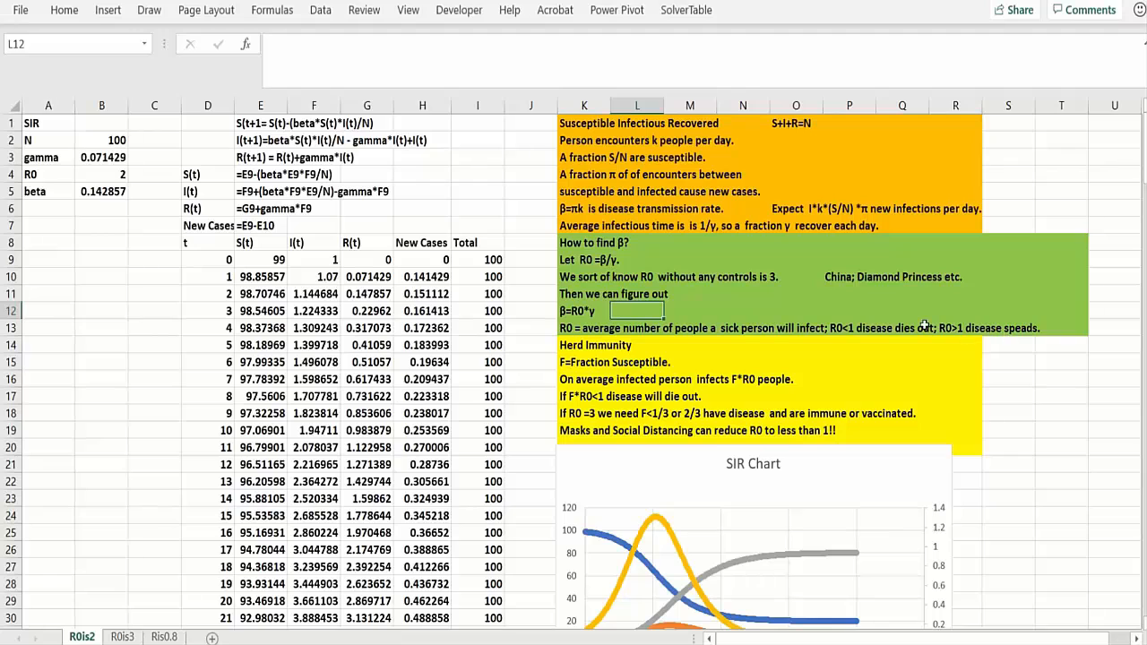
left_click(584, 326)
type("r")
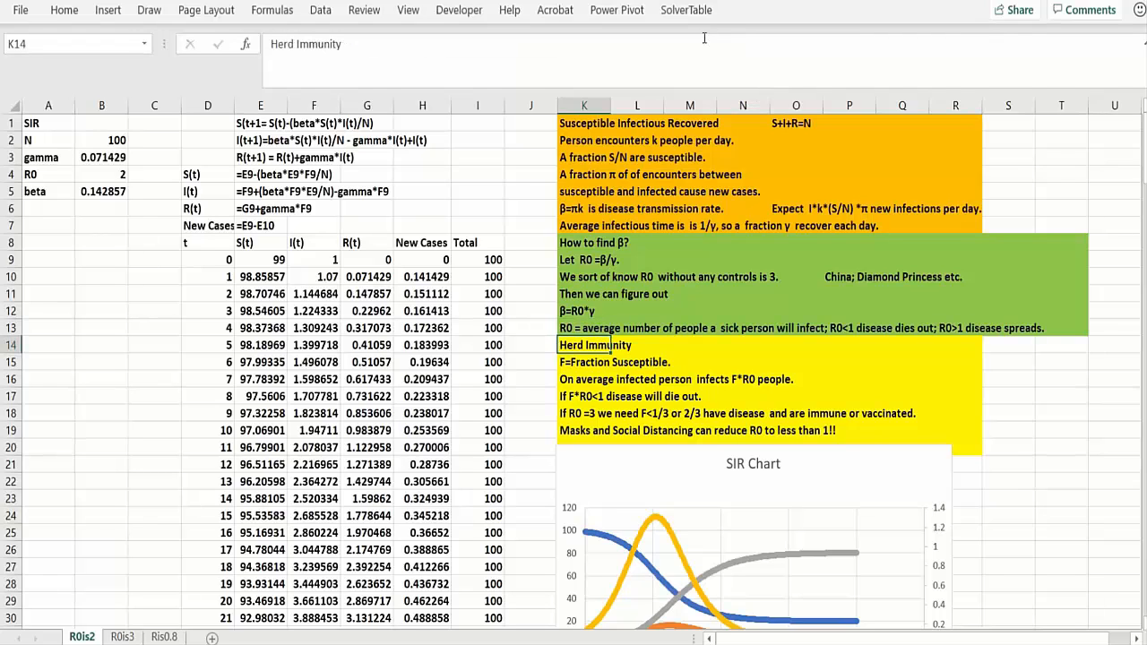
mouse_move(666, 222)
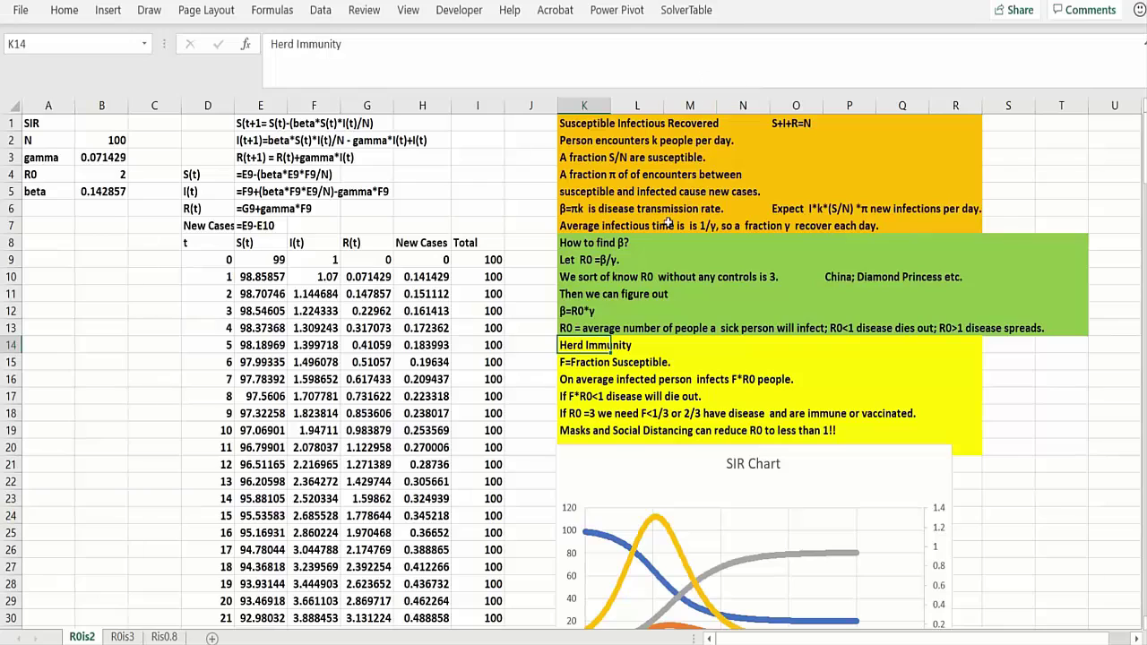
left_click(638, 344)
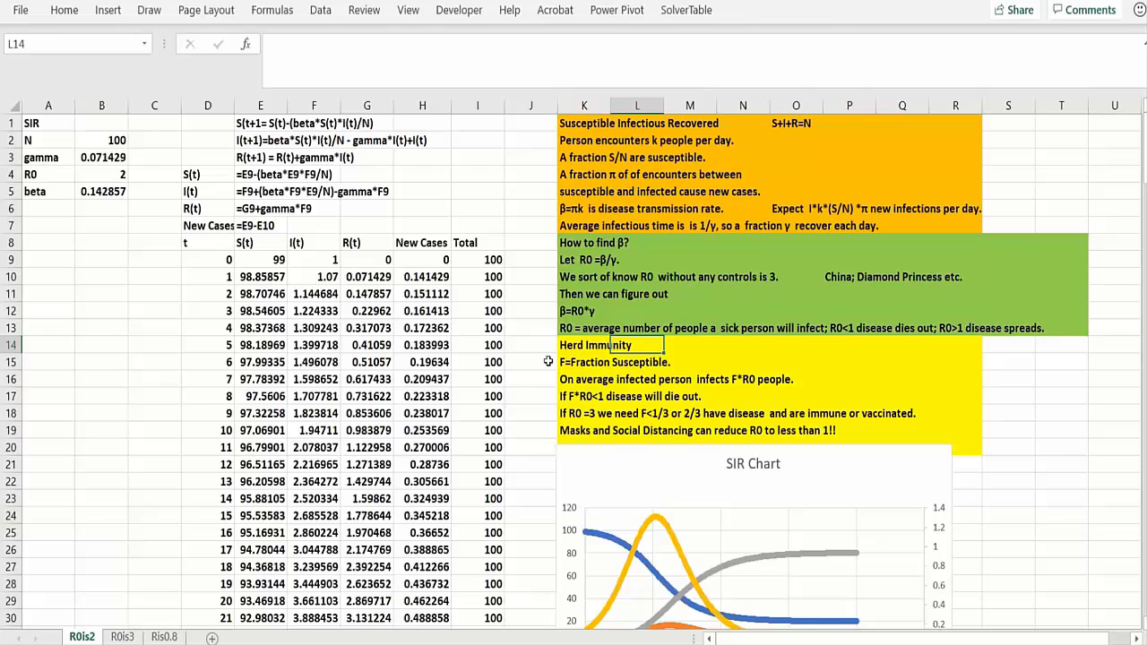
left_click(688, 362)
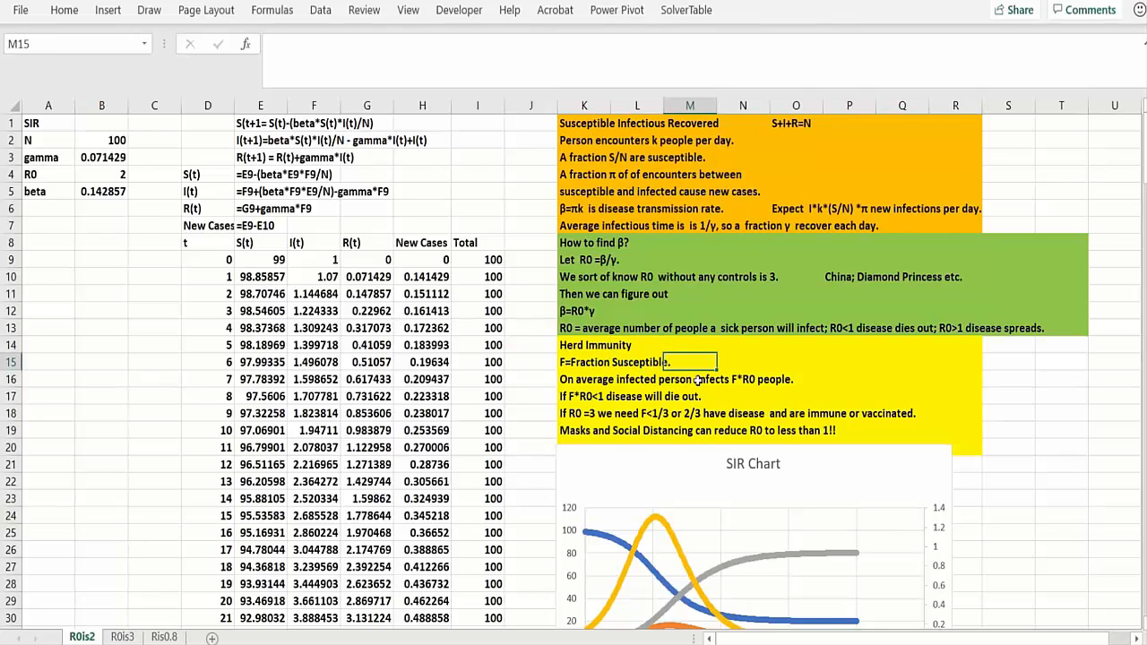
mouse_move(770, 283)
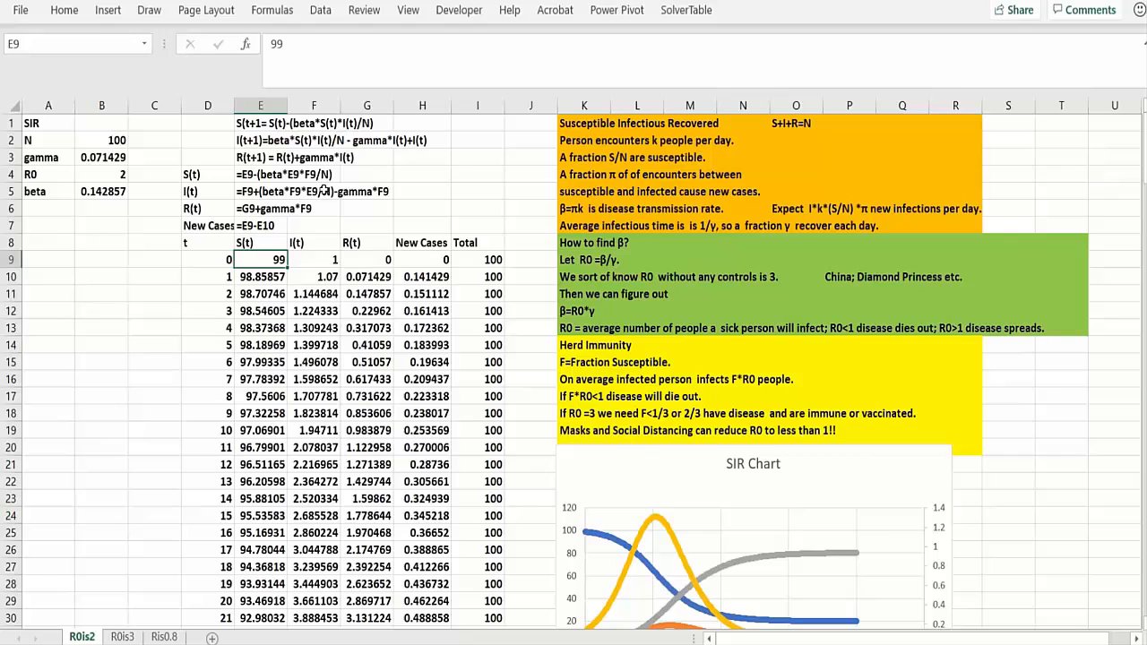
mouse_move(483, 162)
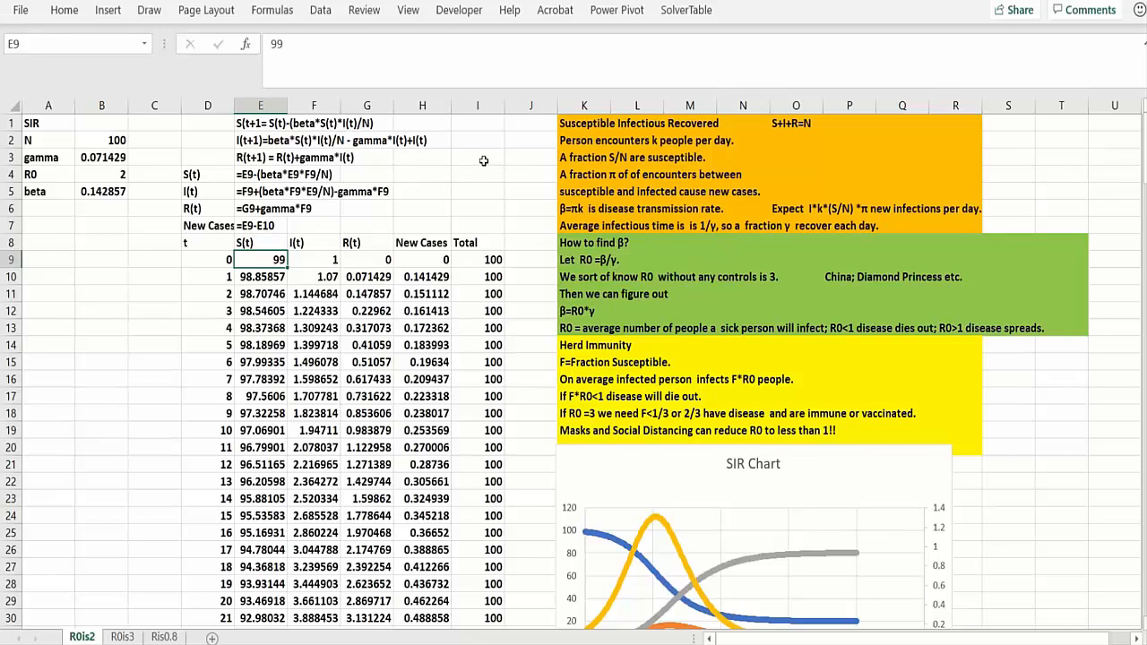
left_click(476, 158)
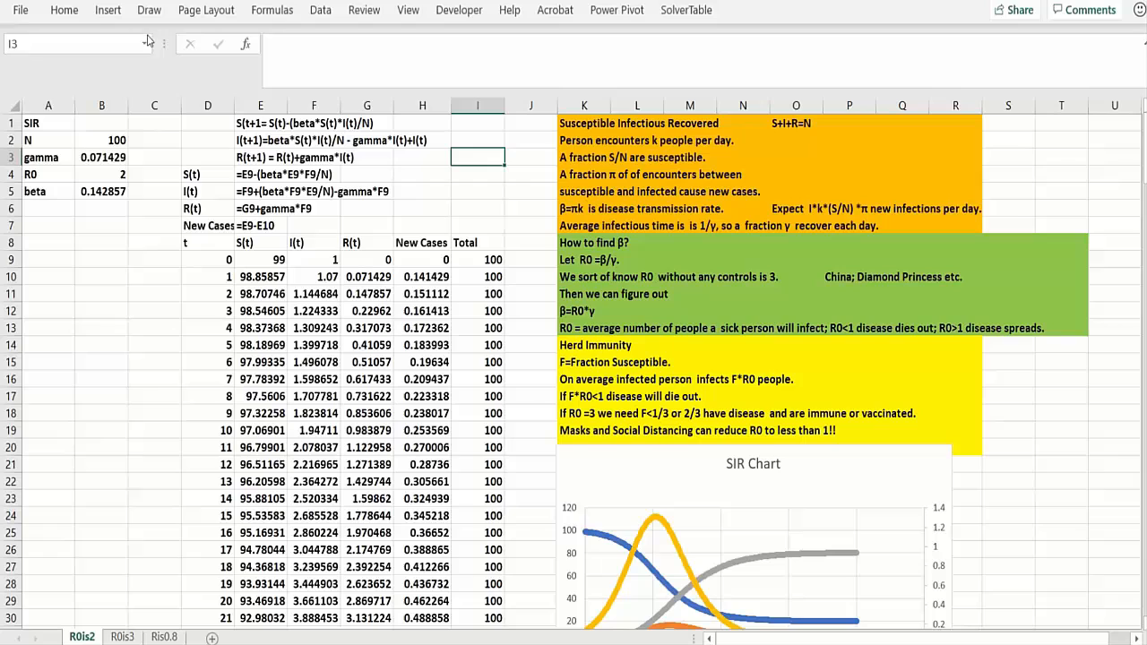
Colour N=100 and γ=0.071429 red, and confirm the starting infected count of 1
left_click_drag(117, 140, 97, 190)
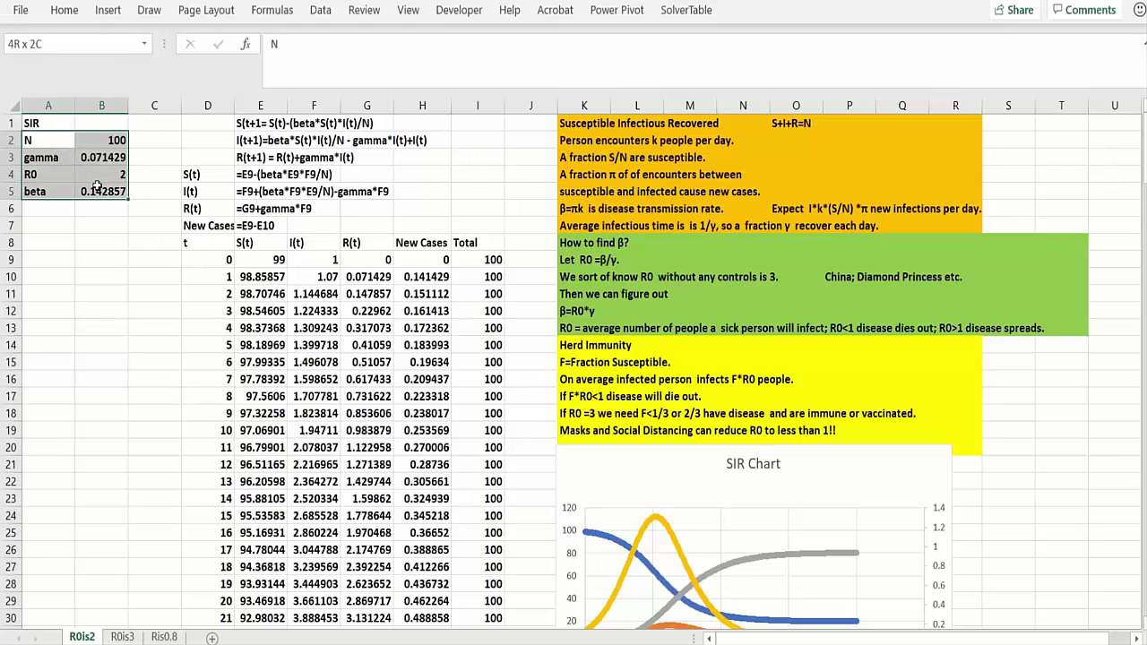
left_click(100, 139)
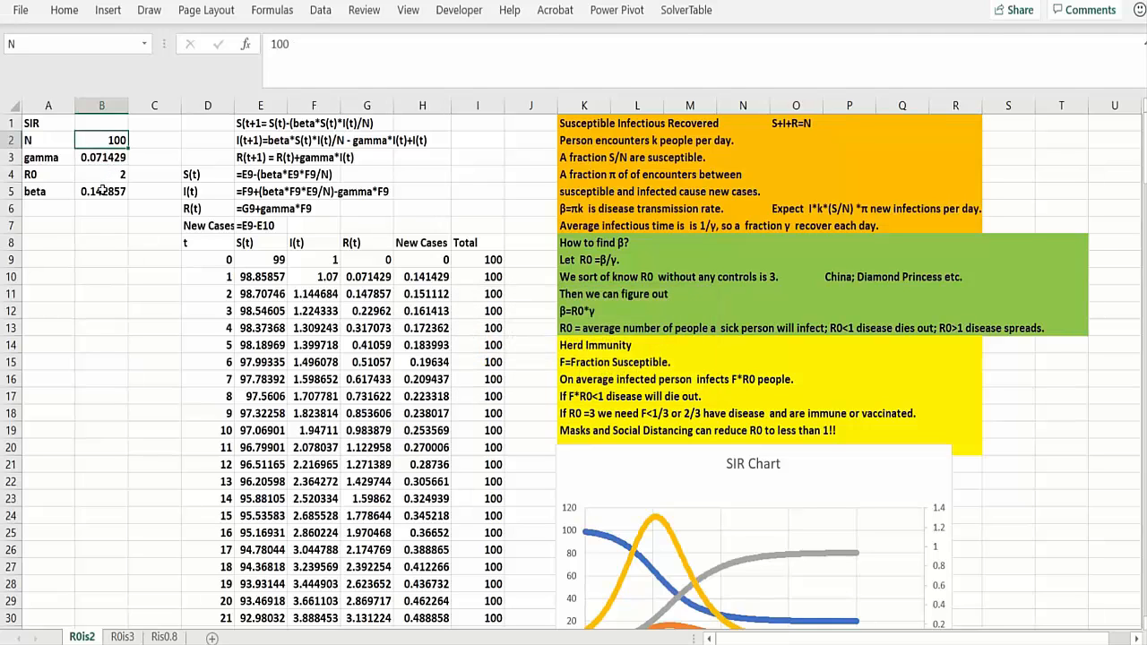
left_click(100, 190)
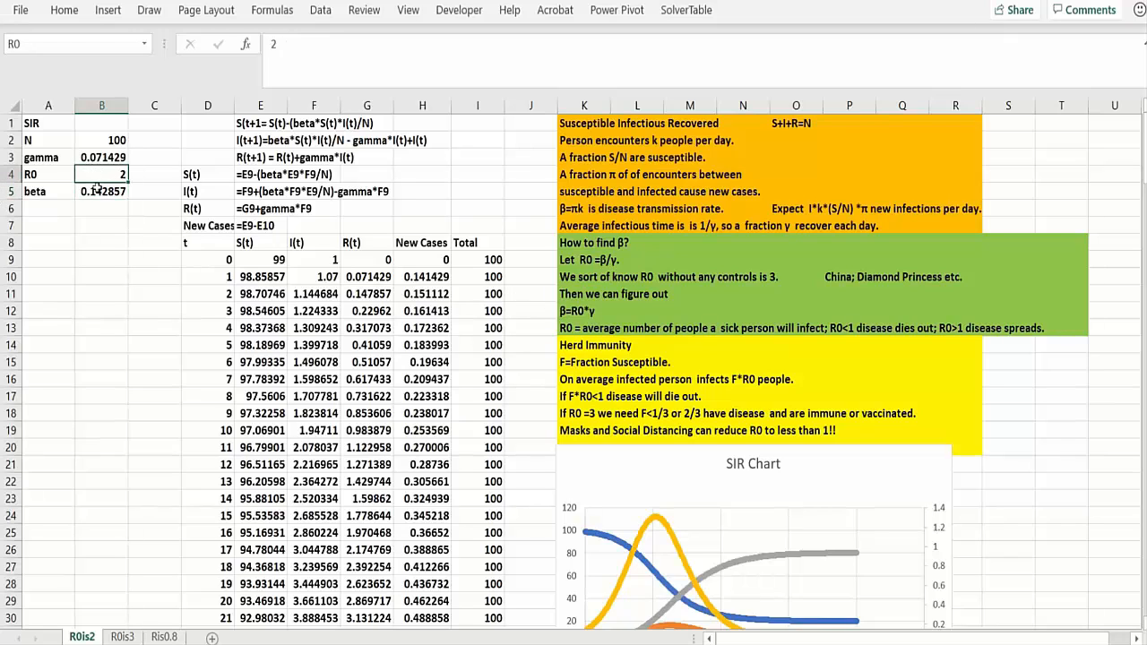
left_click(101, 190)
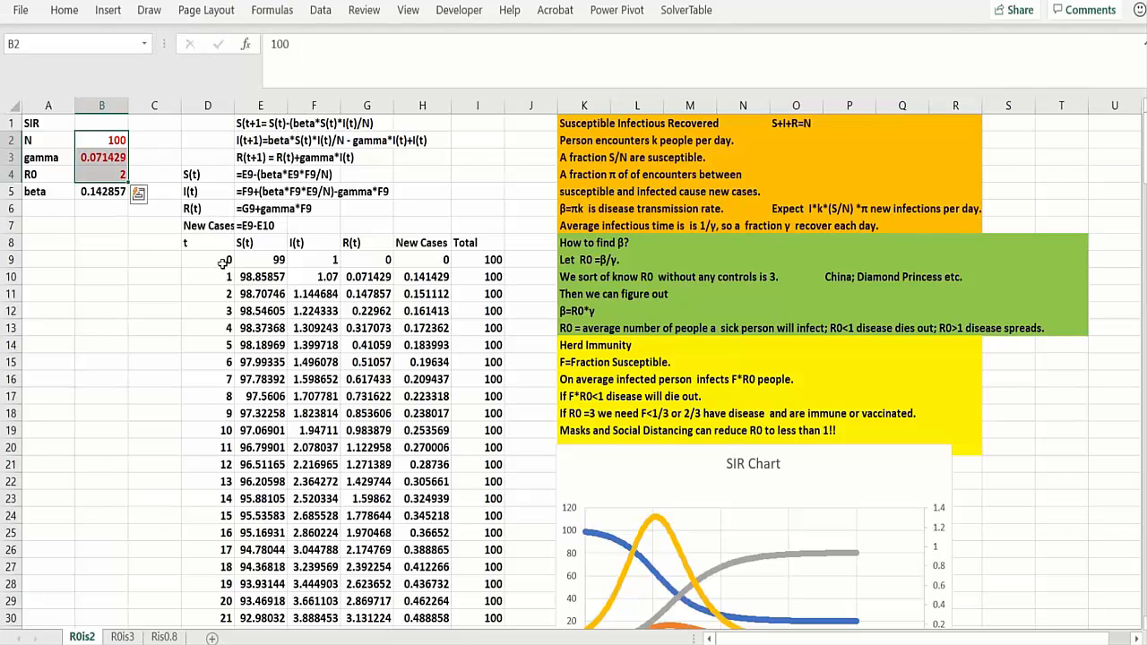
left_click(260, 258)
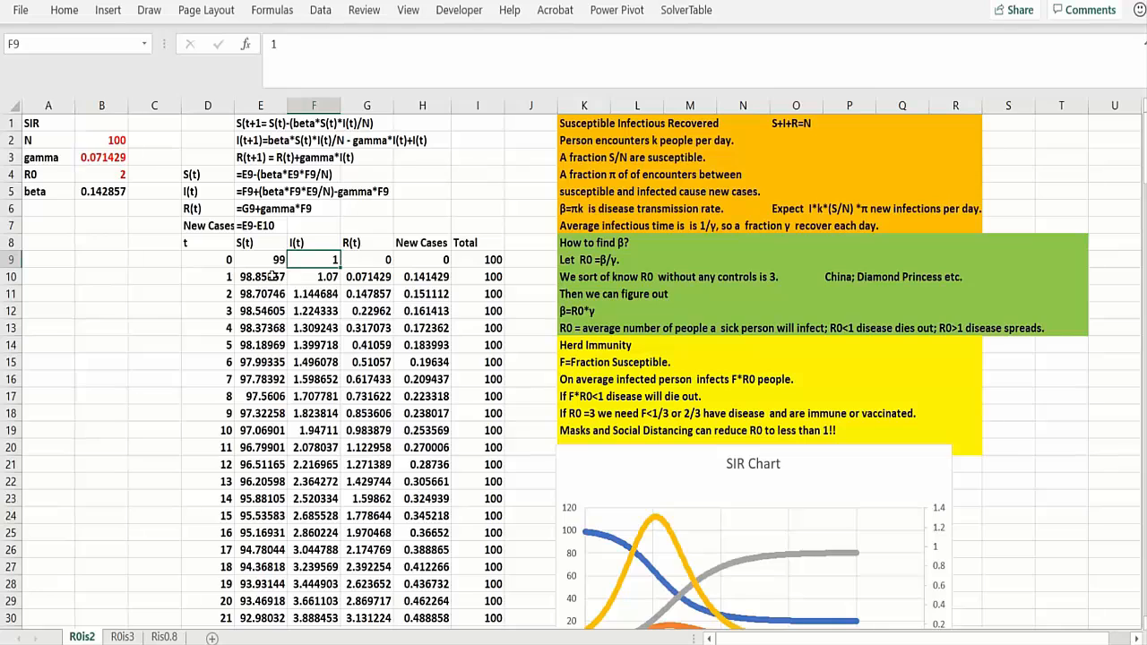
left_click(260, 276)
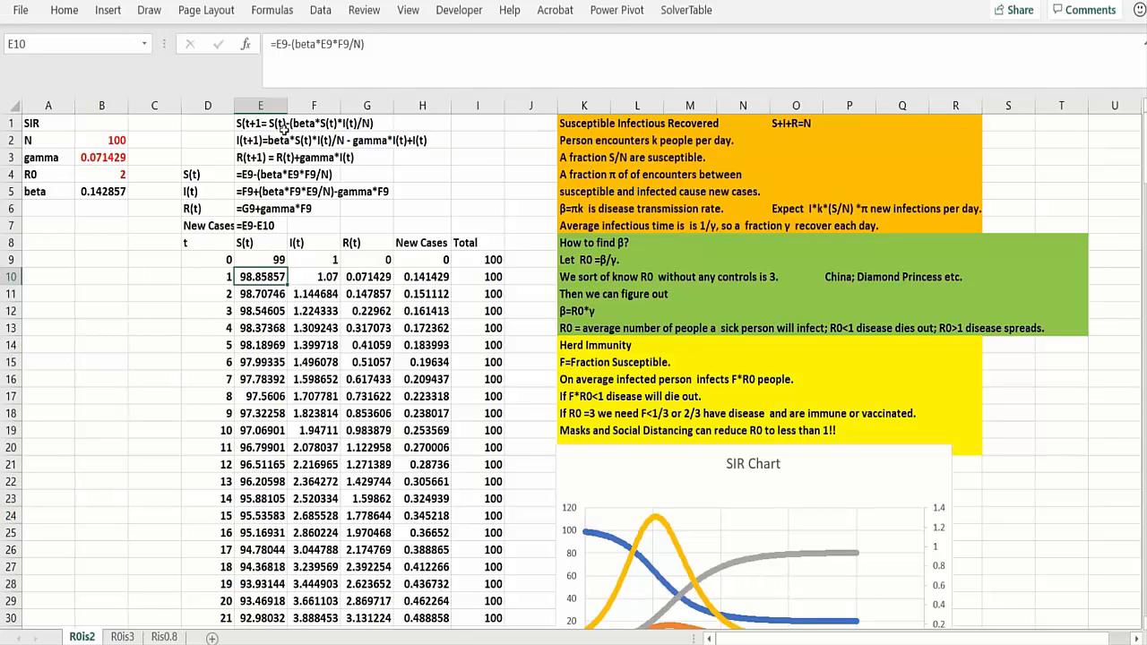
mouse_move(516, 200)
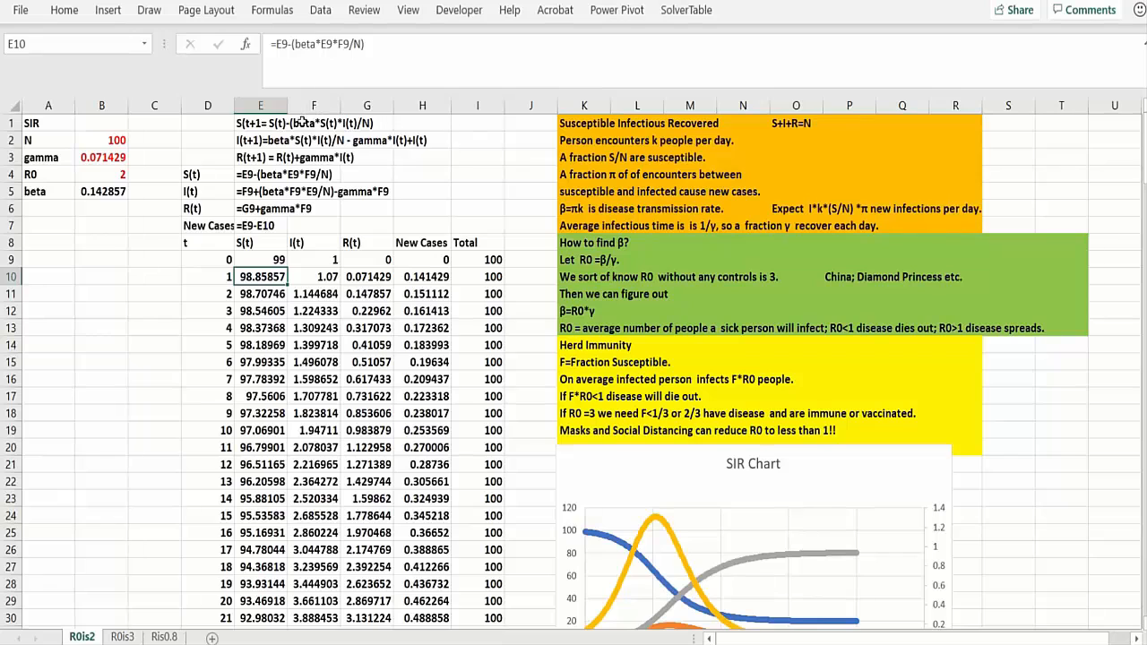
mouse_move(552, 215)
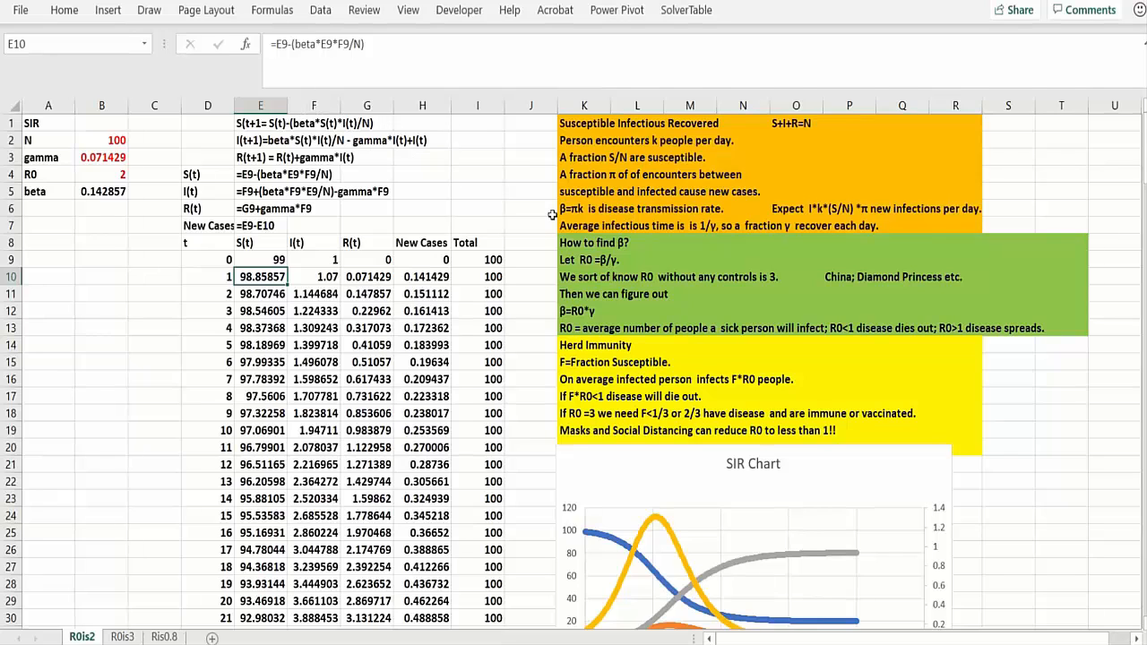
mouse_move(458, 140)
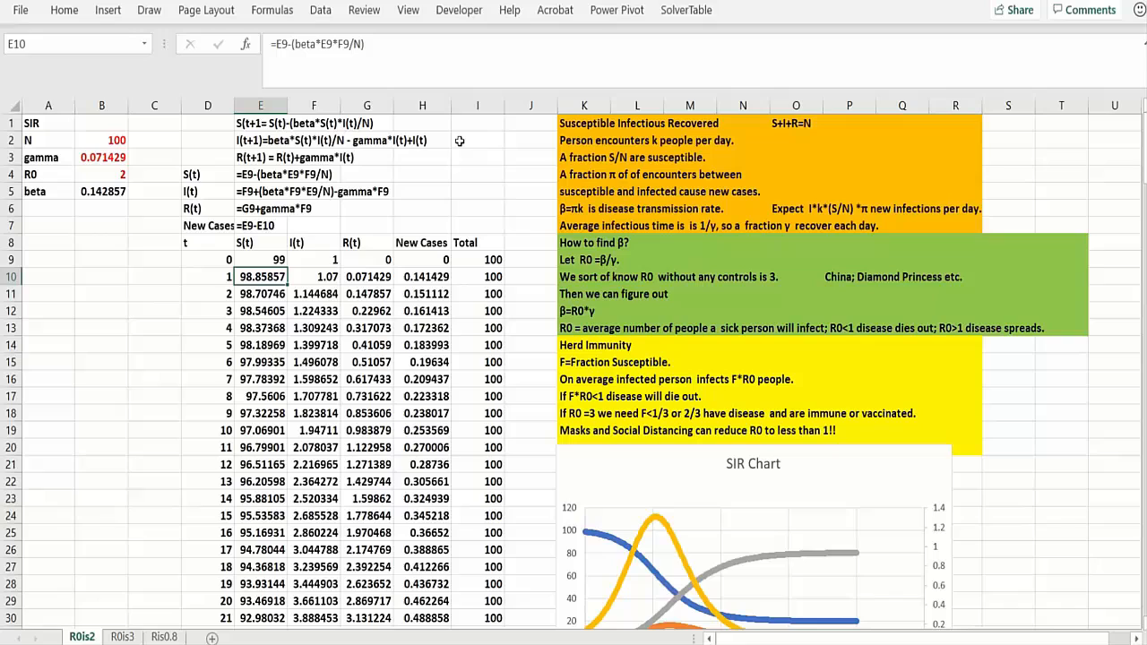
mouse_move(502, 187)
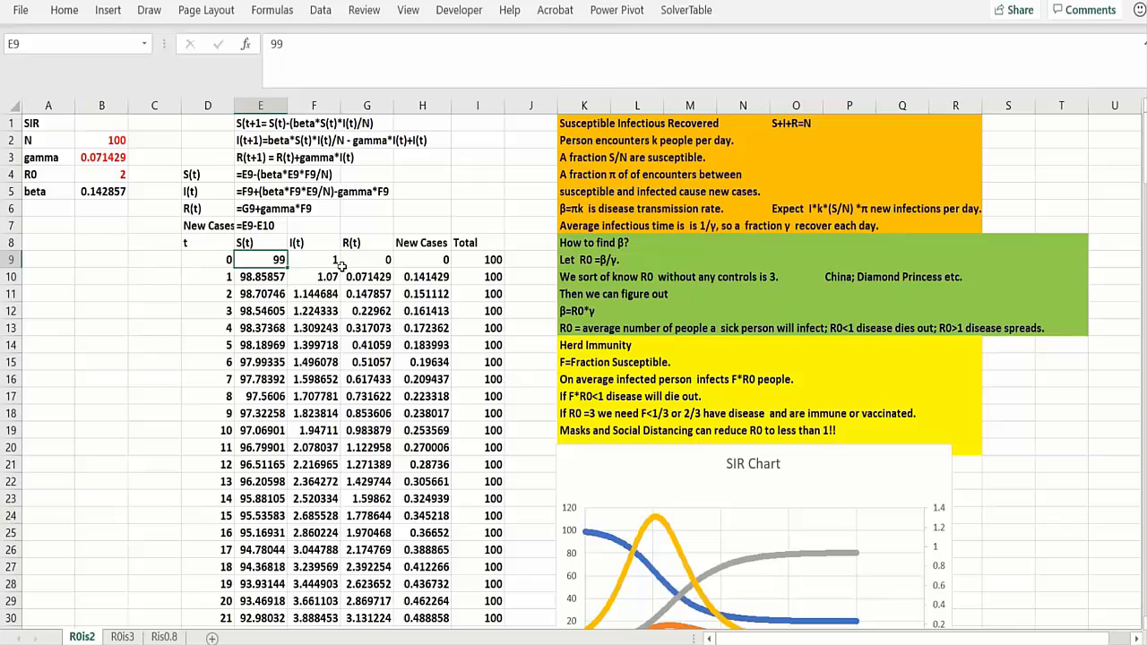
mouse_move(412, 279)
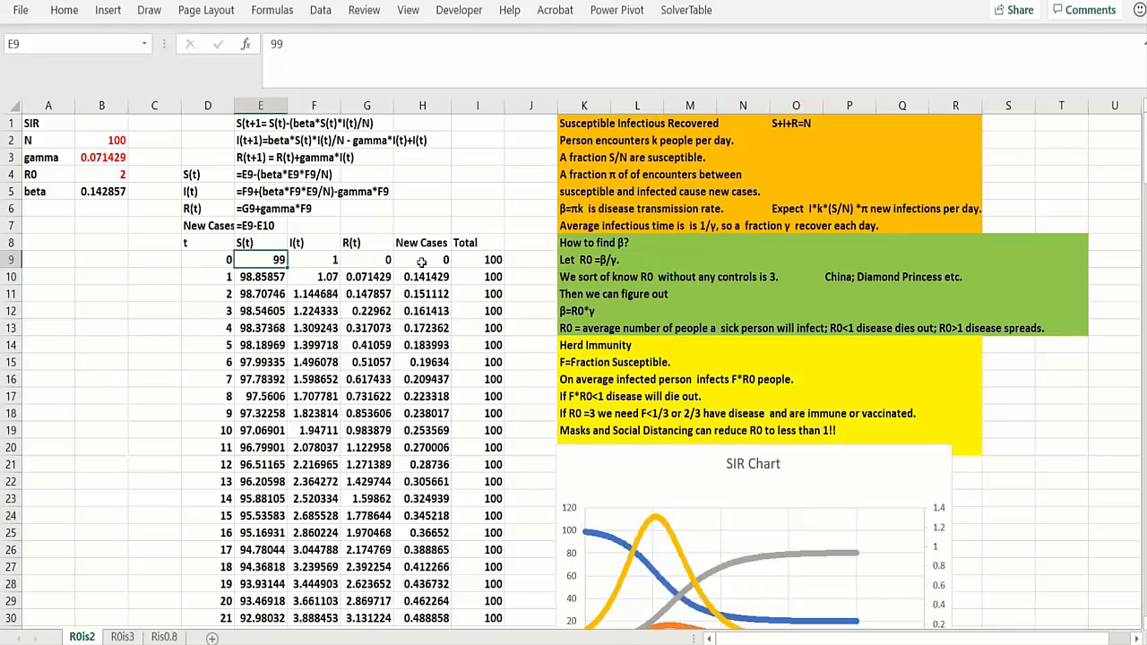
left_click(423, 258)
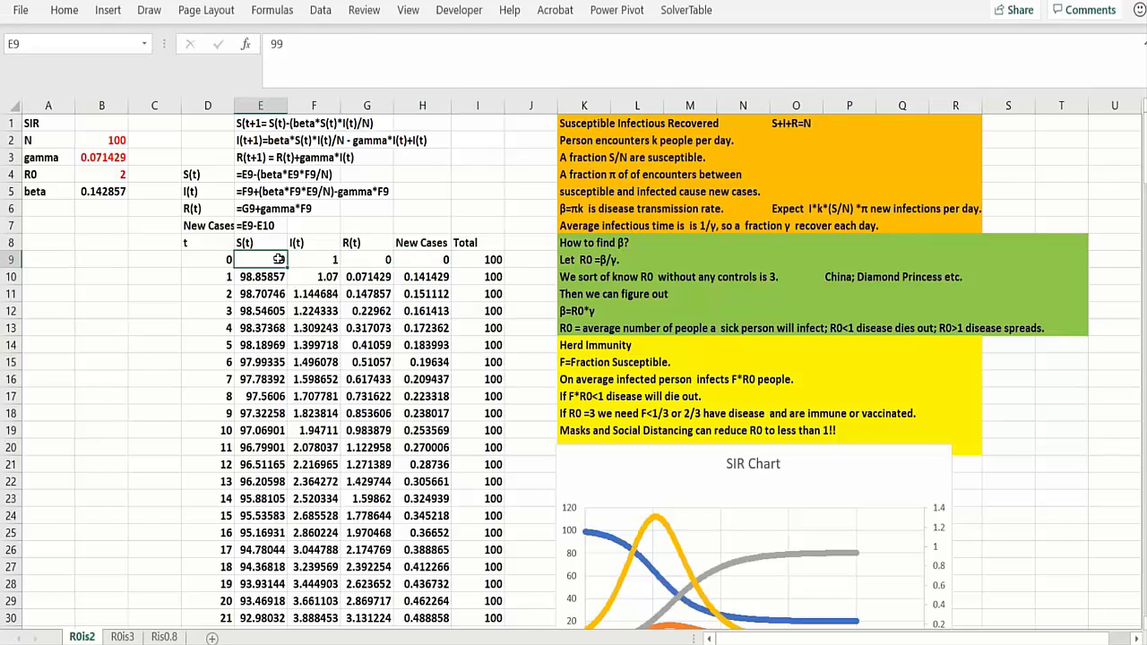
left_click(260, 276)
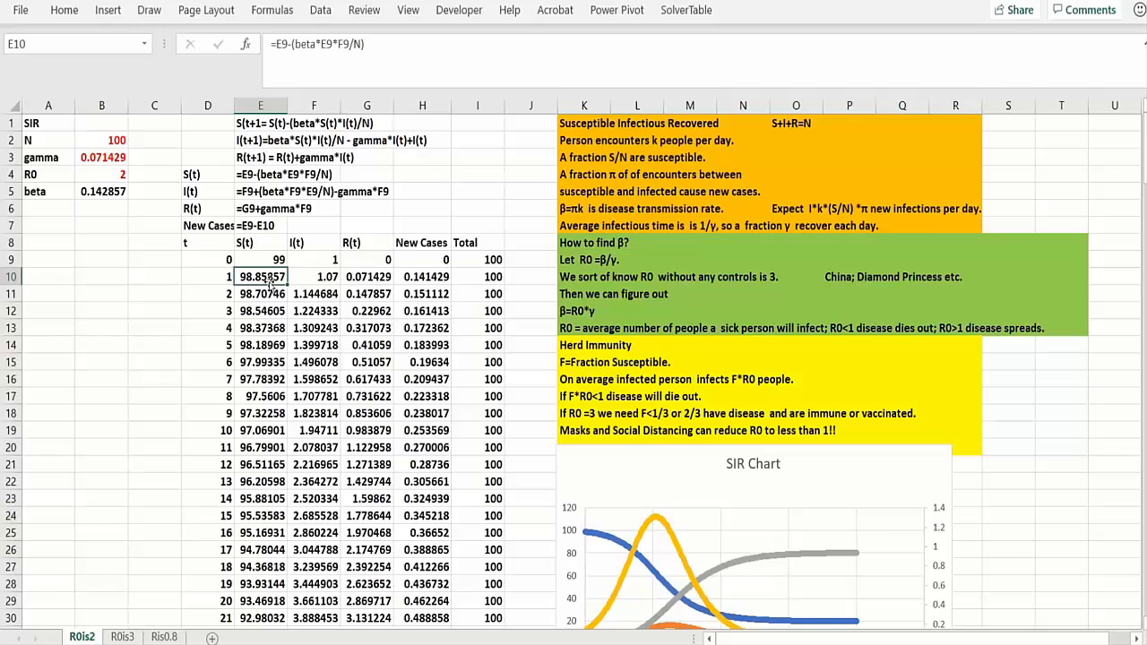
left_click(260, 294)
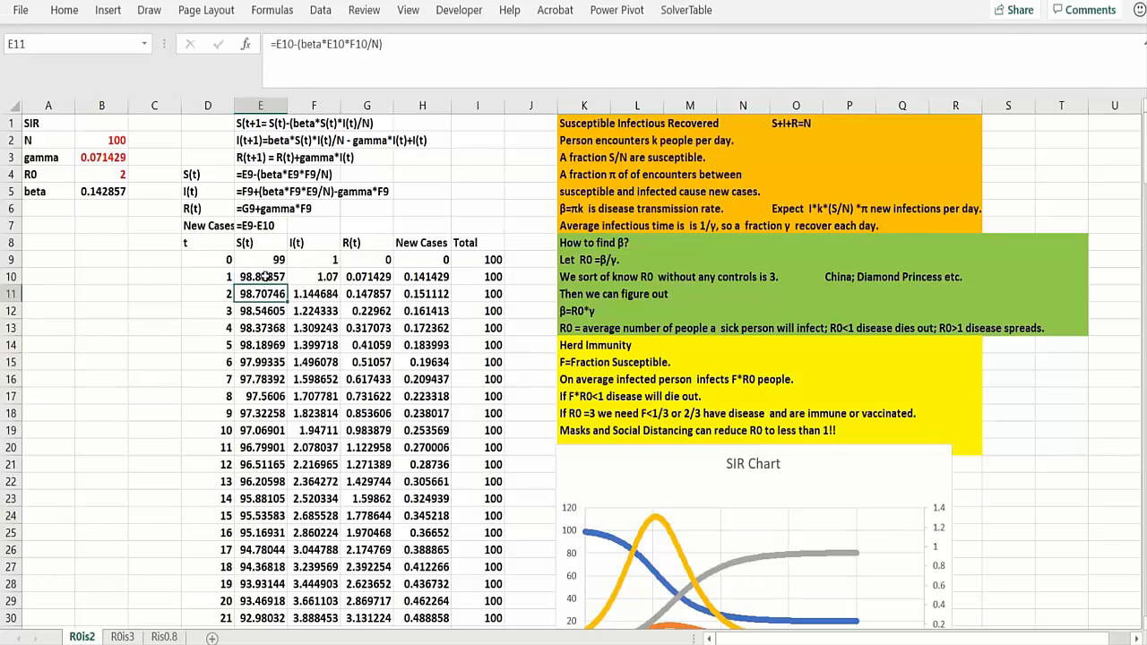
left_click(262, 276)
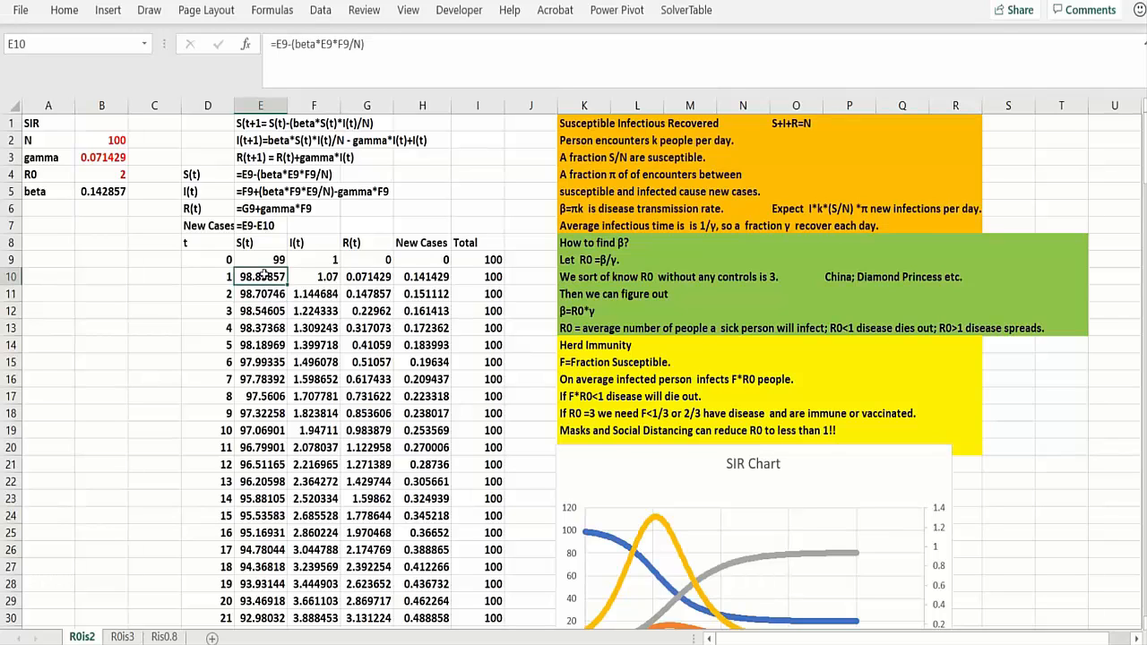
left_click(312, 276)
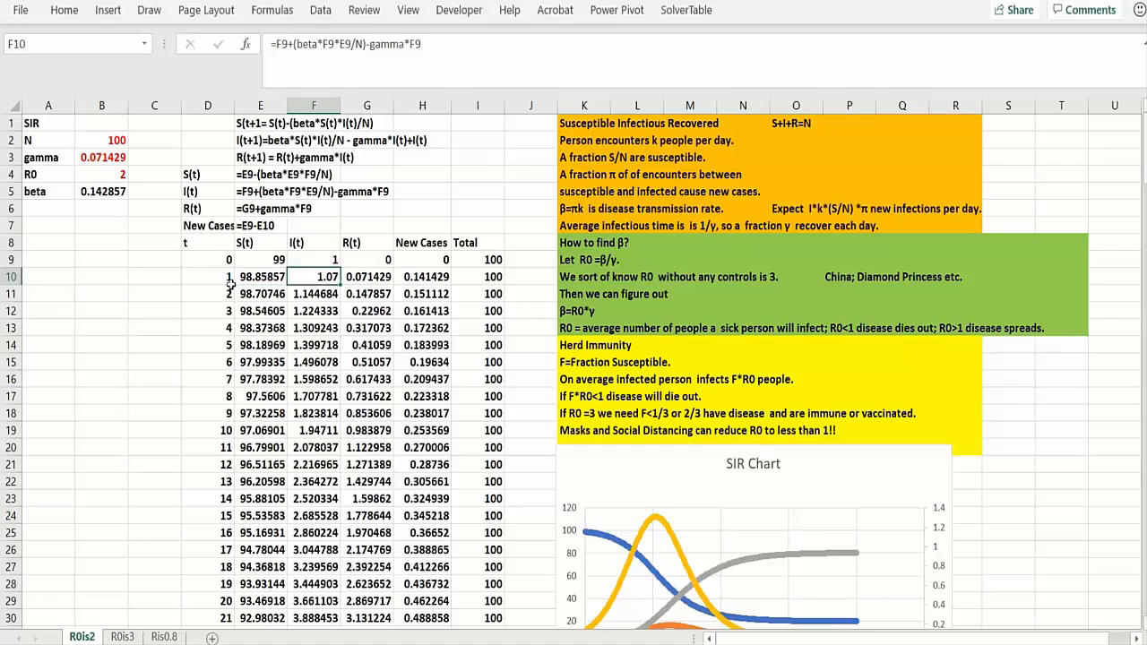
left_click(100, 174)
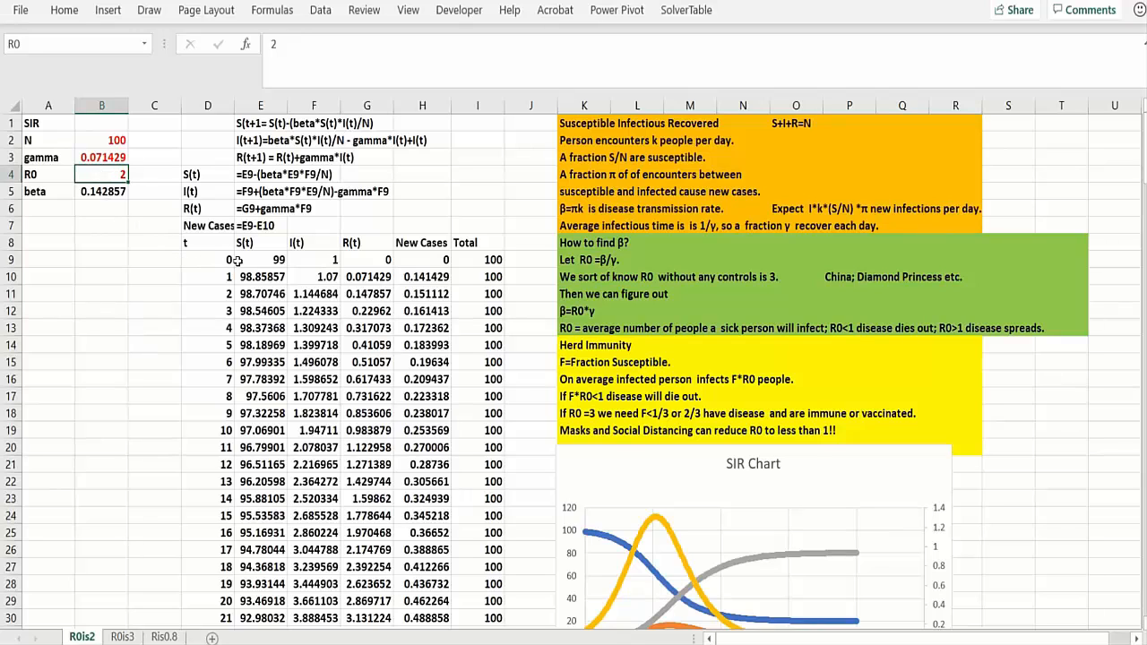
left_click(313, 276)
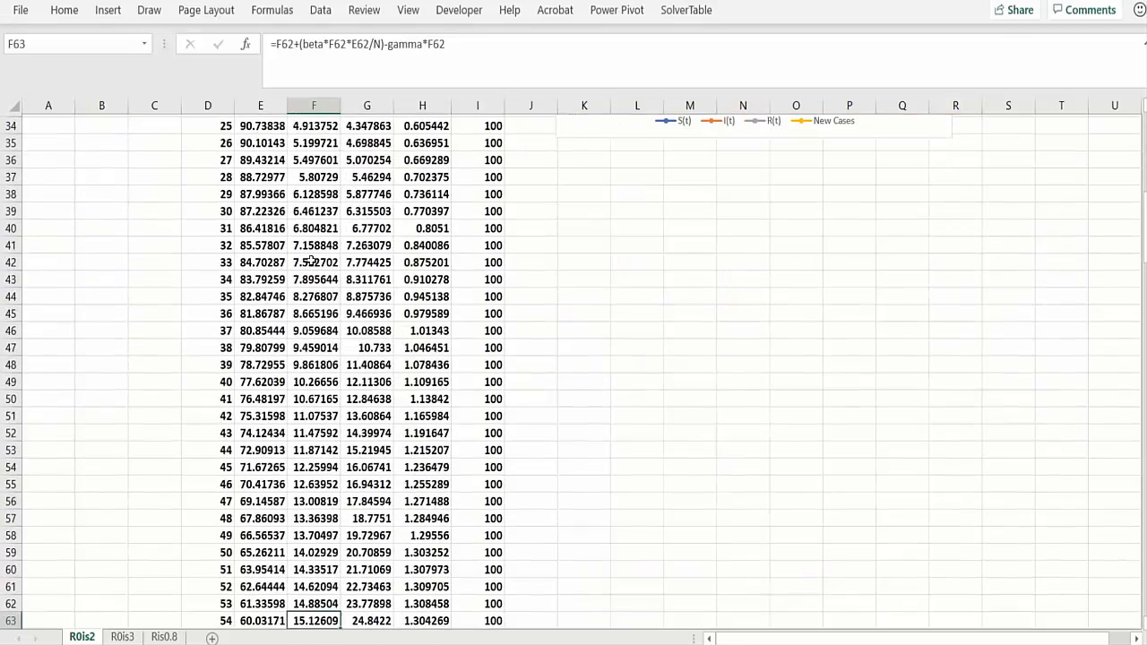
scroll("up", 3)
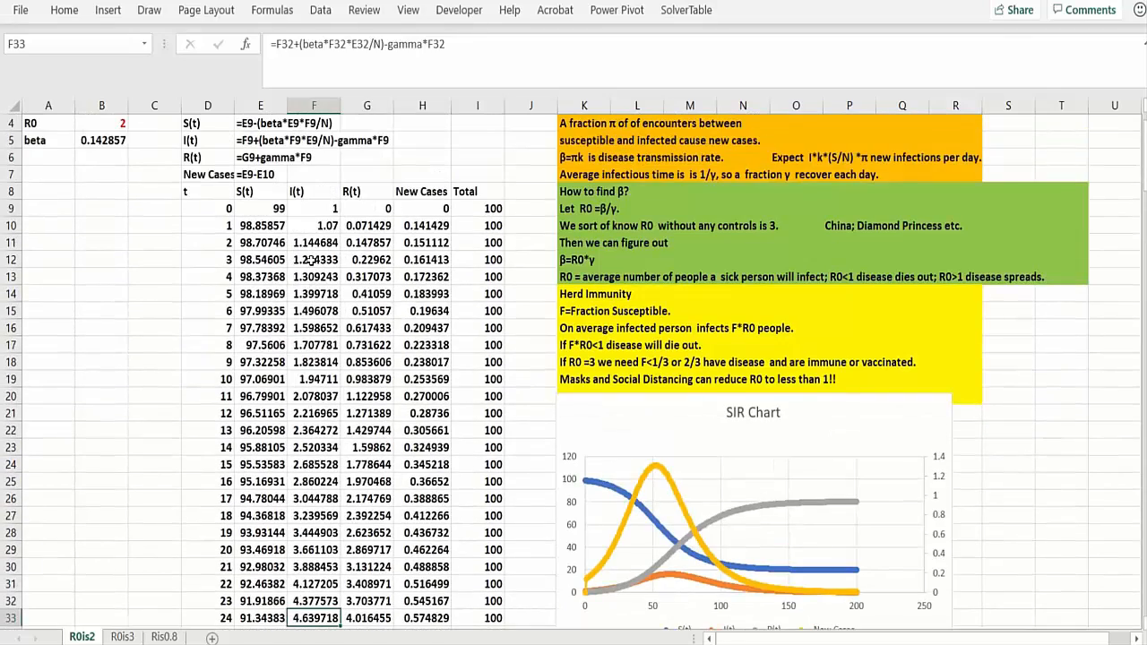
scroll("down", 3)
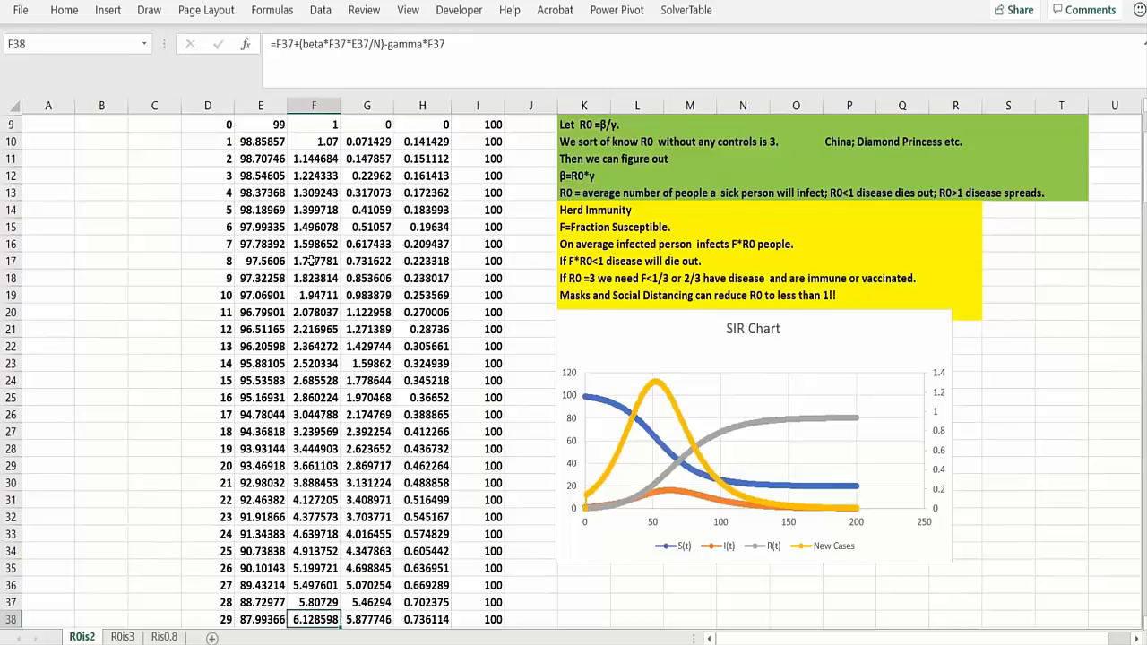
scroll("down", 3)
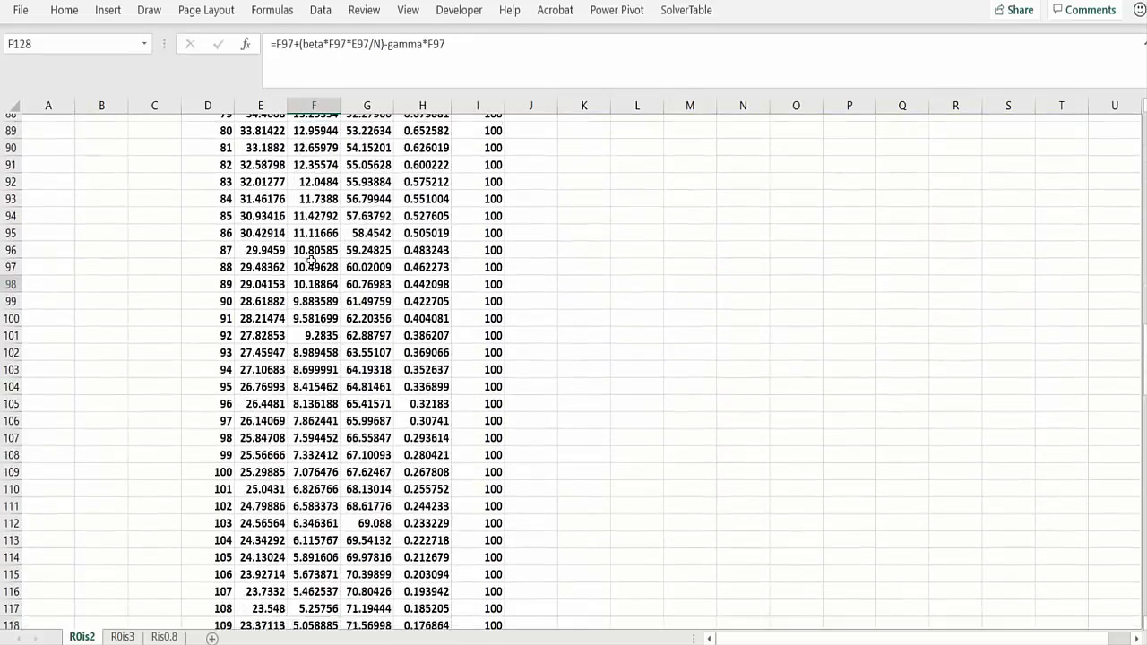
scroll("down", 3)
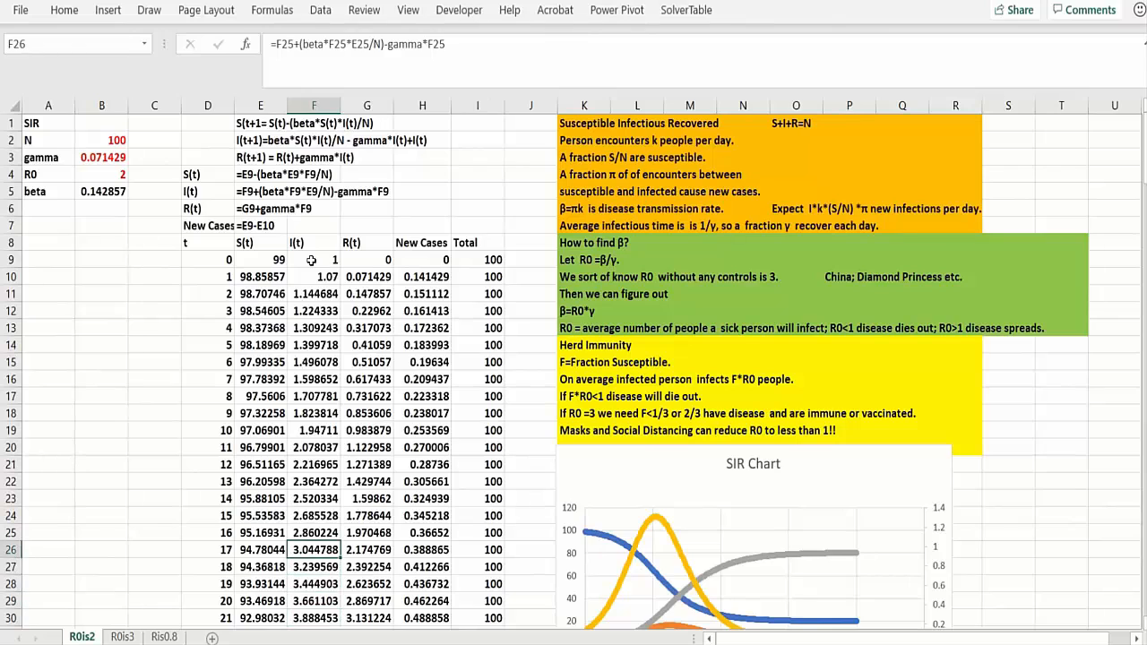
left_click(314, 326)
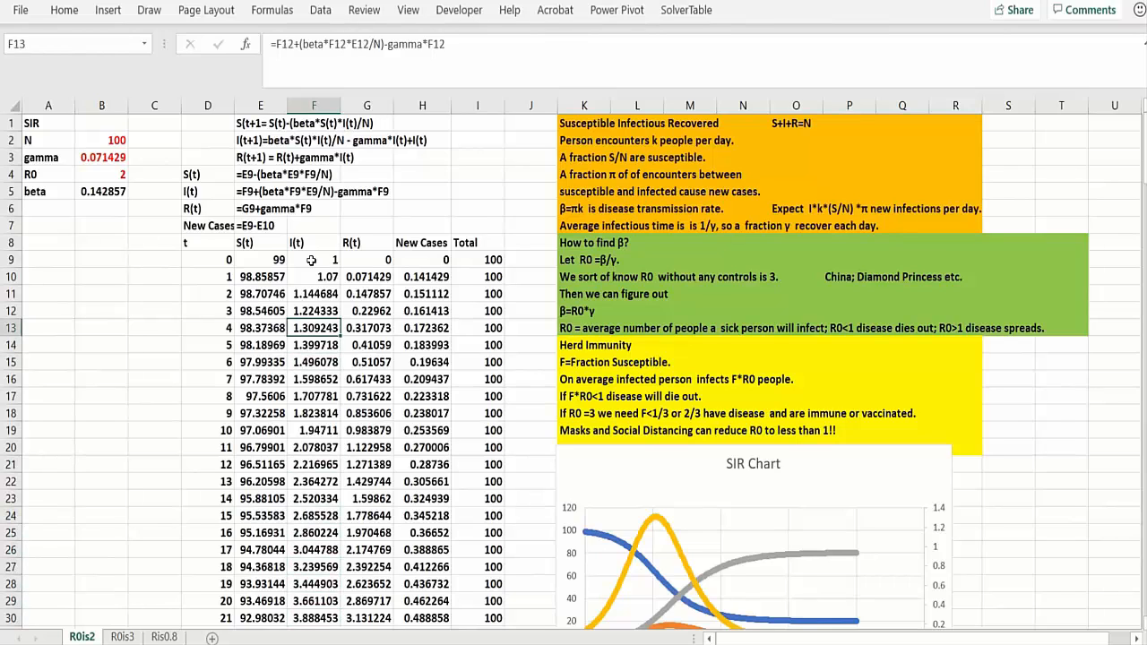
left_click(314, 276)
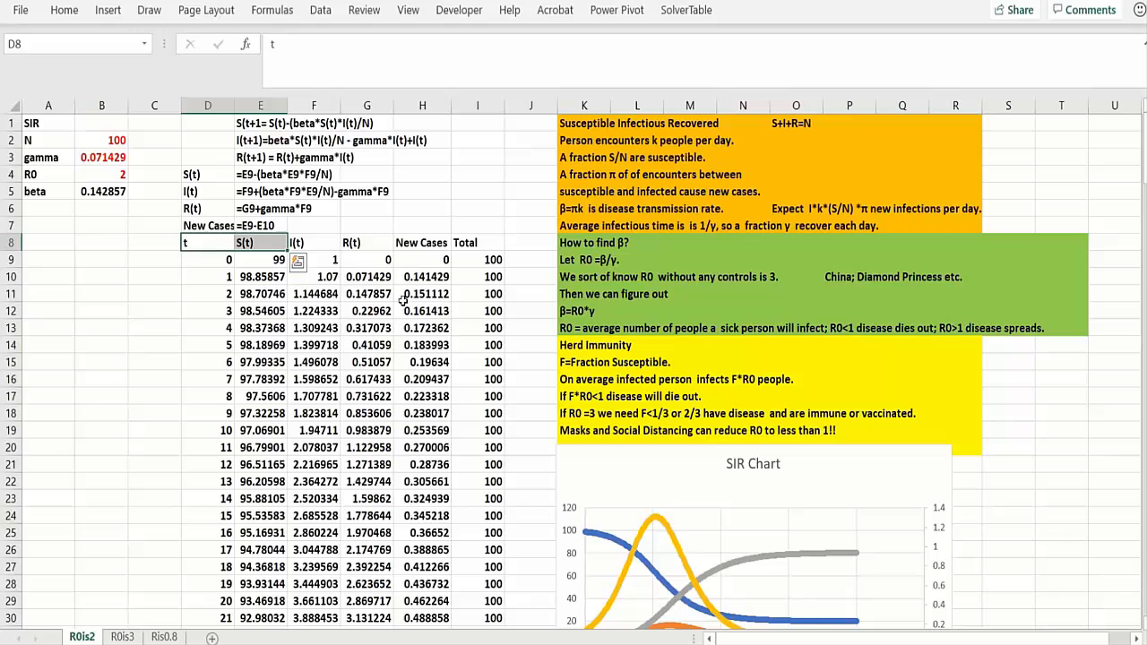
left_click_drag(208, 242, 312, 242)
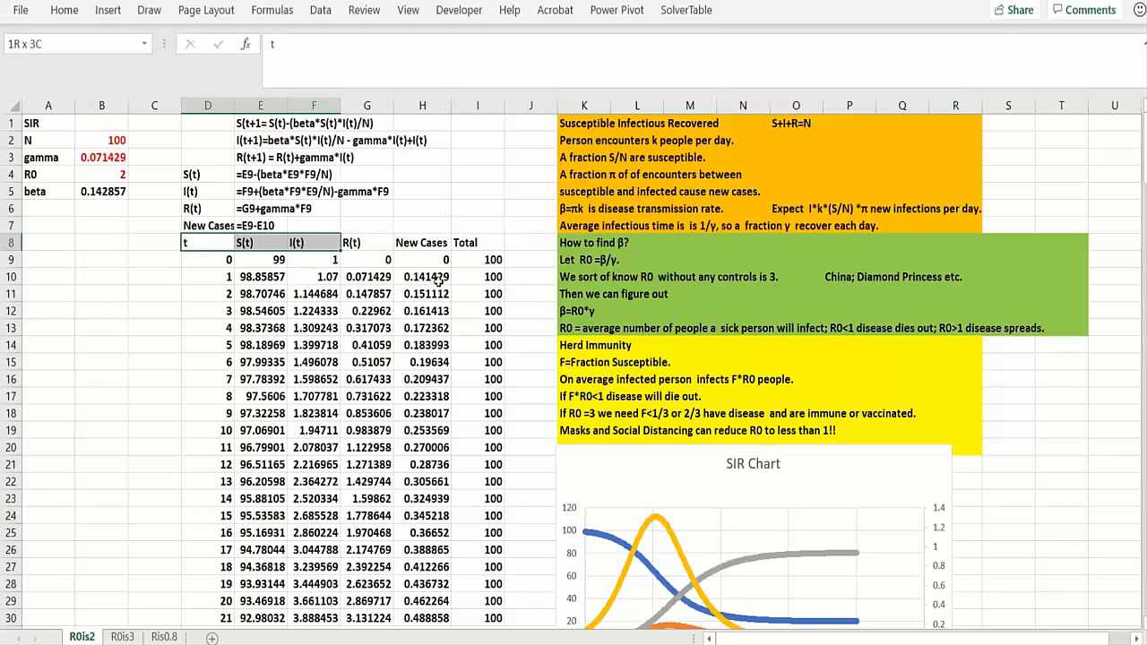
scroll("down", 3)
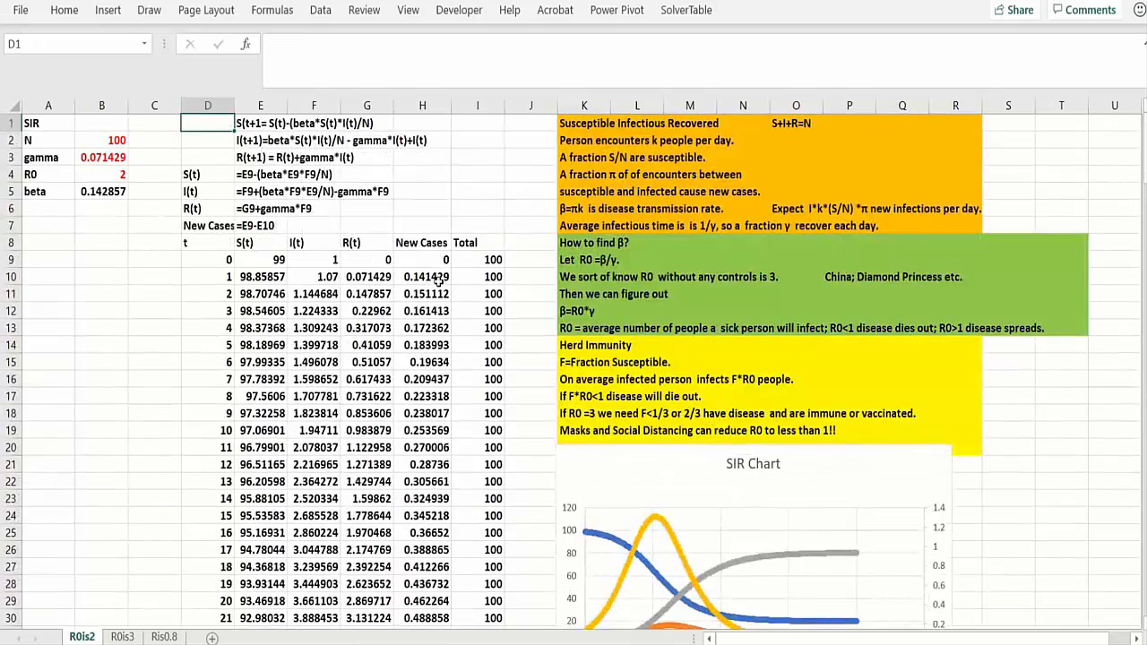
left_click(208, 412)
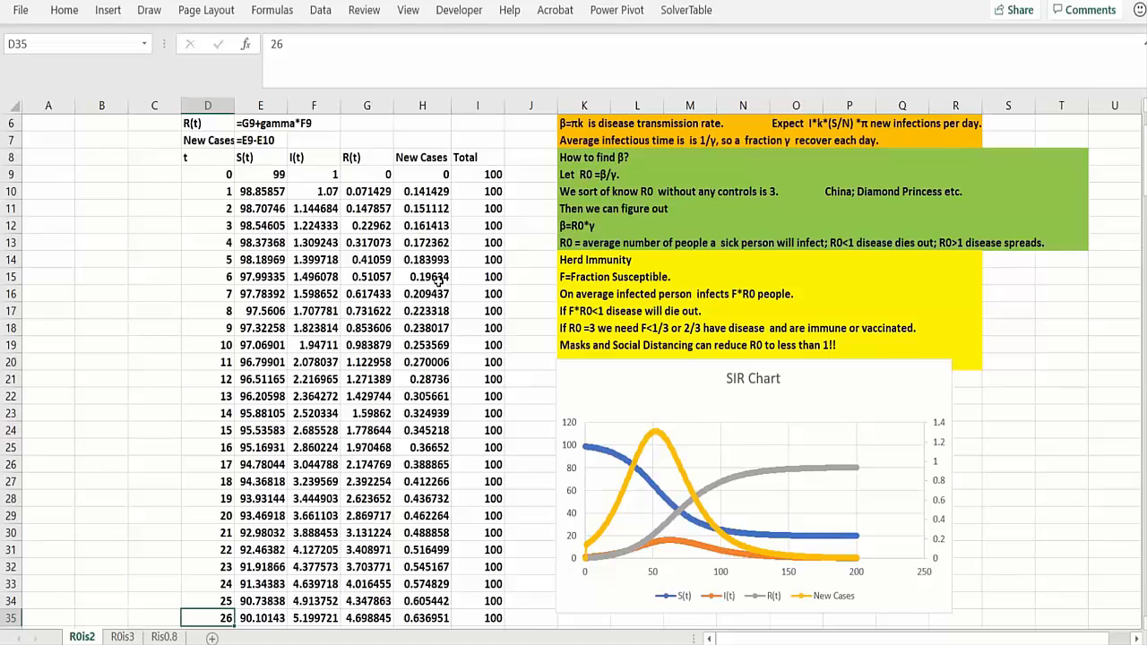
mouse_move(556, 376)
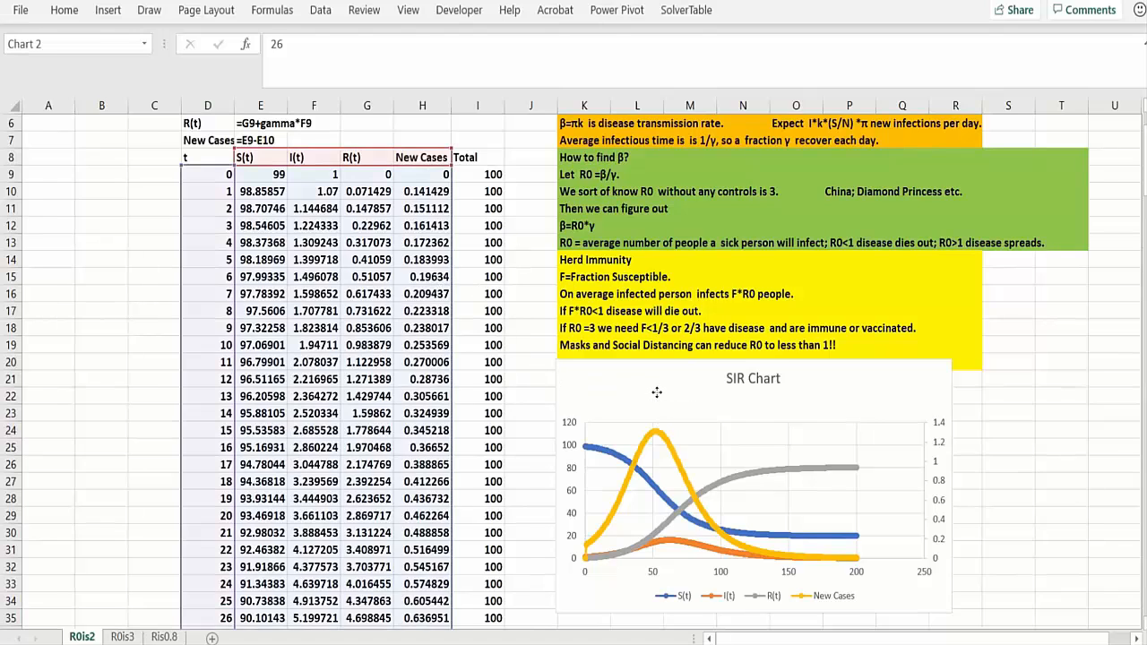
right_click(656, 393)
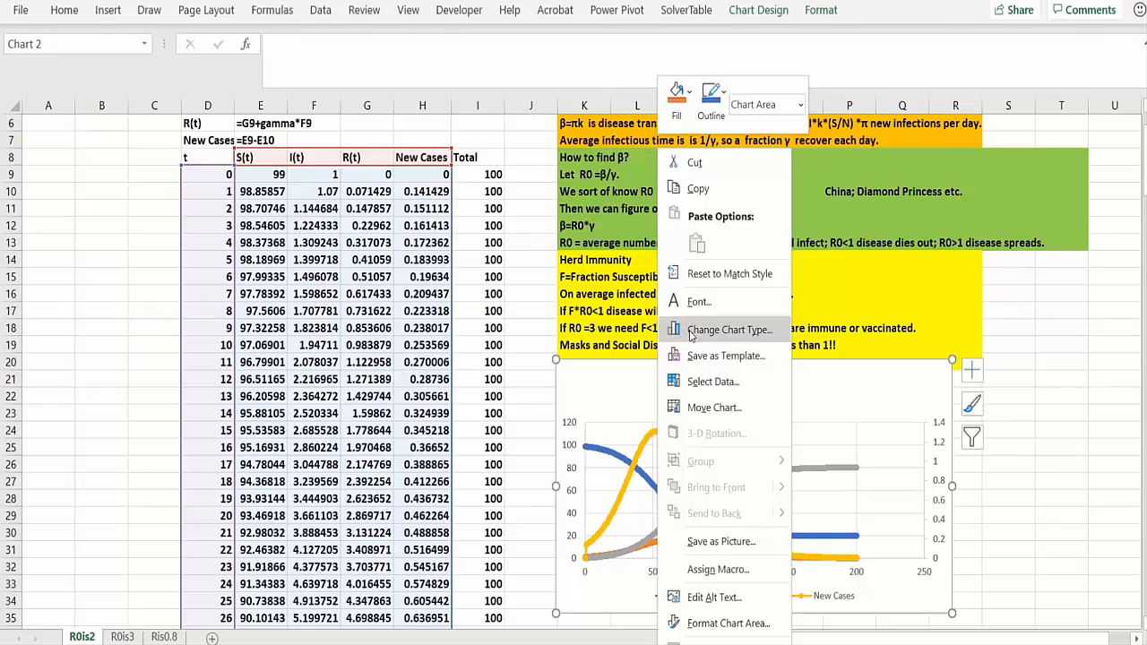
left_click(727, 330)
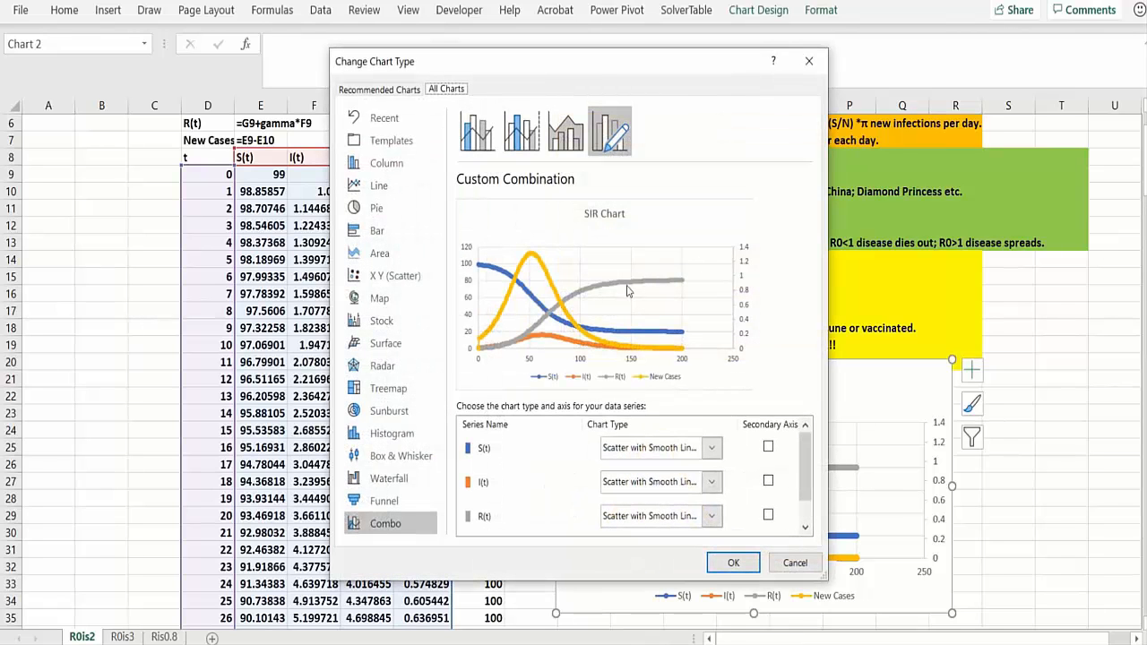
mouse_move(715, 248)
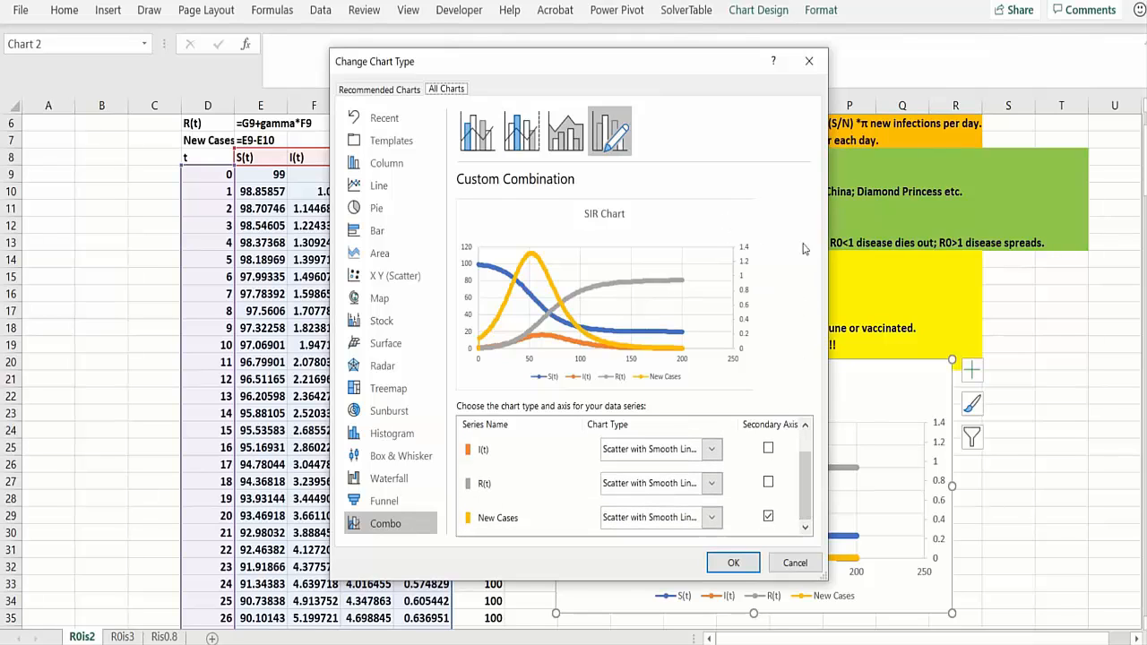
left_click(733, 563)
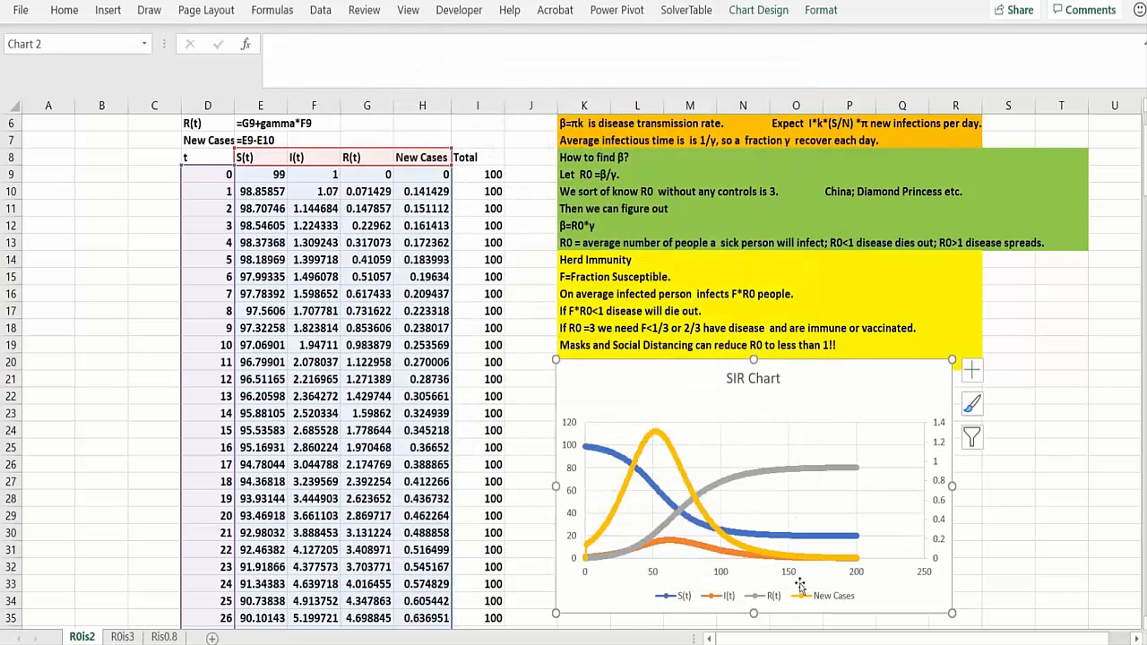
mouse_move(665, 452)
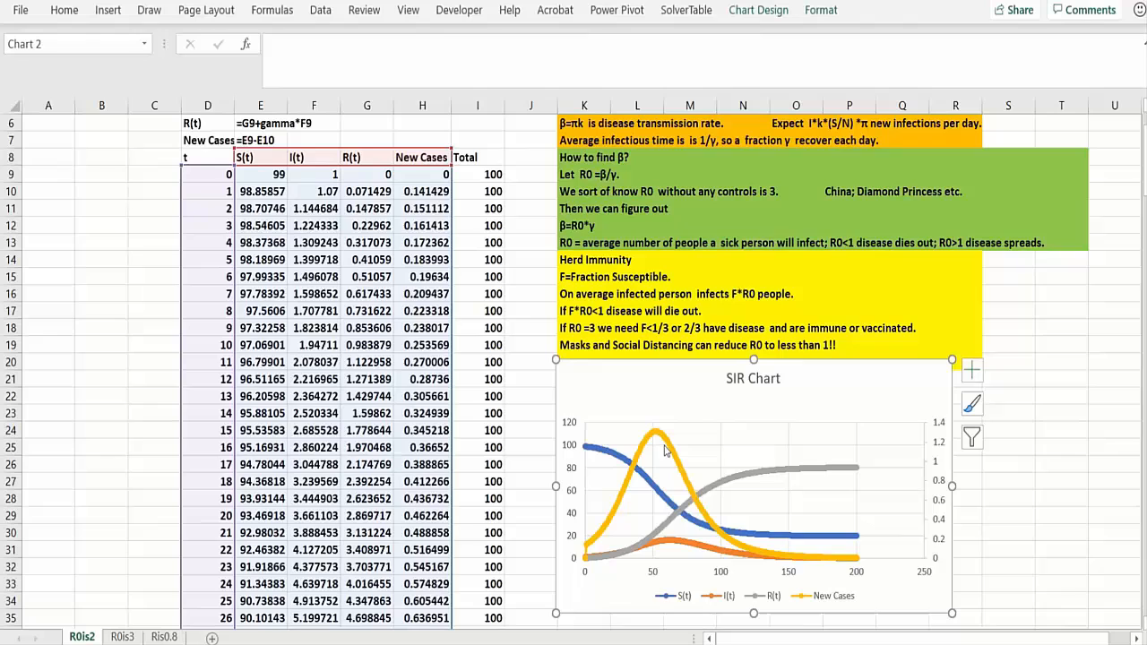
mouse_move(605, 544)
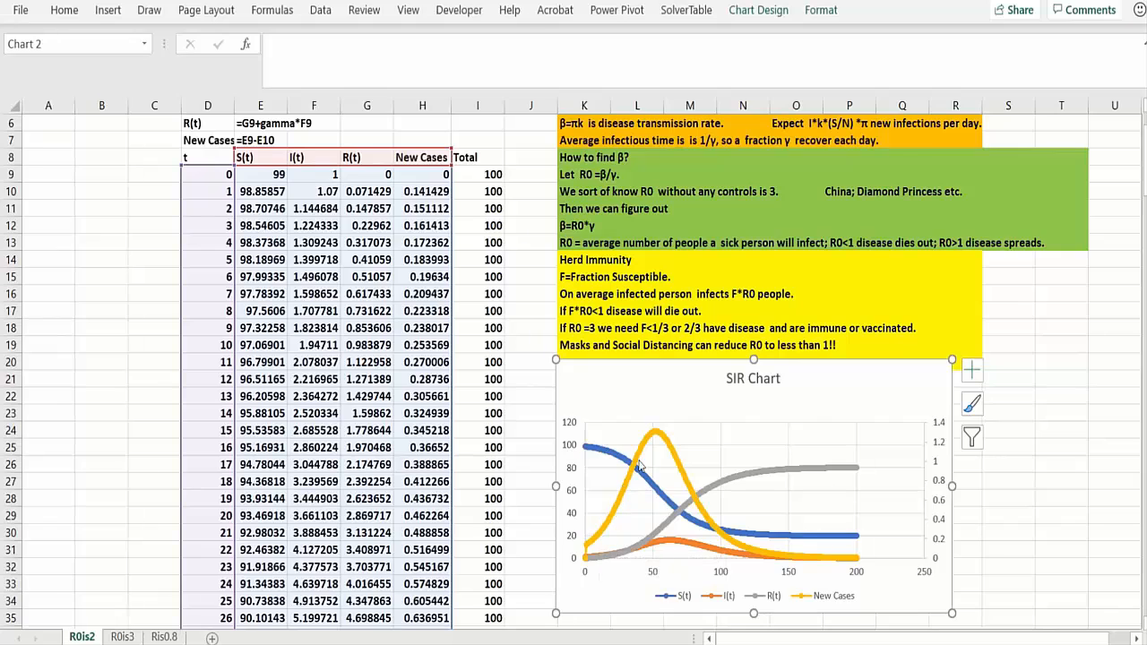
mouse_move(726, 522)
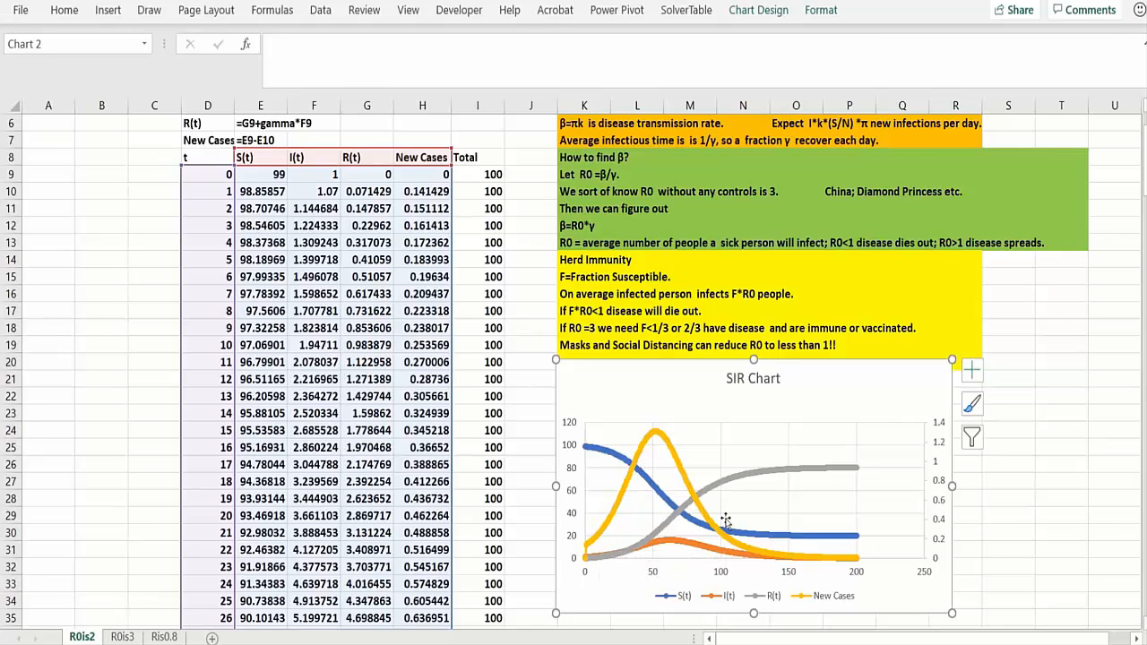
mouse_move(714, 559)
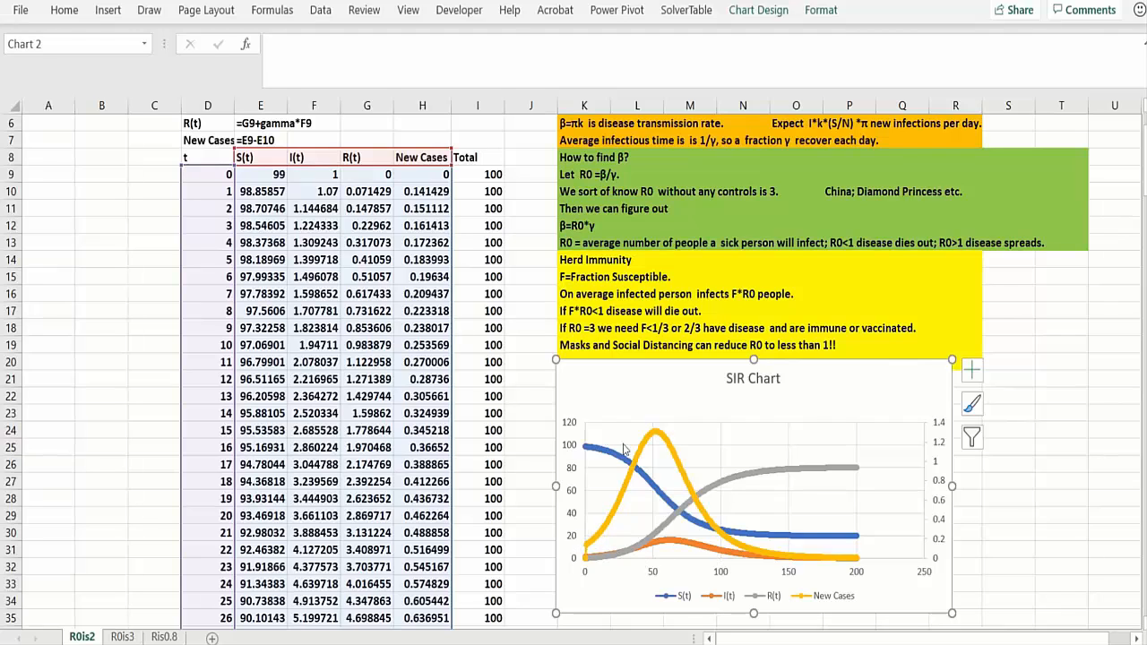
mouse_move(616, 504)
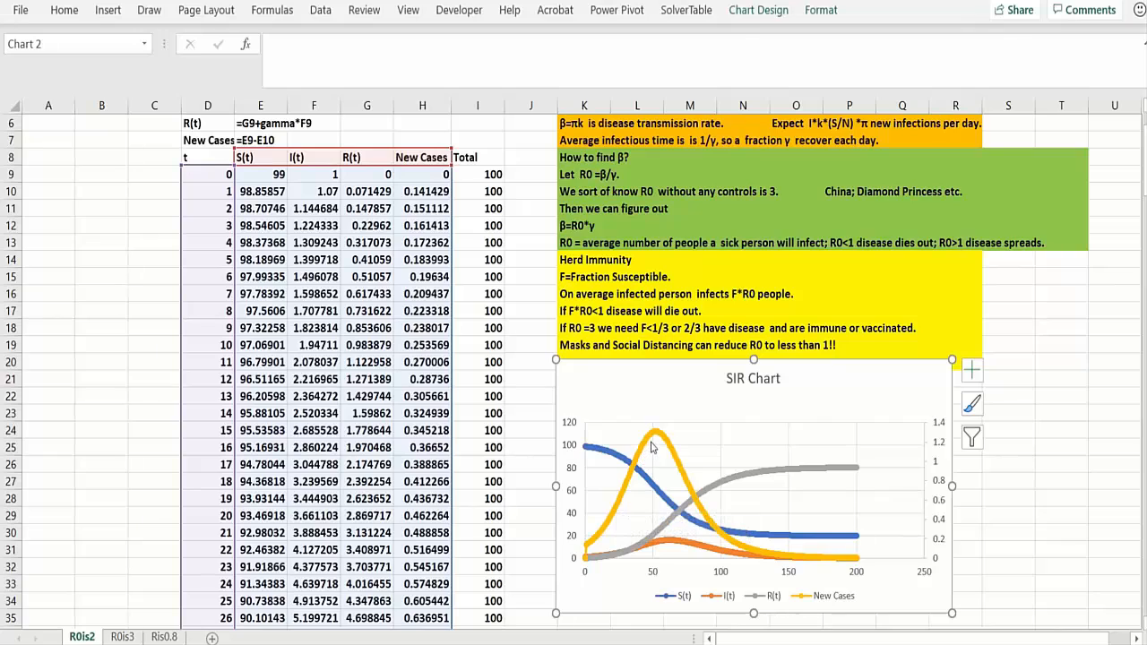
mouse_move(706, 518)
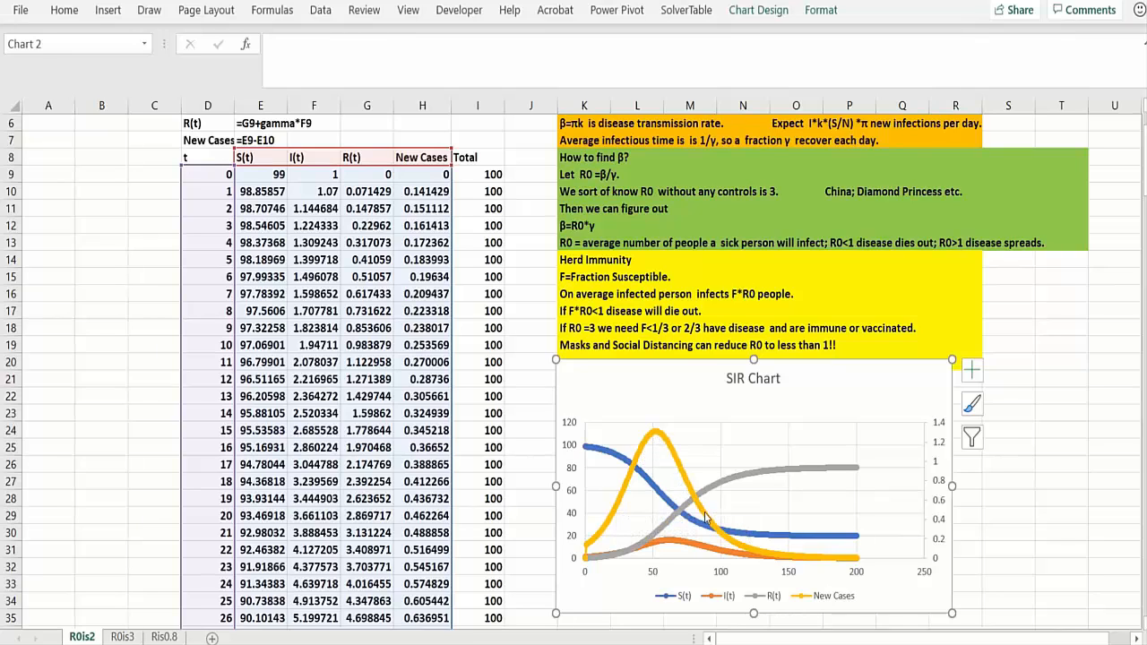
mouse_move(733, 538)
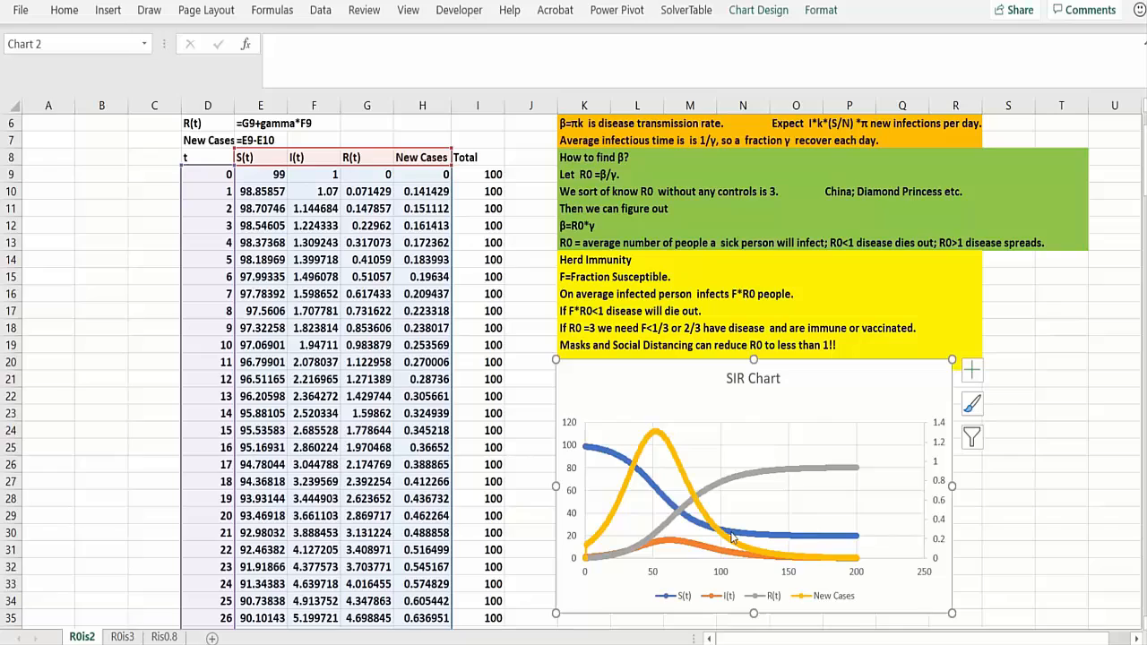
mouse_move(738, 545)
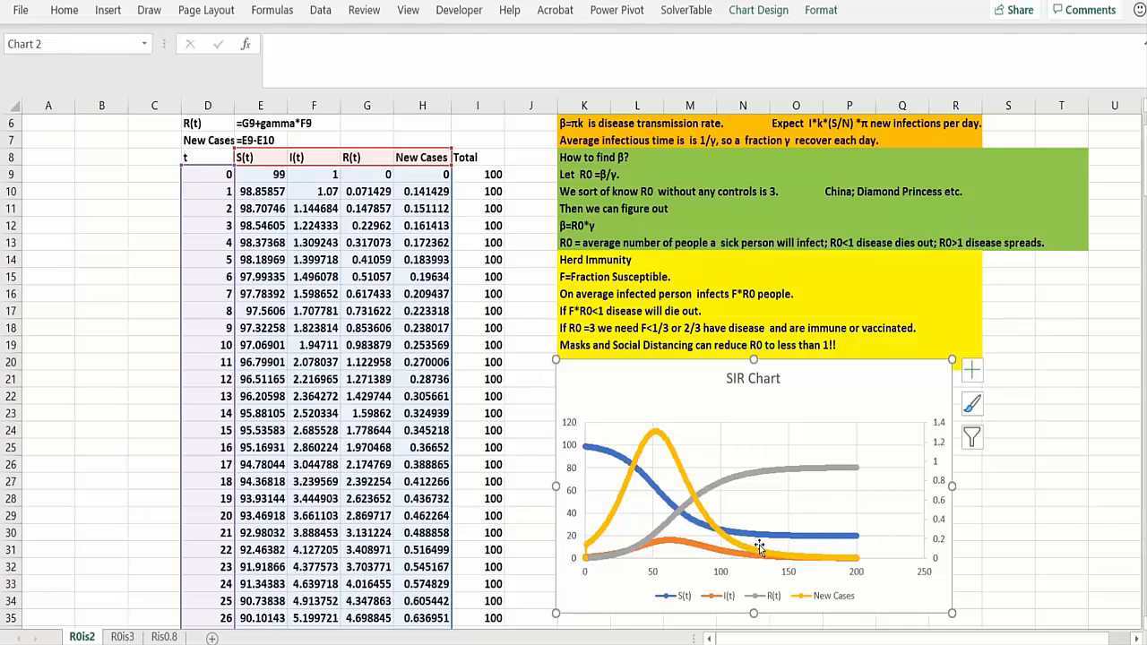
mouse_move(744, 552)
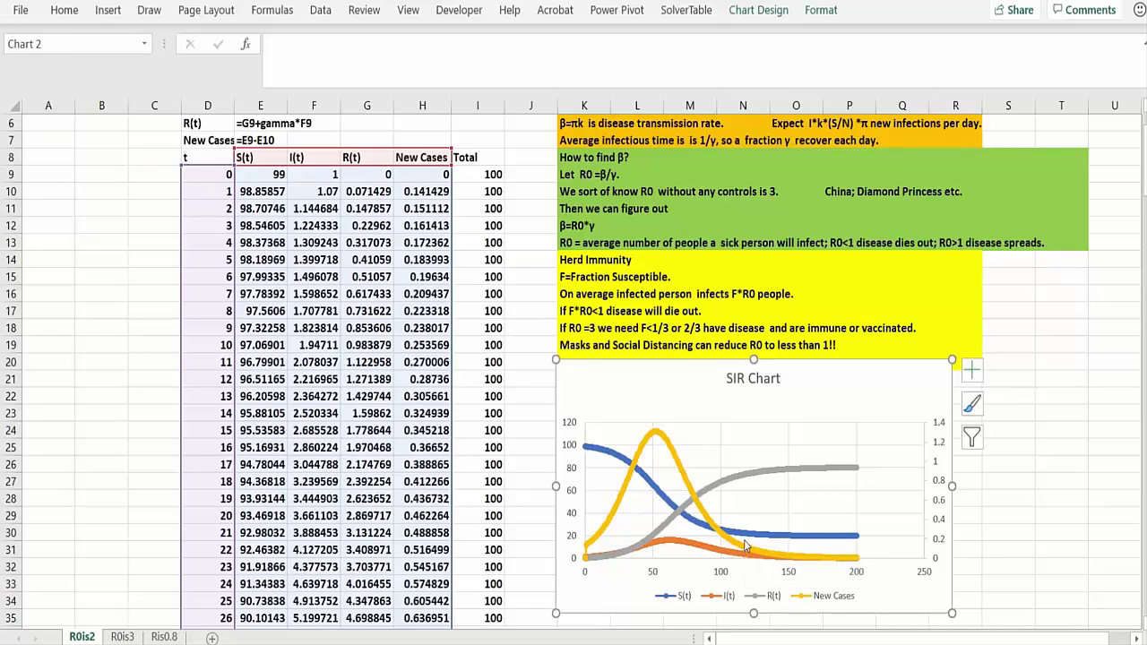
mouse_move(753, 554)
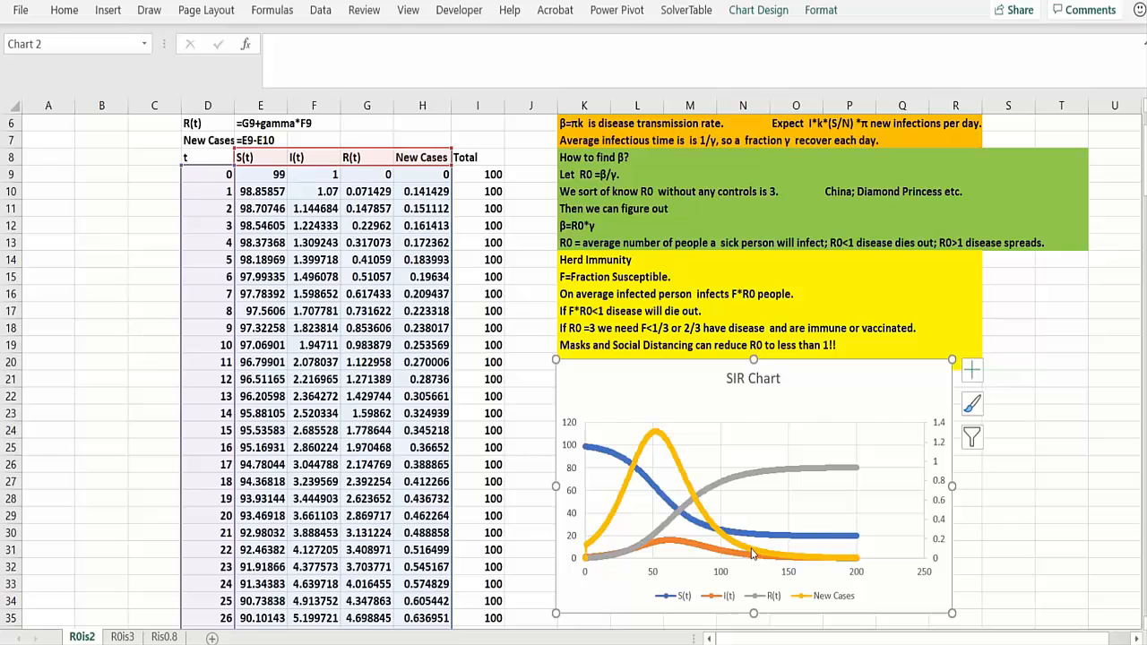
mouse_move(819, 432)
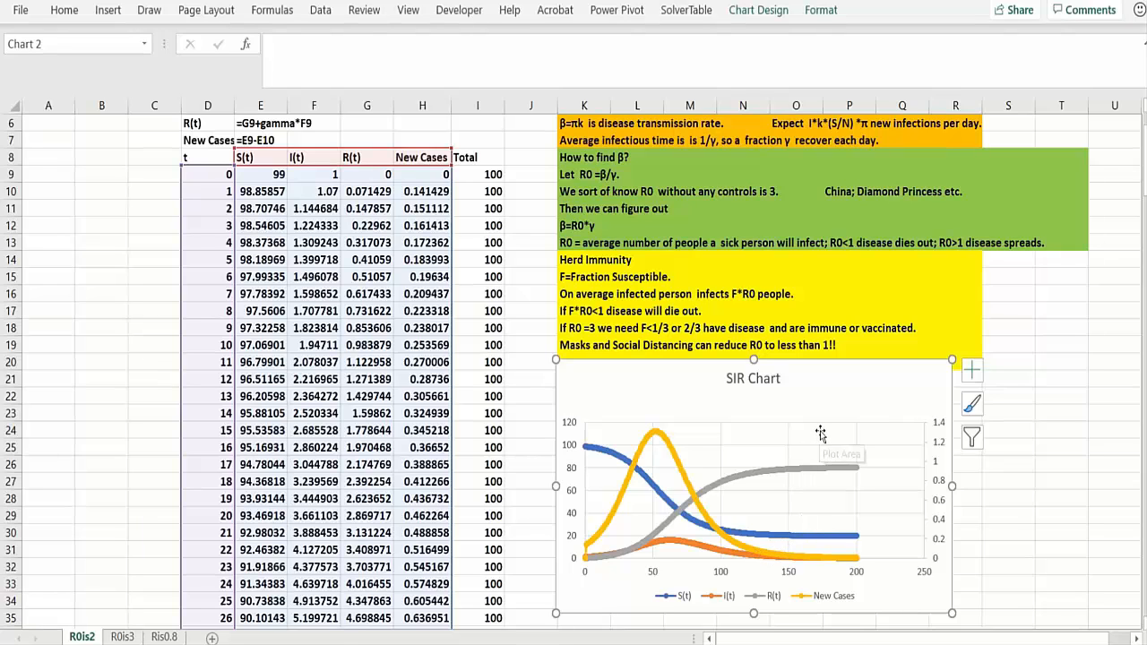
mouse_move(851, 546)
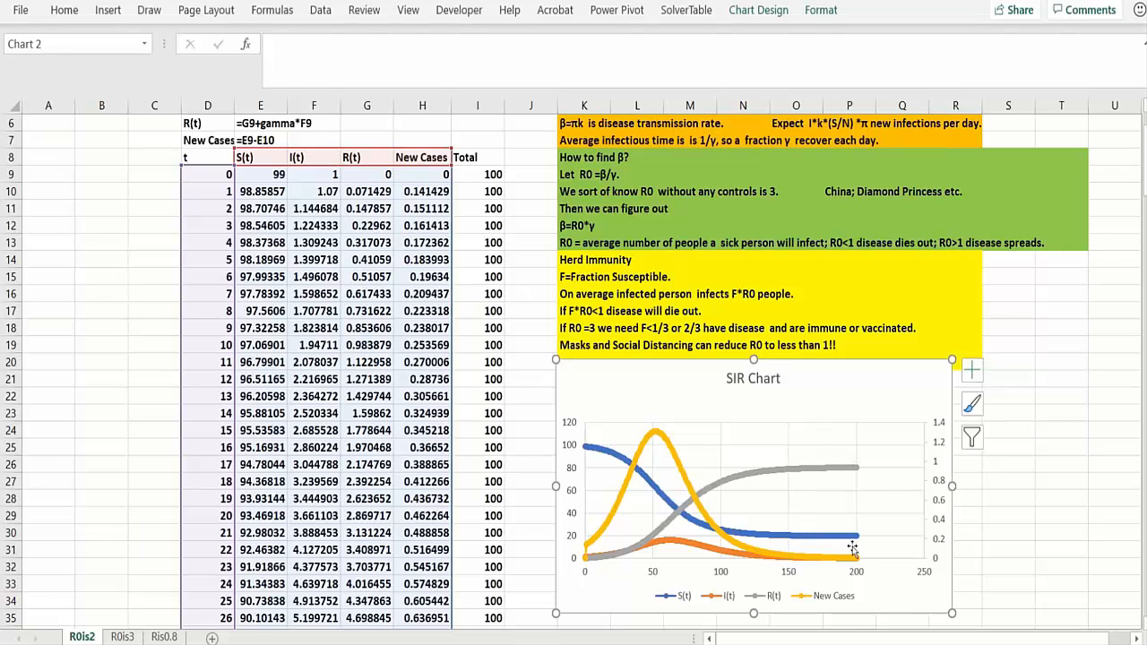
mouse_move(882, 462)
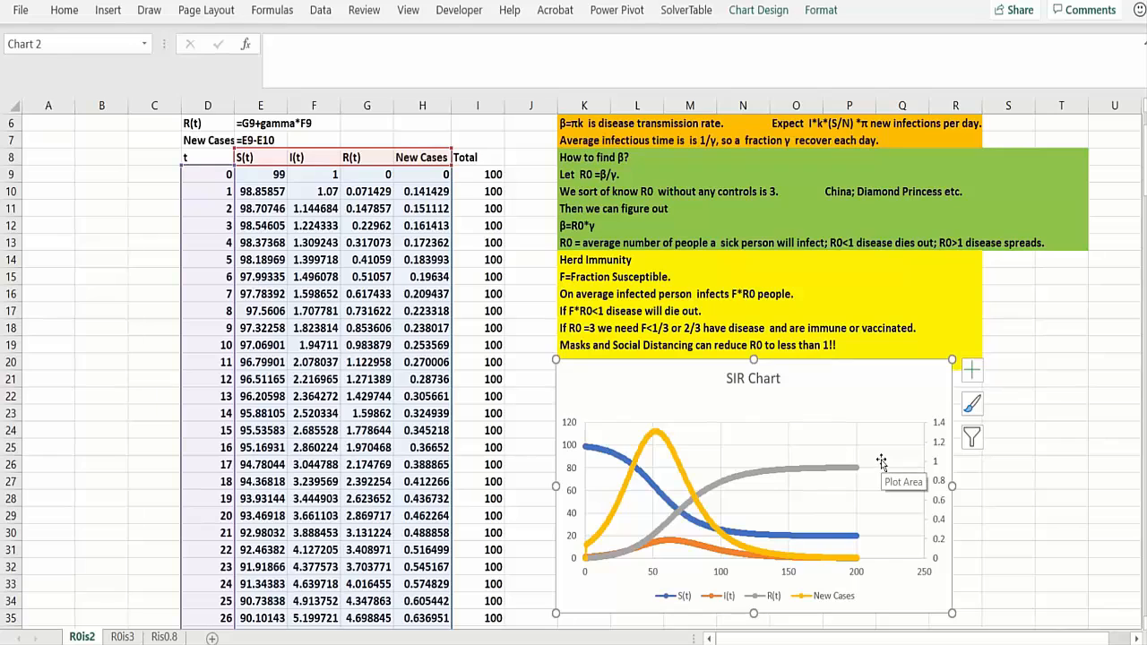
mouse_move(659, 448)
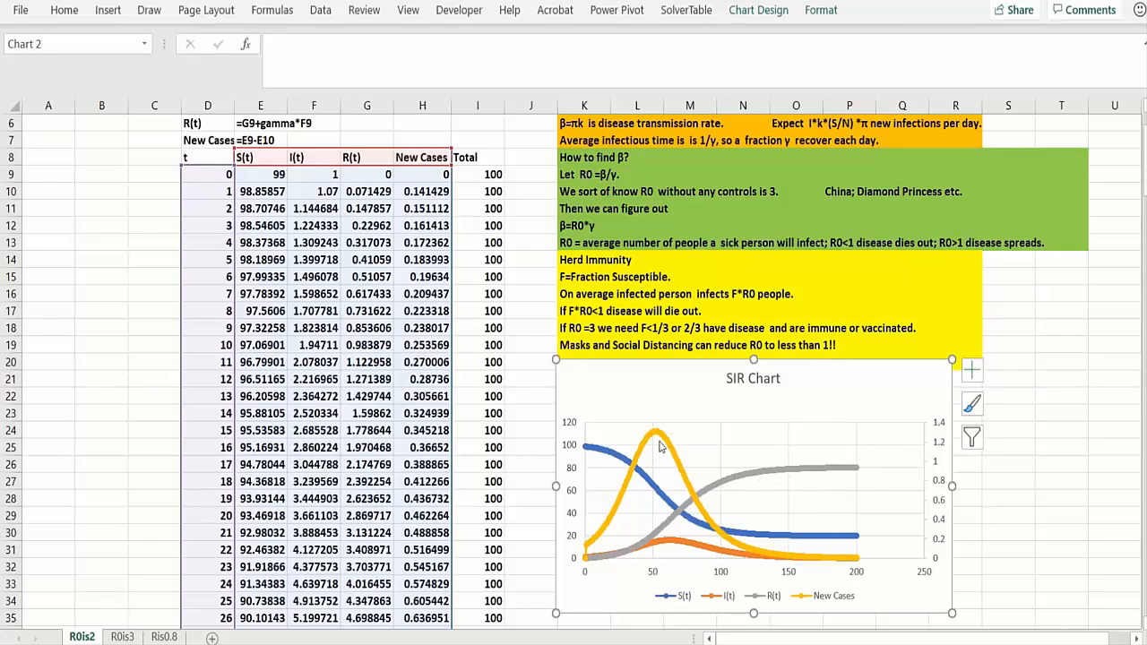
mouse_move(824, 570)
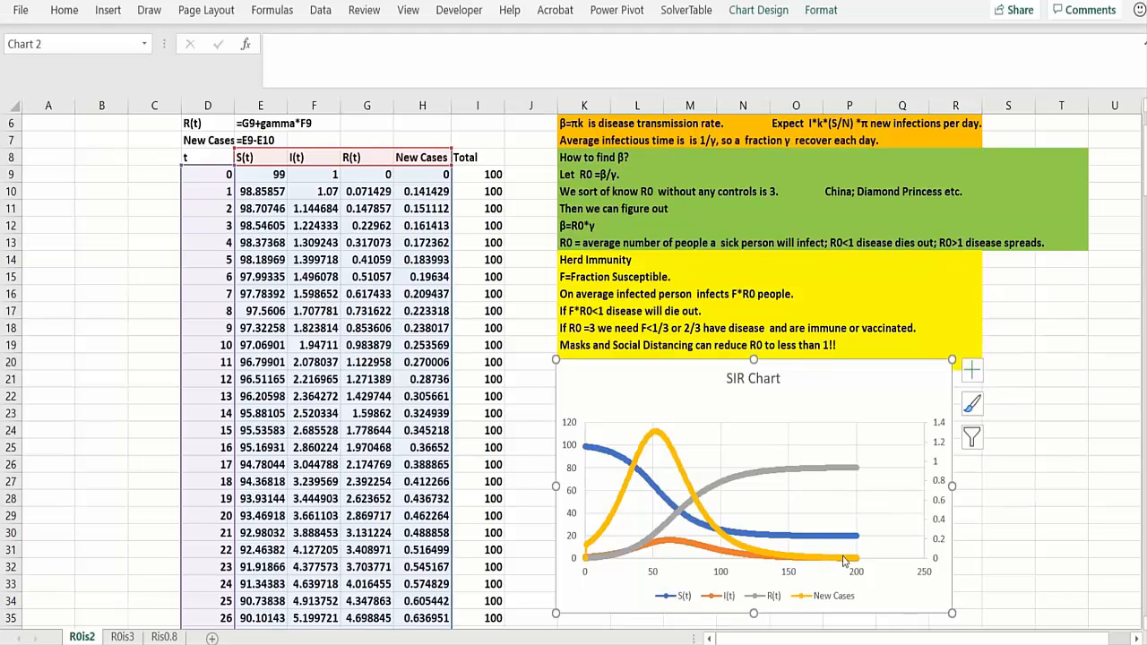
Leave the R0=2 chart and switch to the R0is3 sheet with beta 0.214286
left_click(1007, 516)
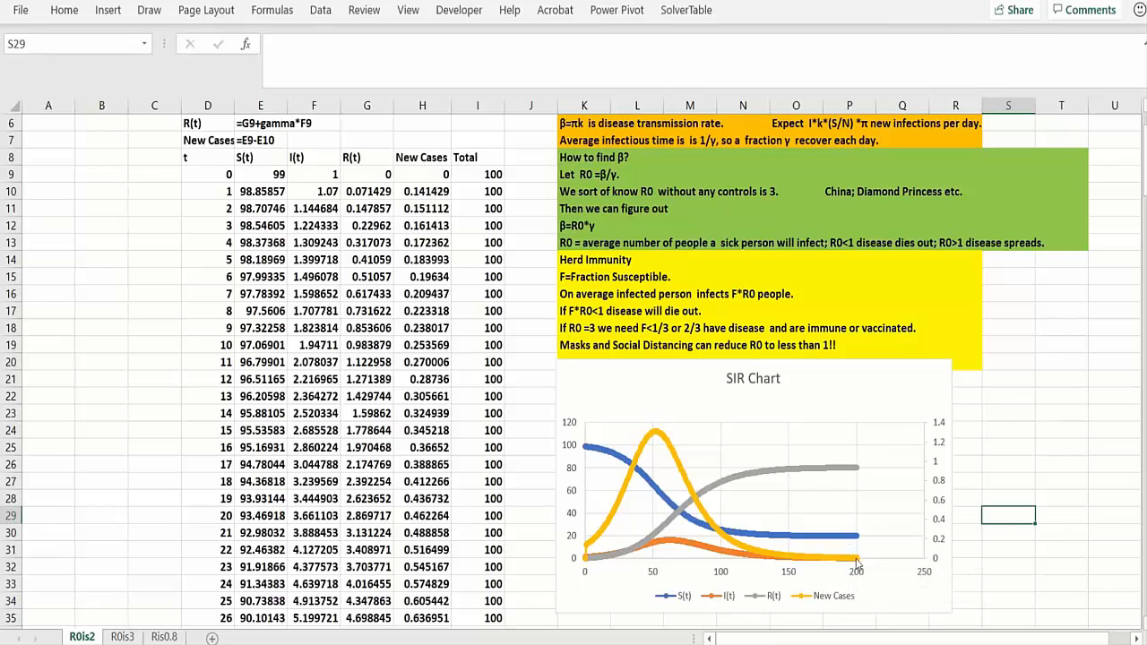
mouse_move(556, 480)
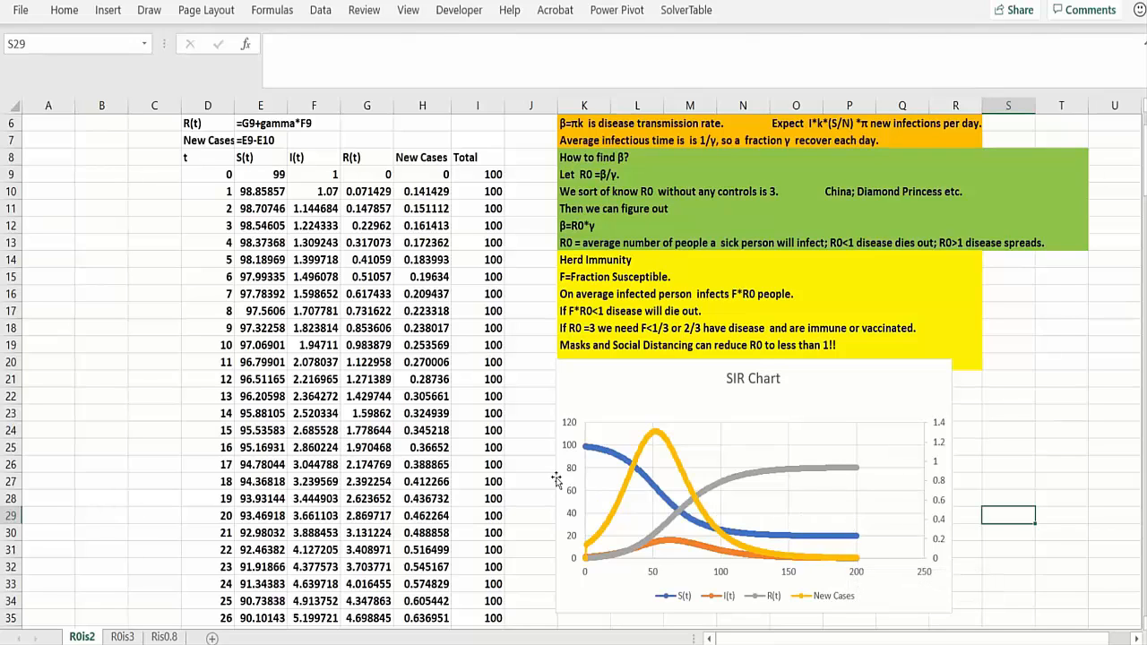
left_click(530, 430)
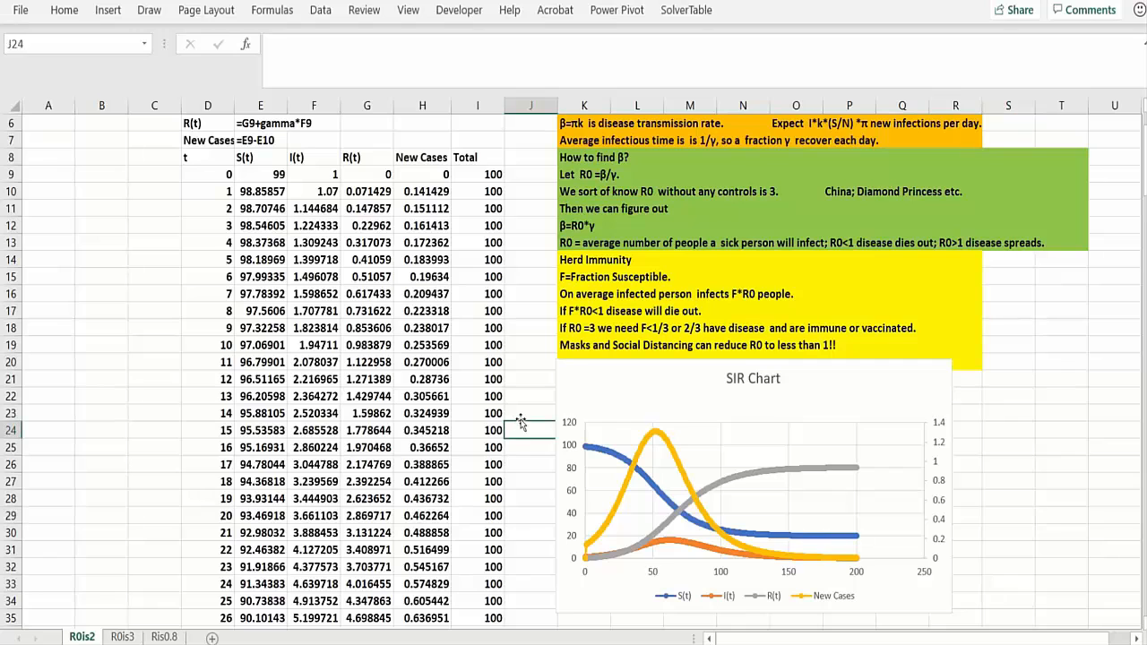
left_click(122, 636)
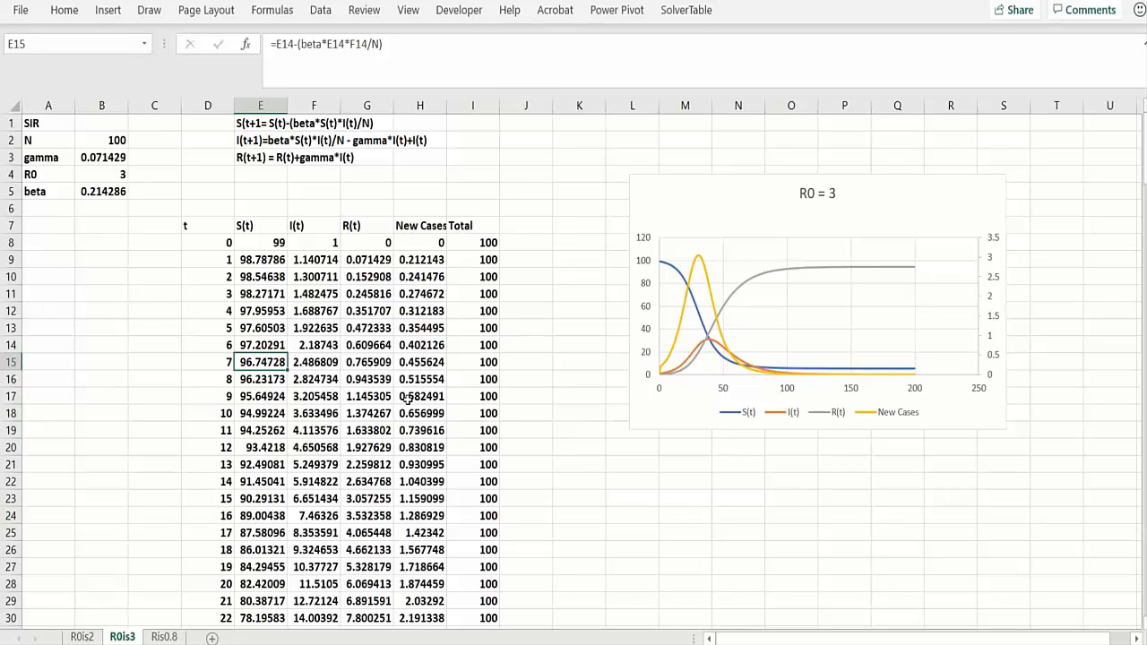
mouse_move(615, 367)
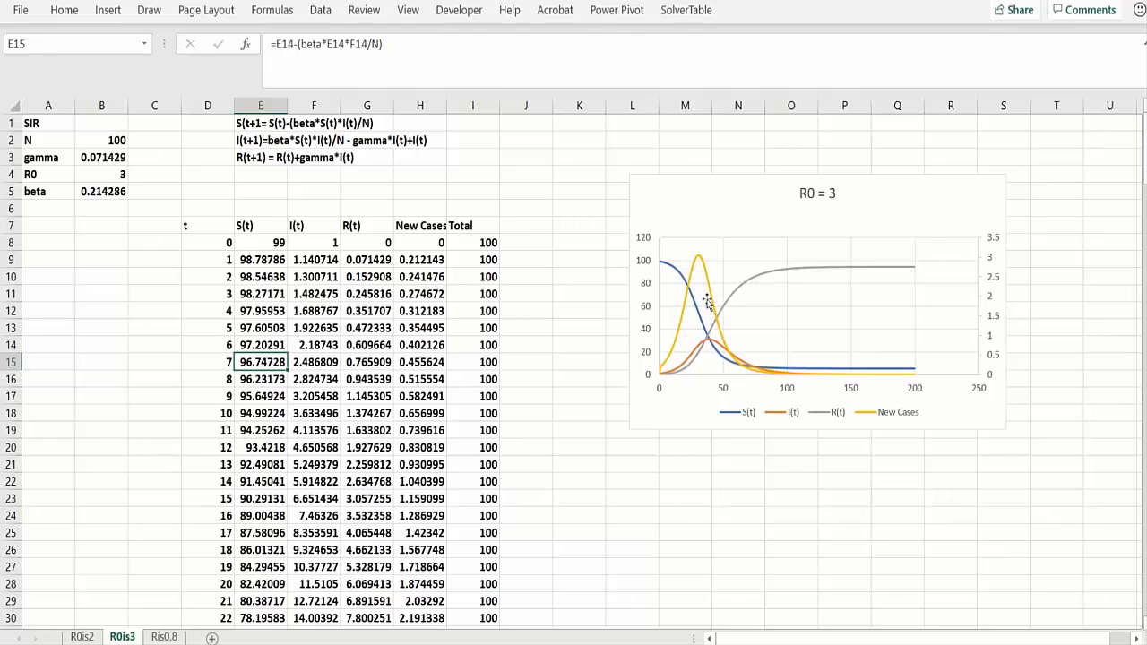
mouse_move(695, 290)
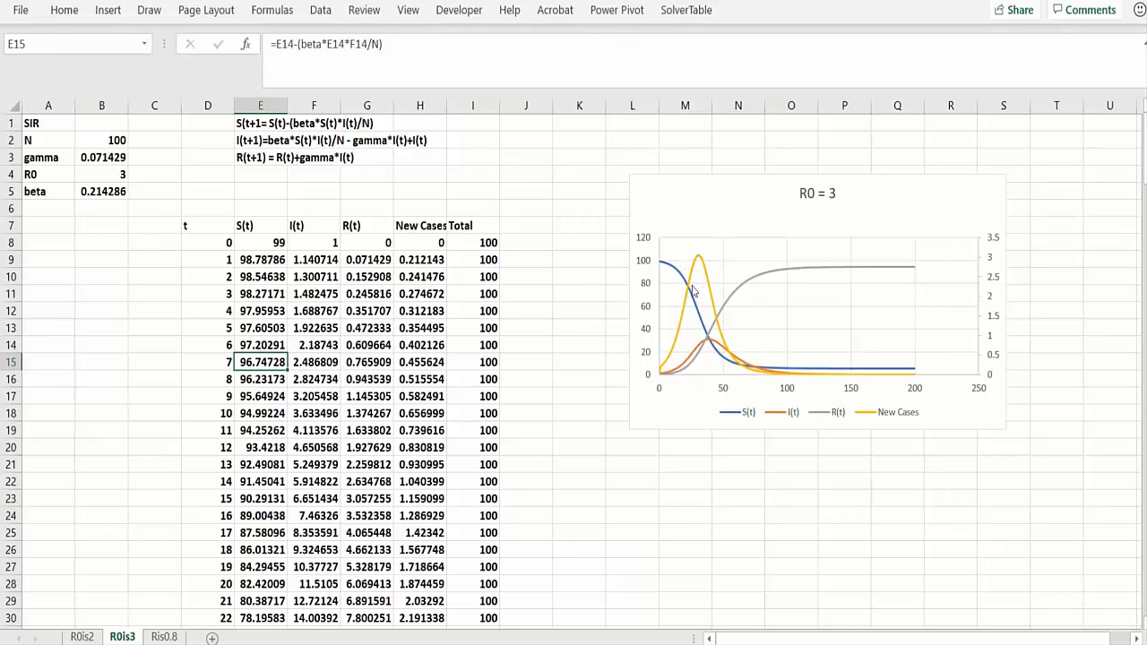
Return to the R0is2 sheet, then move on to the R0is0.8 sheet with beta 0.057143
left_click(82, 636)
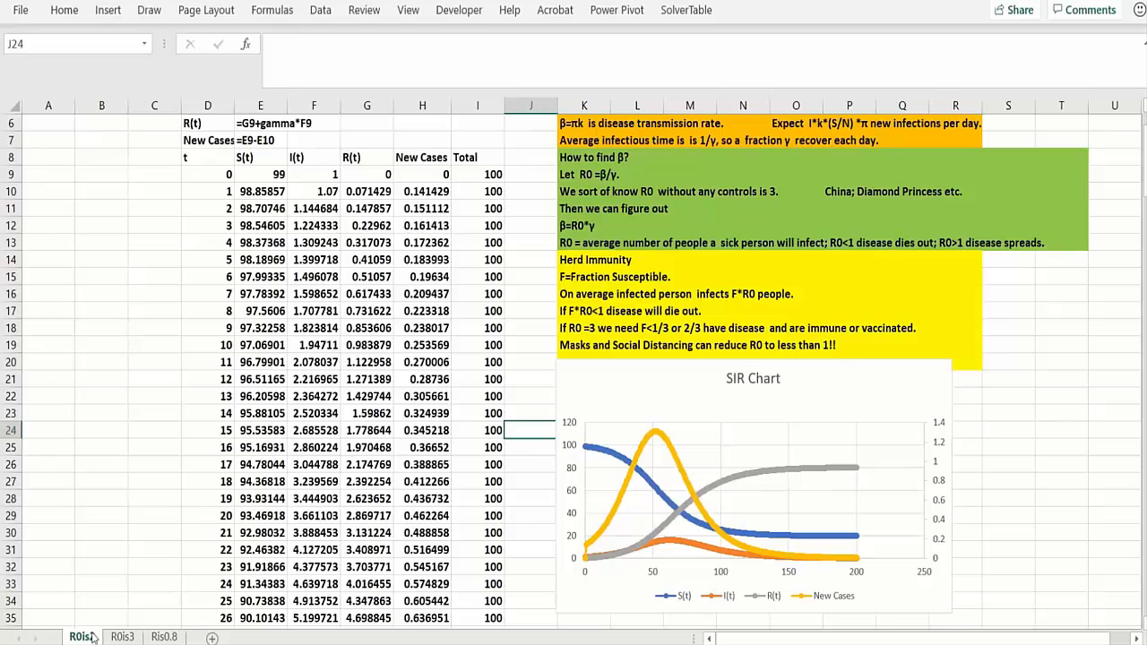
left_click(83, 636)
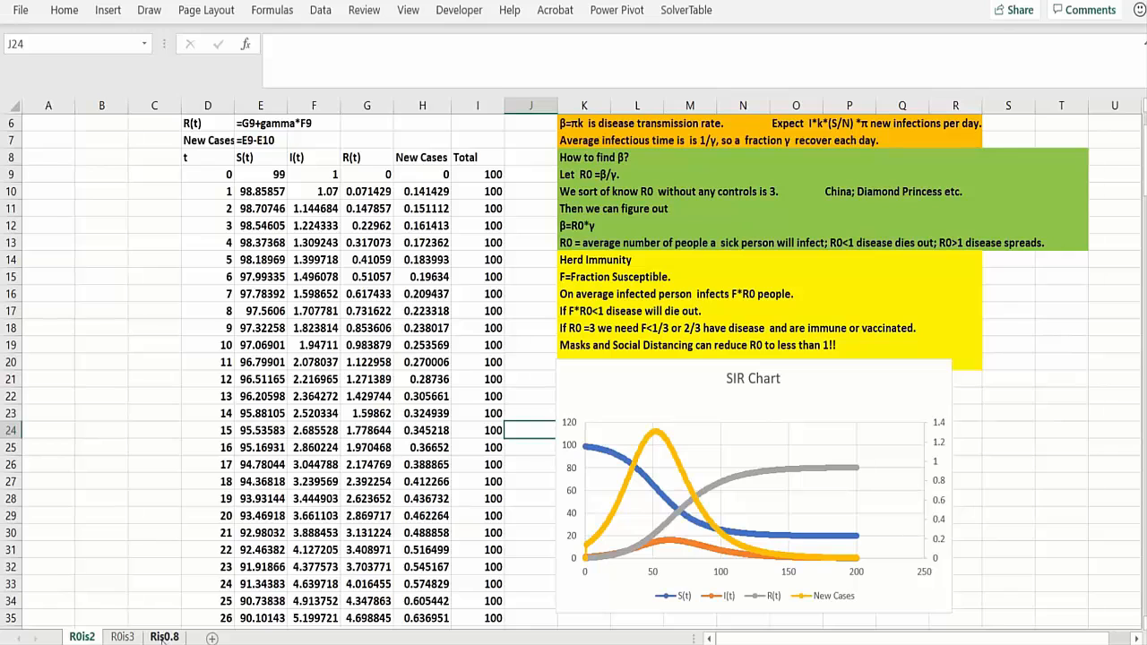
left_click(165, 636)
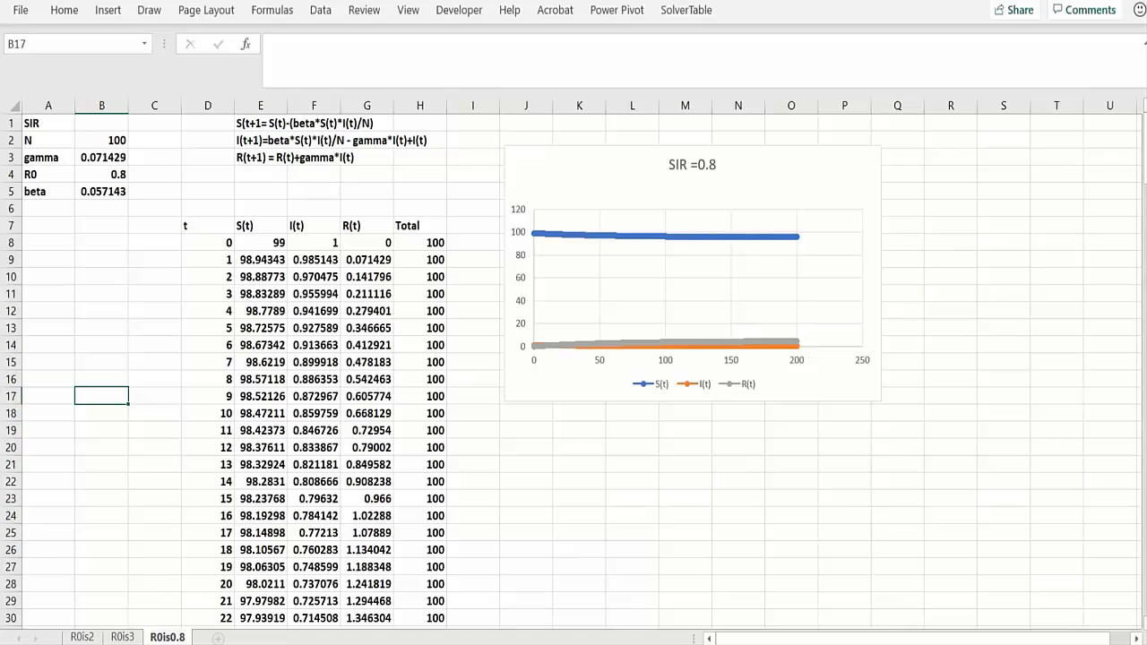
On the R0is0.8 sheet, try R0 = 0.95 in B4 and then restore it to 0.8
left_click(154, 584)
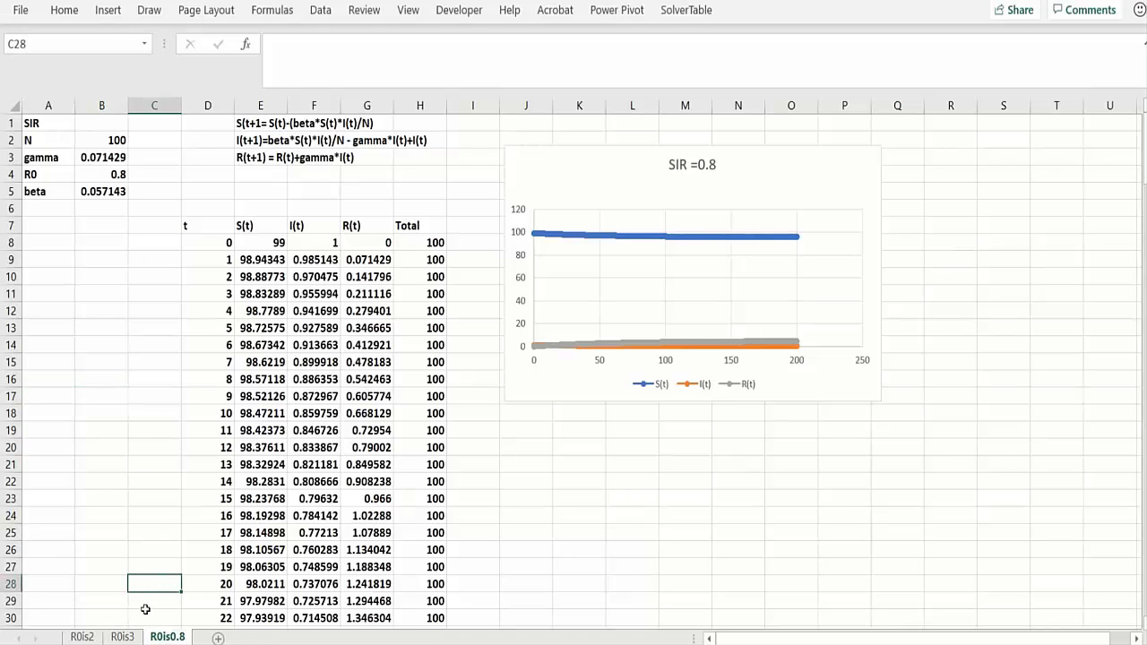
mouse_move(577, 356)
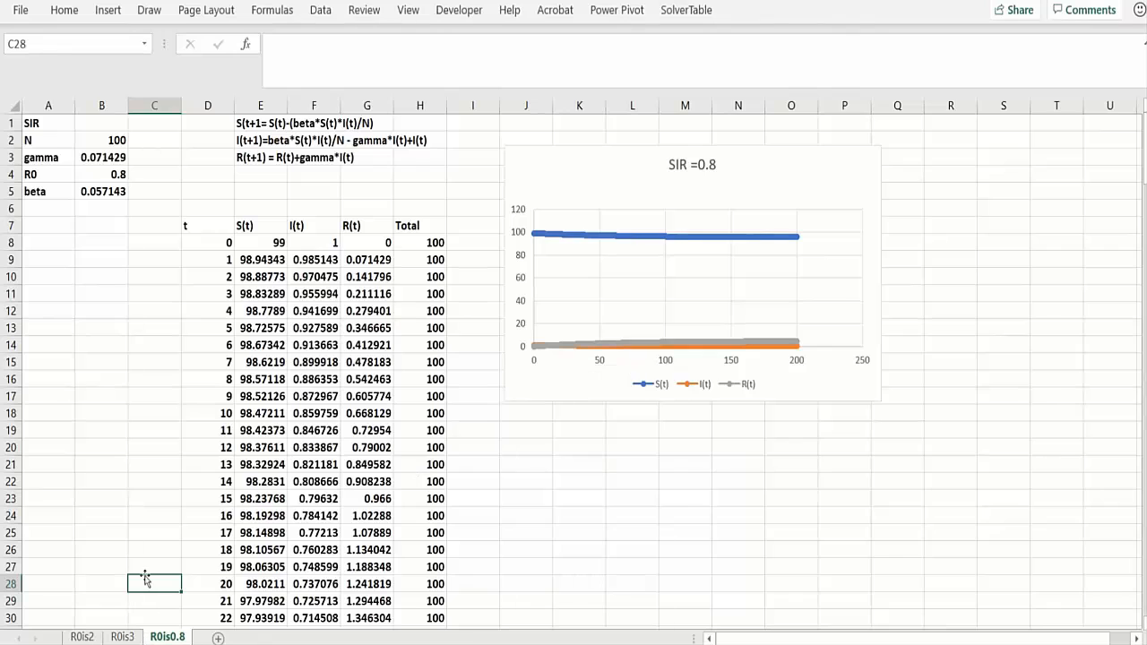
left_click(100, 174)
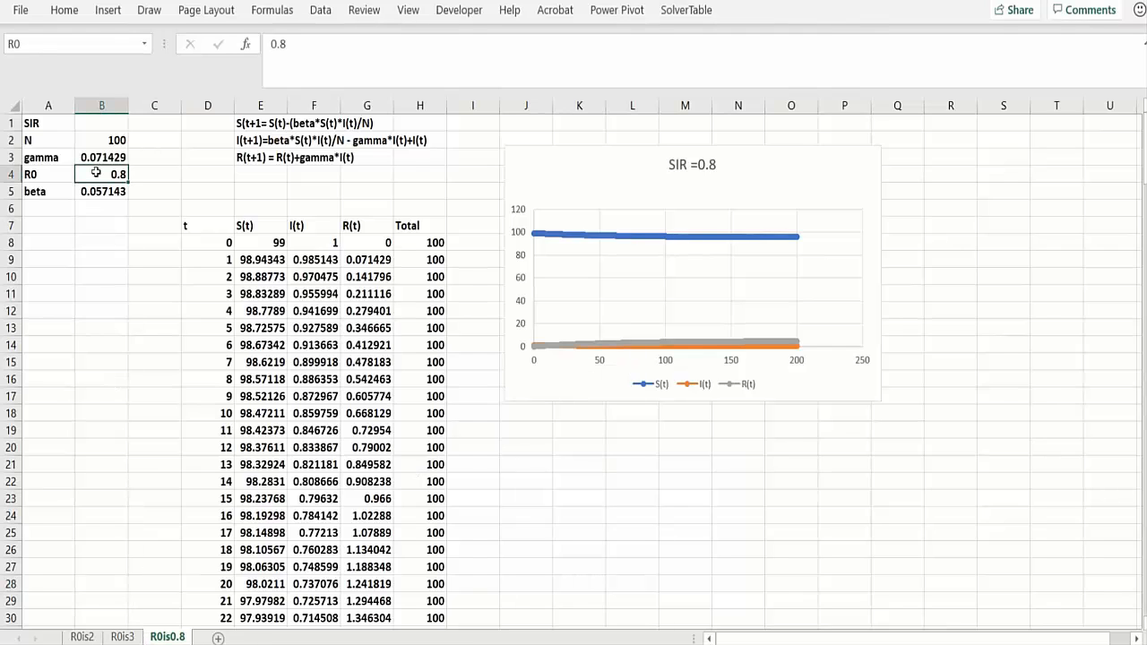
type("0.95")
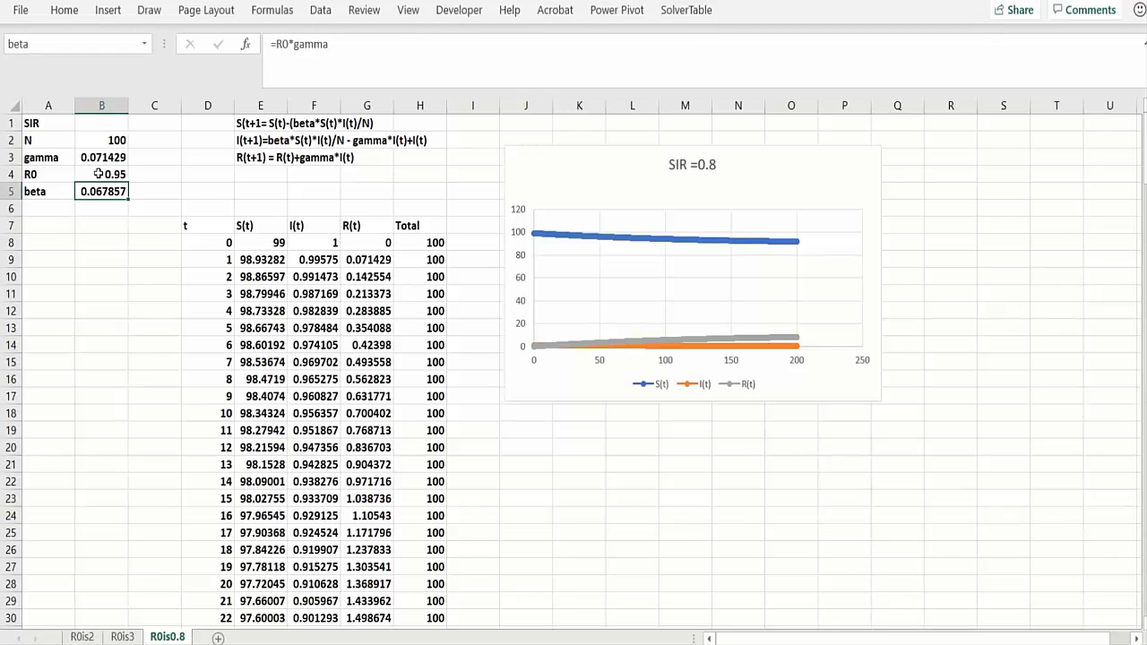
left_click(100, 173)
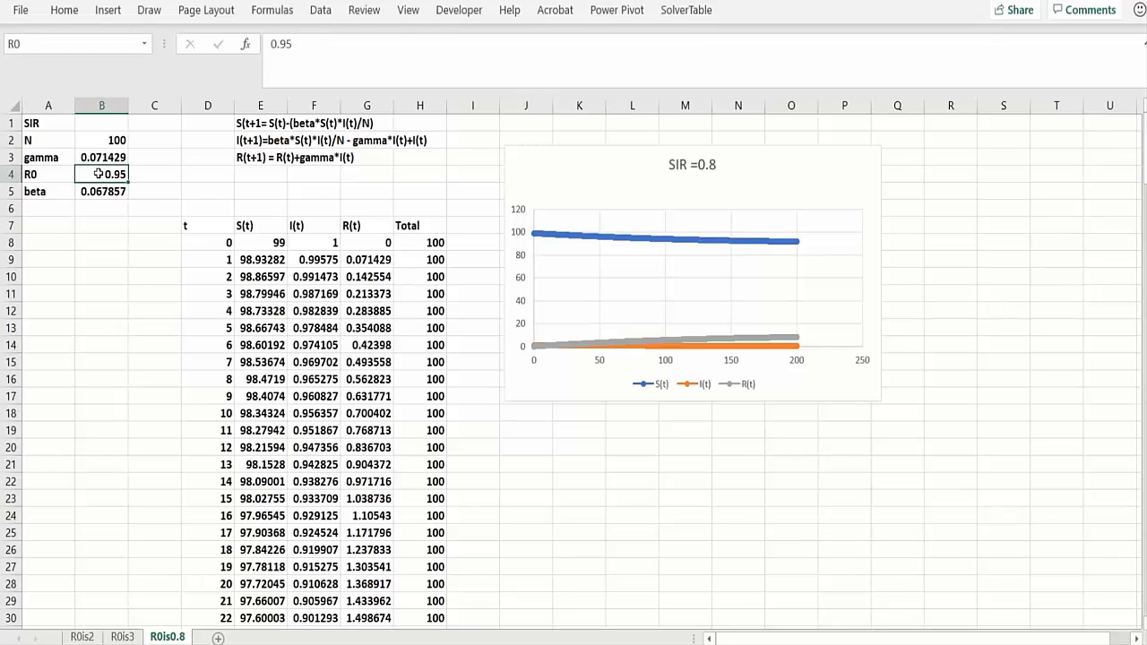
type("0.8")
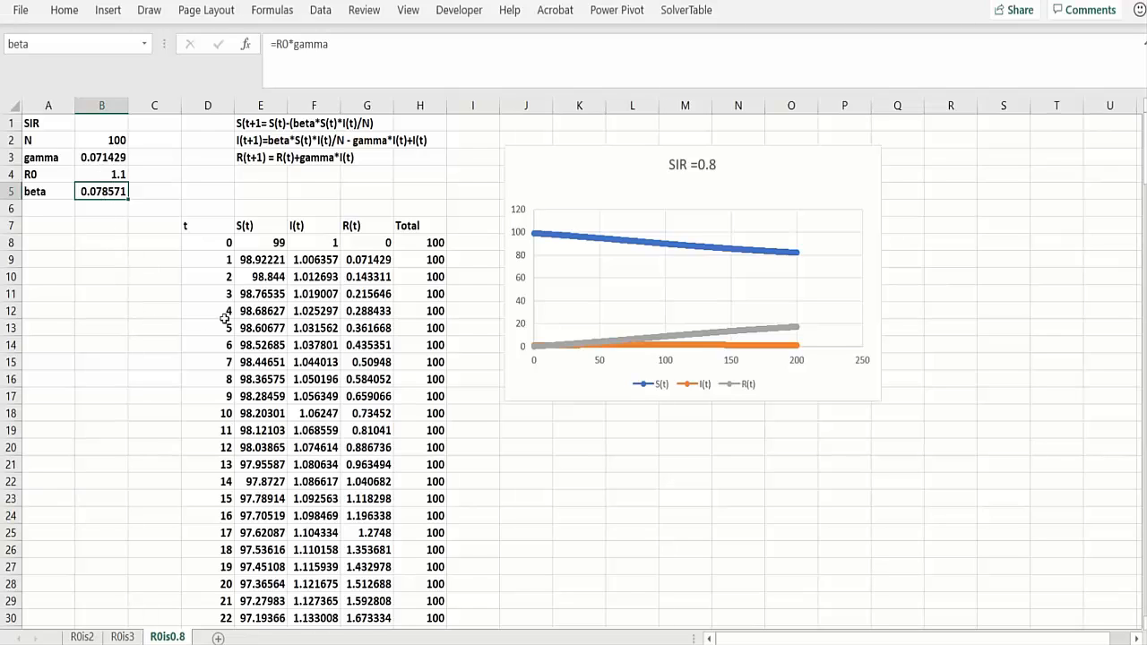
mouse_move(577, 314)
type("1.8")
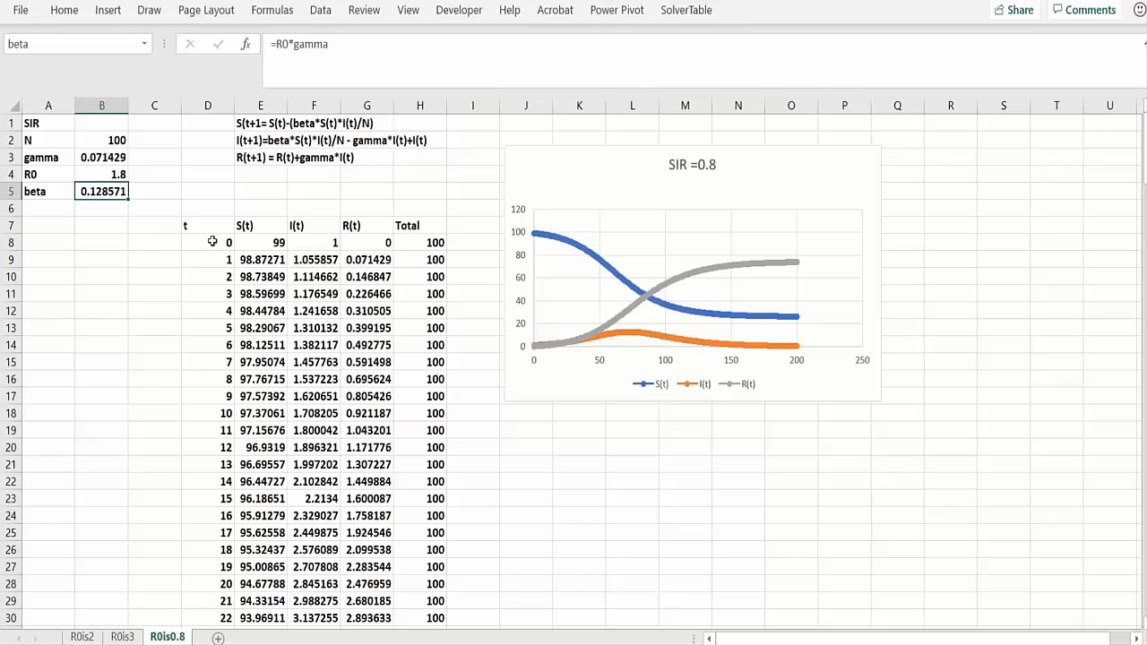
mouse_move(498, 287)
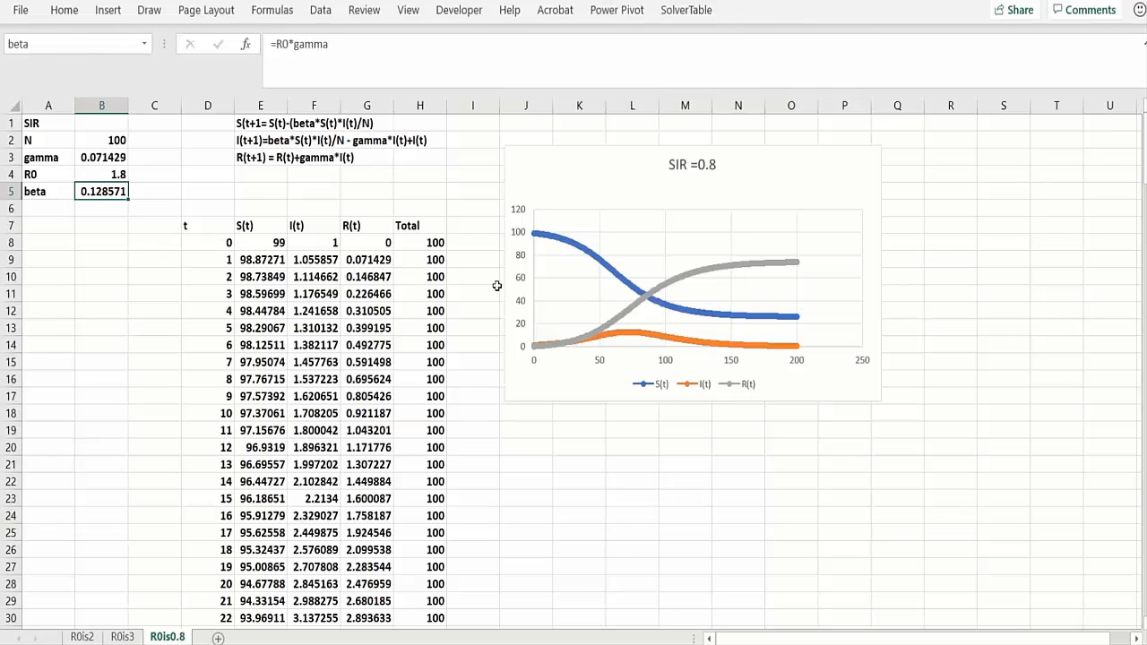
mouse_move(663, 295)
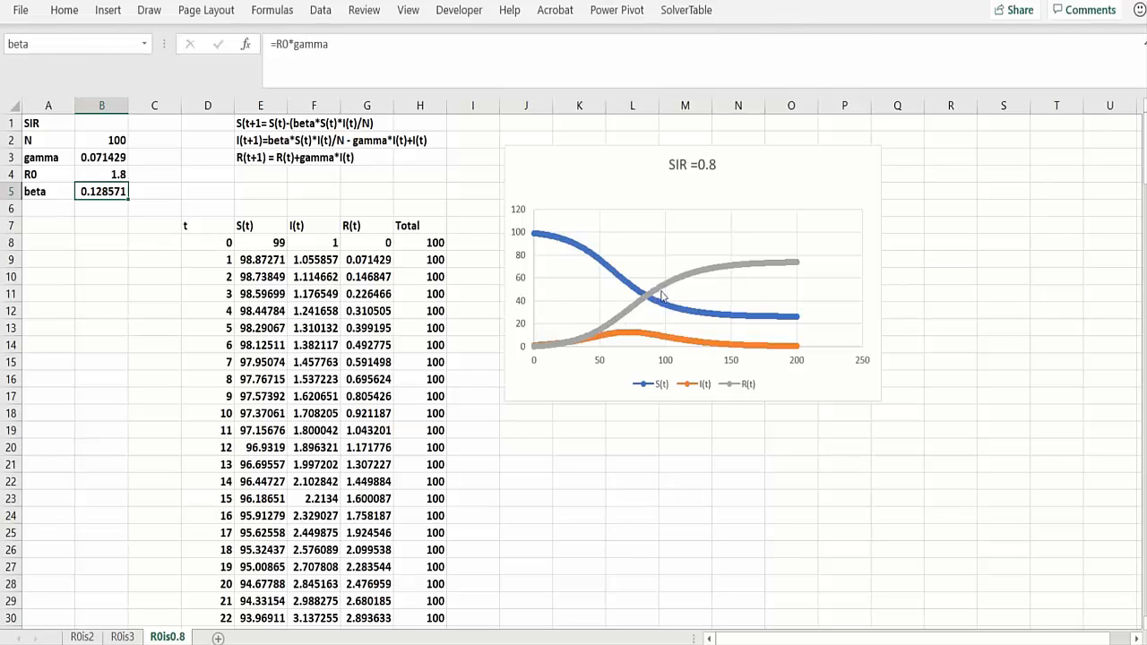
mouse_move(778, 276)
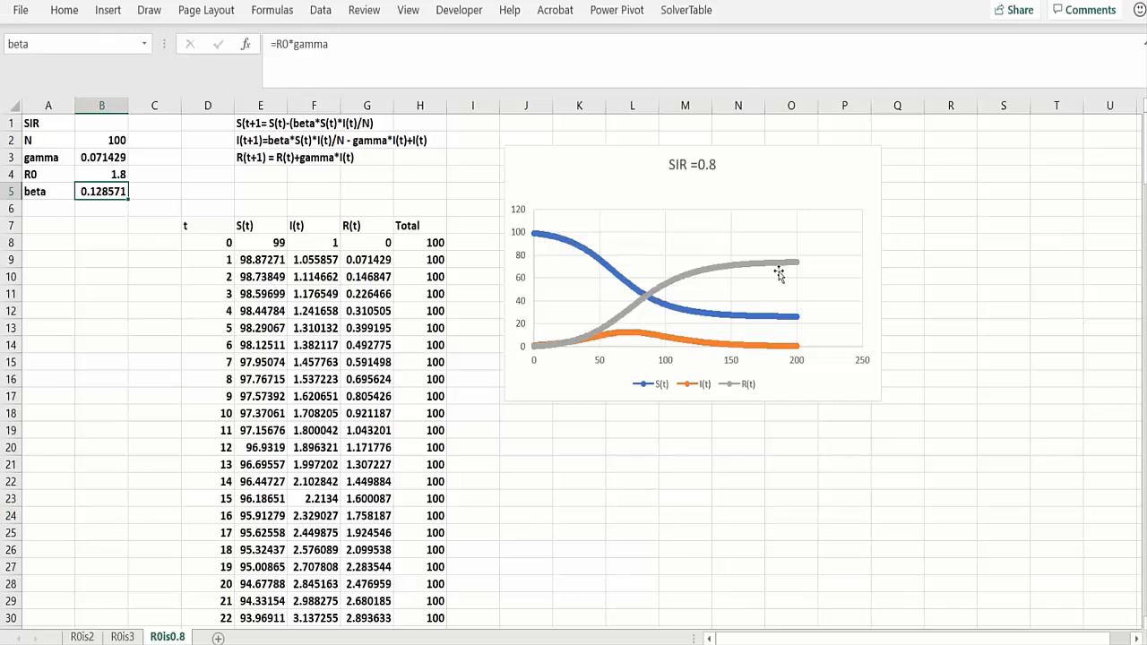
mouse_move(790, 272)
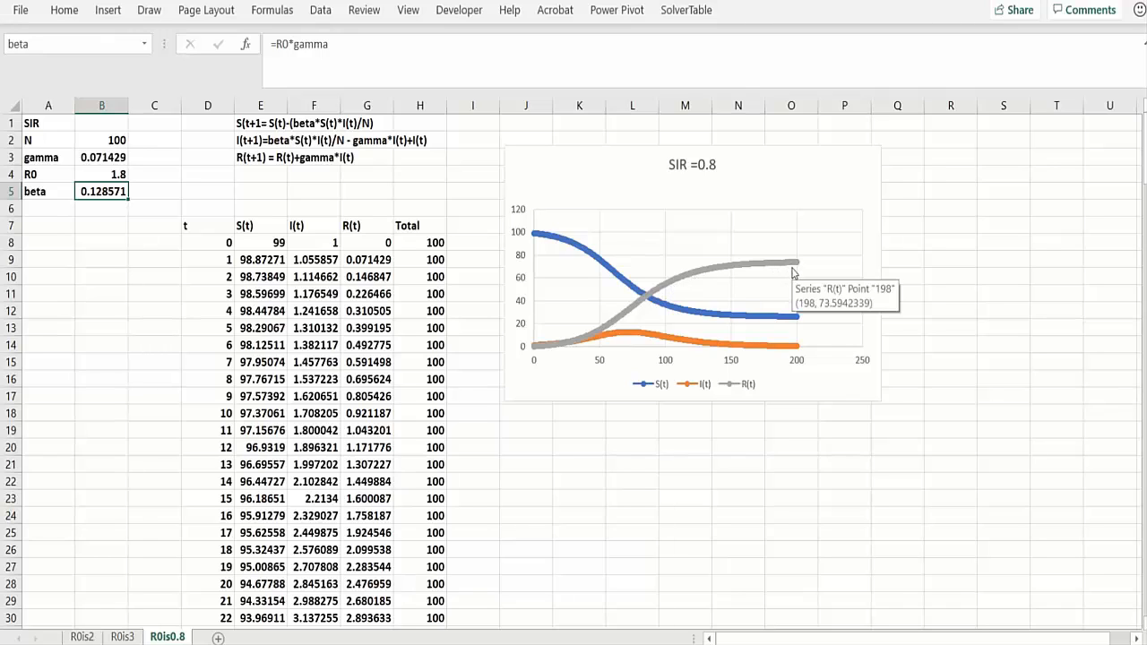
mouse_move(788, 270)
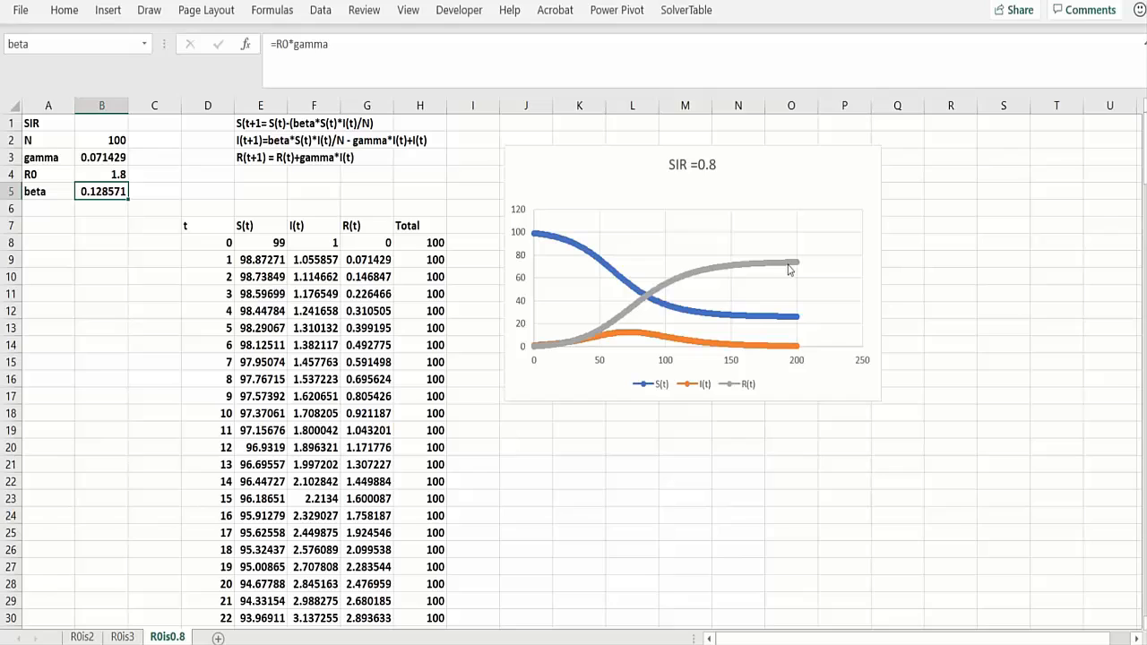
mouse_move(559, 401)
type("0.8")
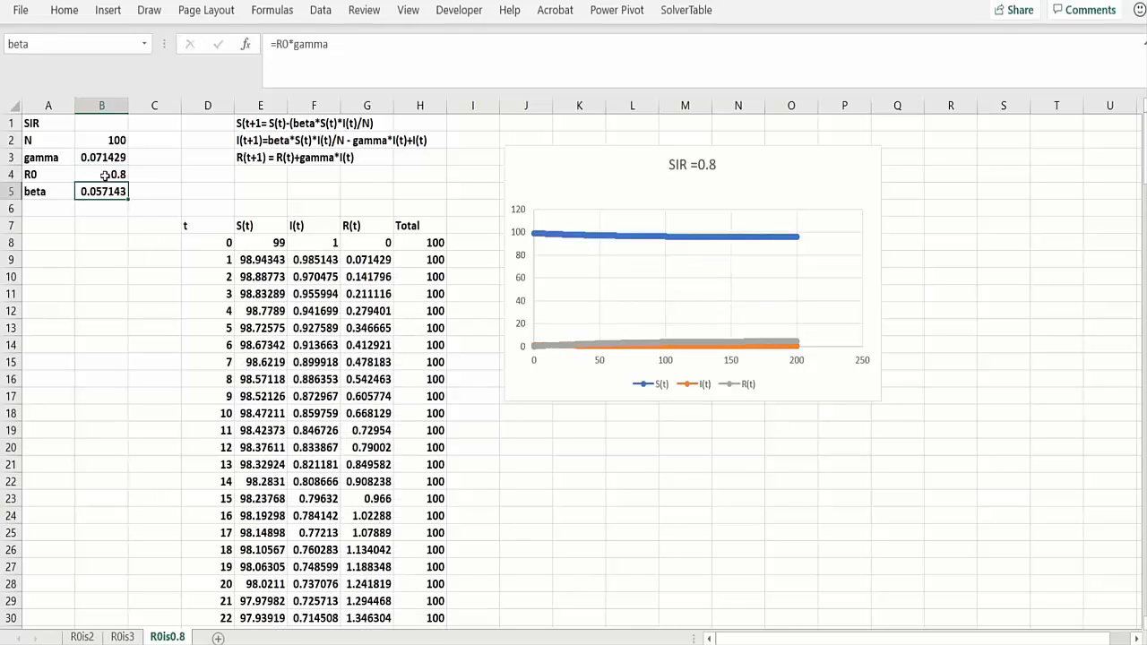
Commit R0 = 0.8 so beta returns to 0.057143 and the curves stay flat
left_click(101, 293)
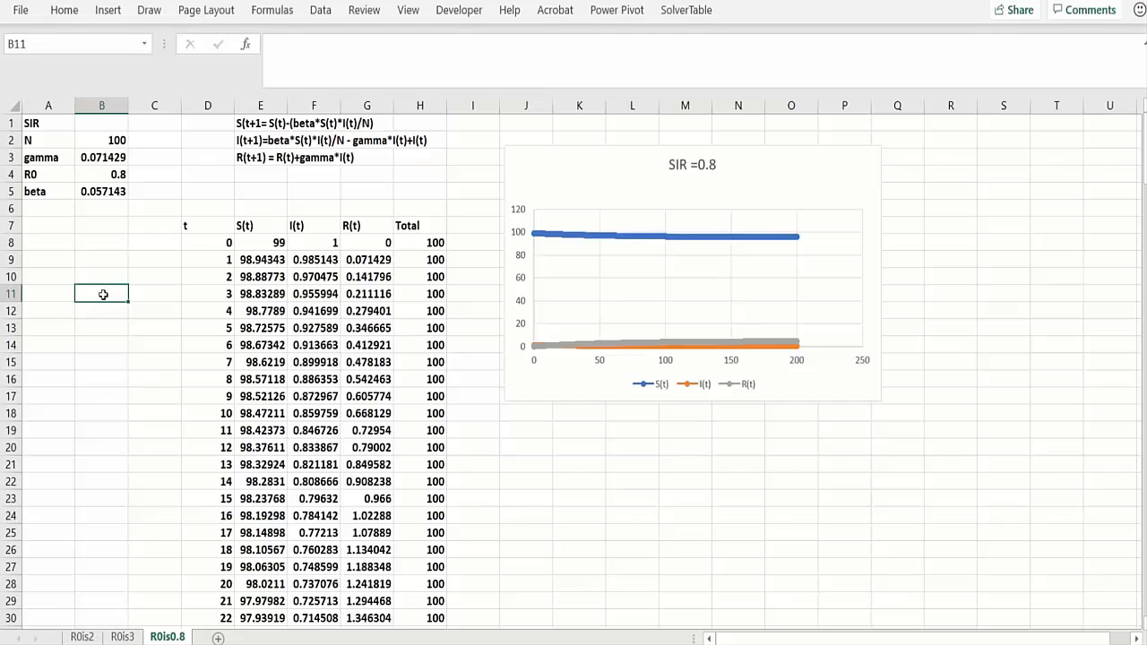